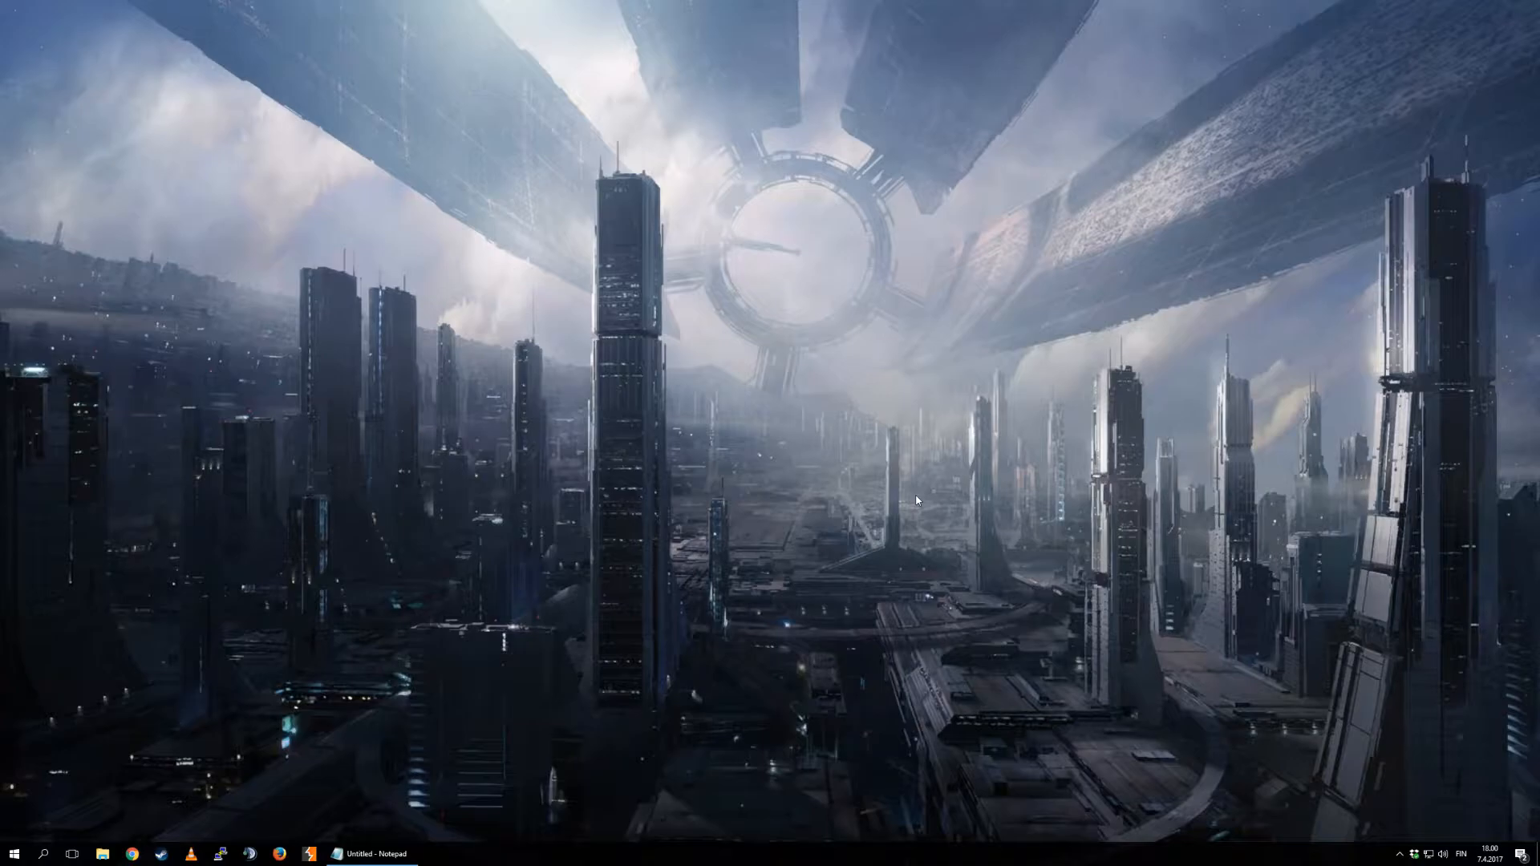
pyautogui.moveTo(557, 661)
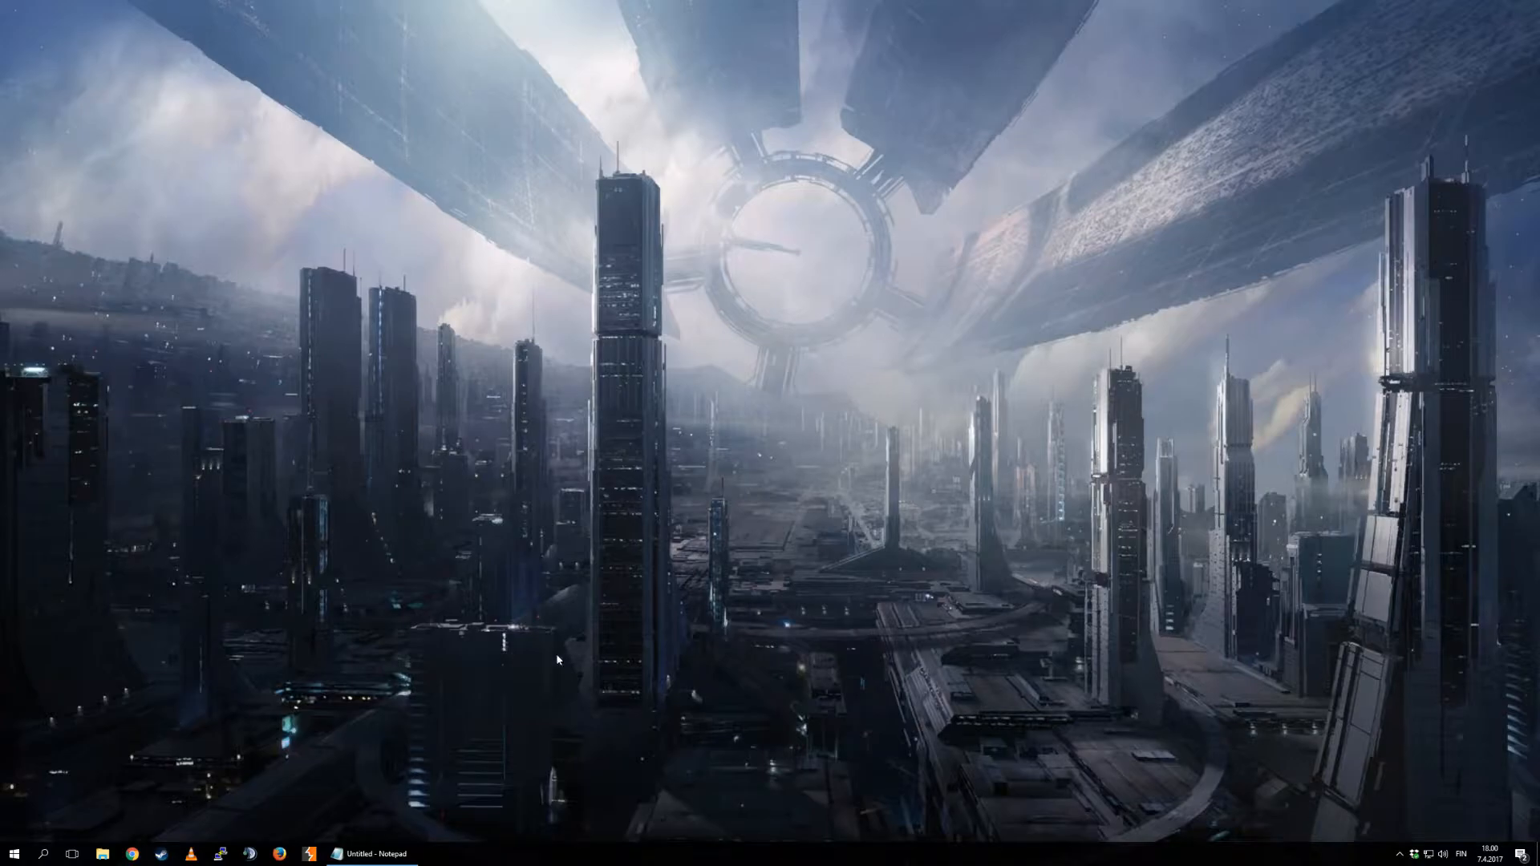
# Launch Firefox from the taskbar so a blank new tab opens.
pyautogui.click(131, 853)
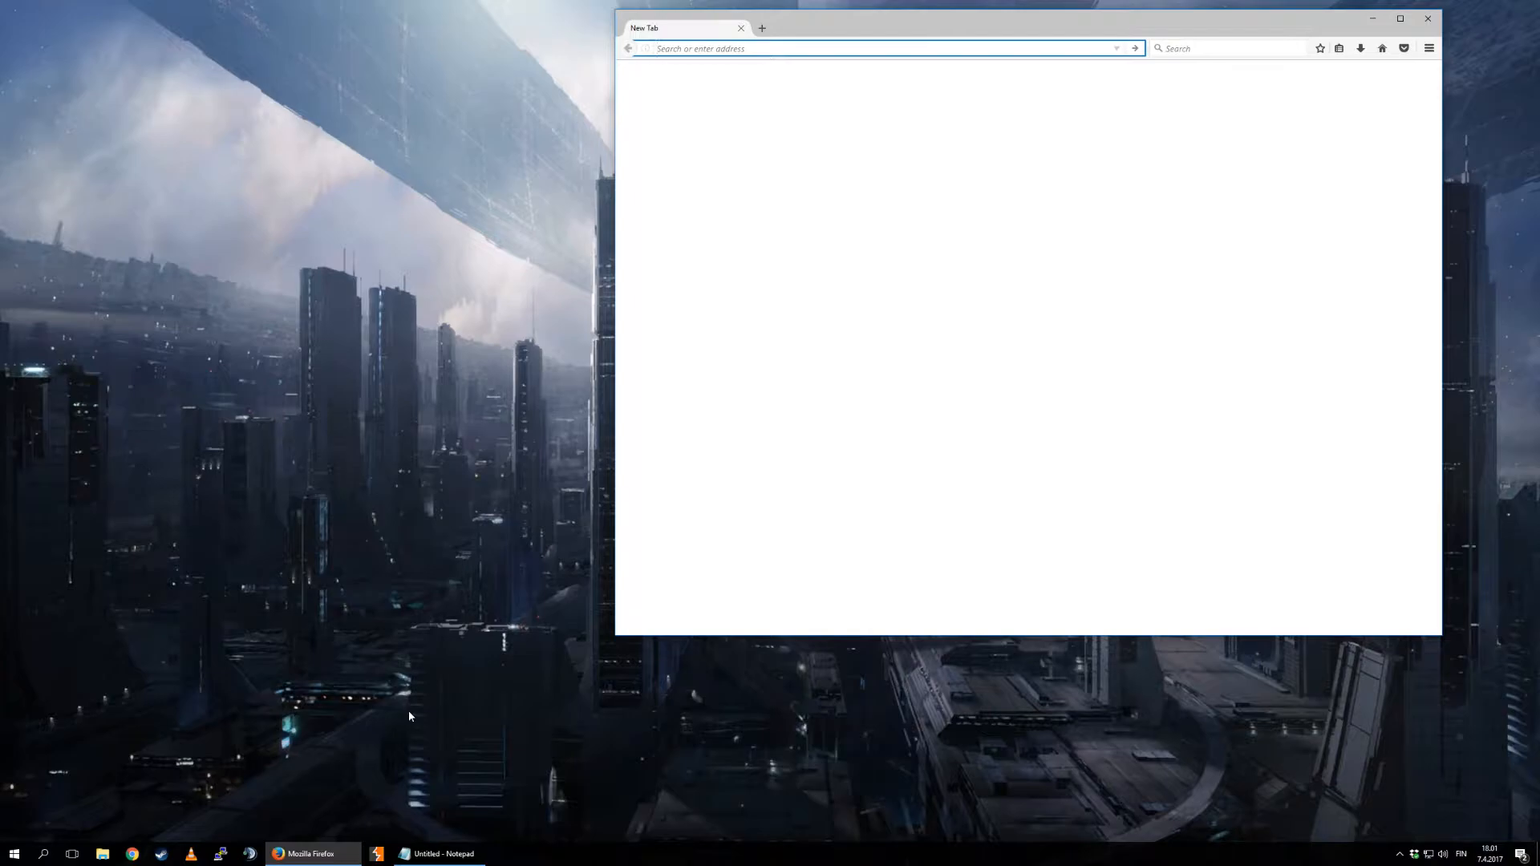
pyautogui.moveTo(1205, 102)
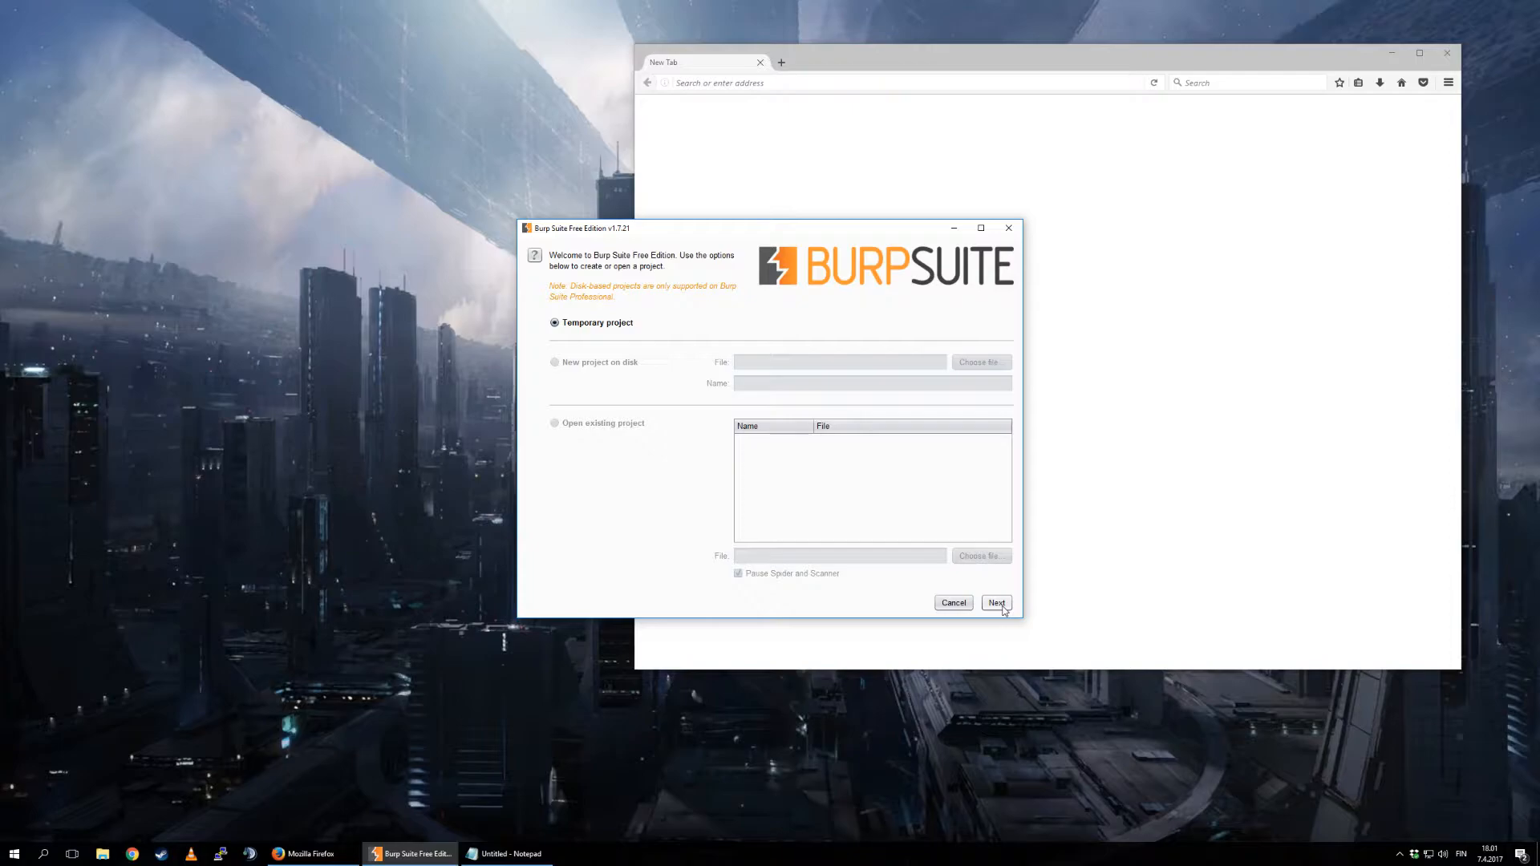
# Start Burp with a temporary project and Burp's default configuration.
pyautogui.click(996, 603)
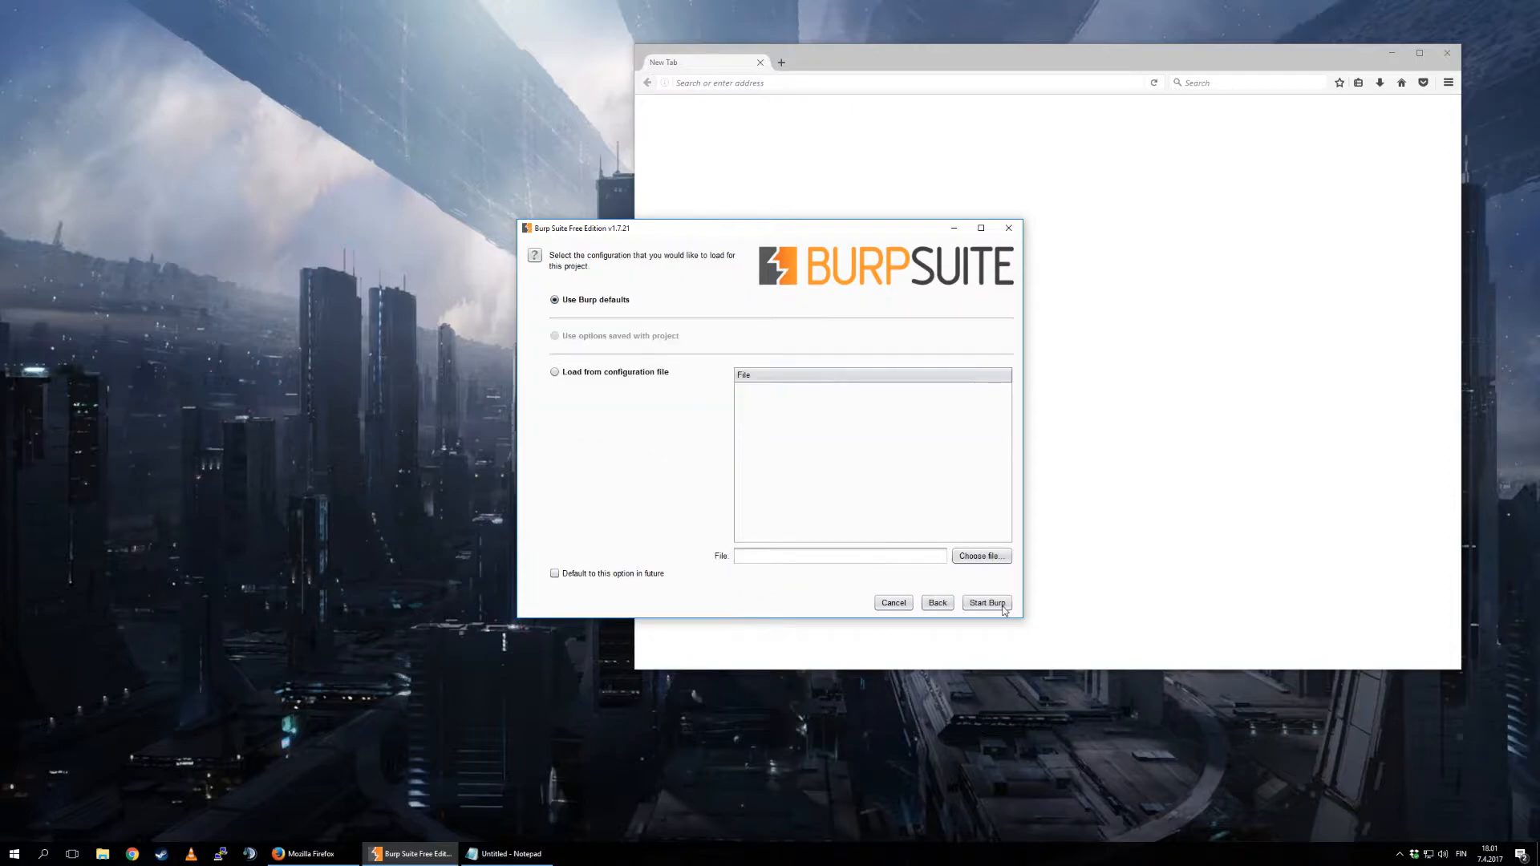
pyautogui.moveTo(1212, 350)
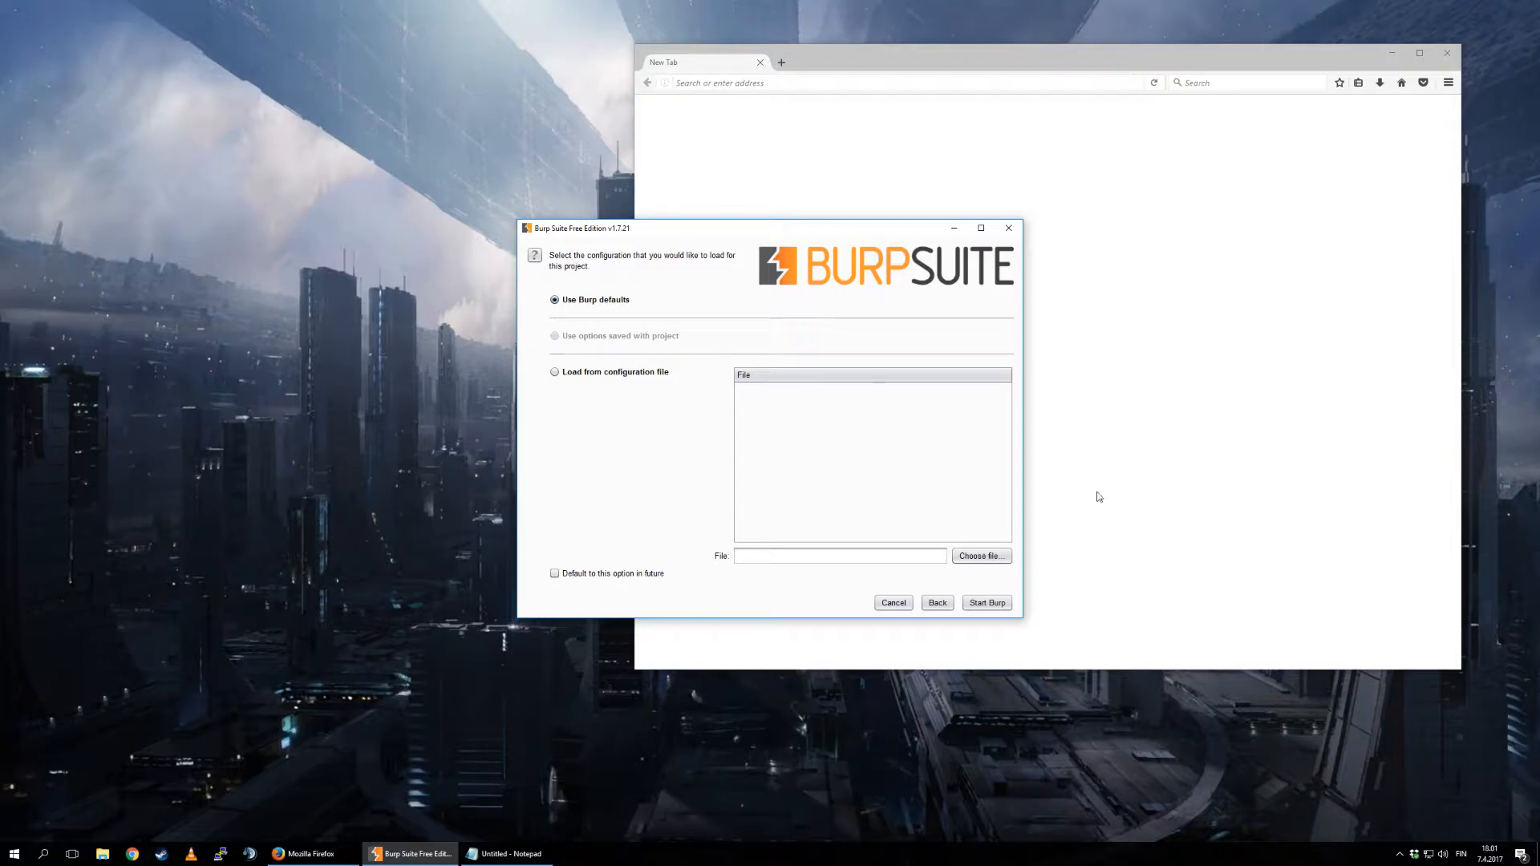
pyautogui.click(986, 603)
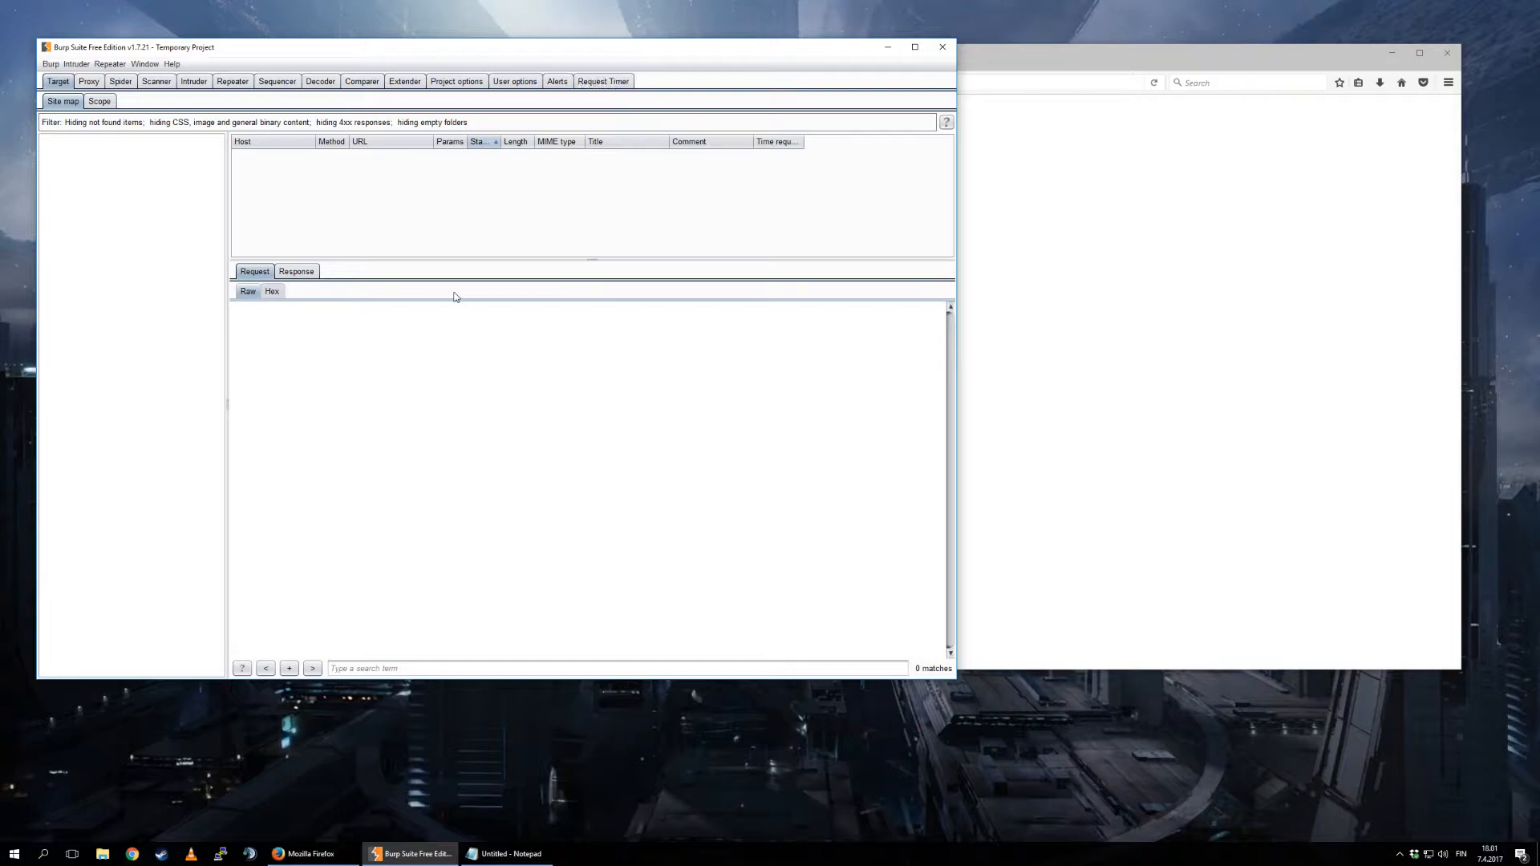
pyautogui.moveTo(272, 191)
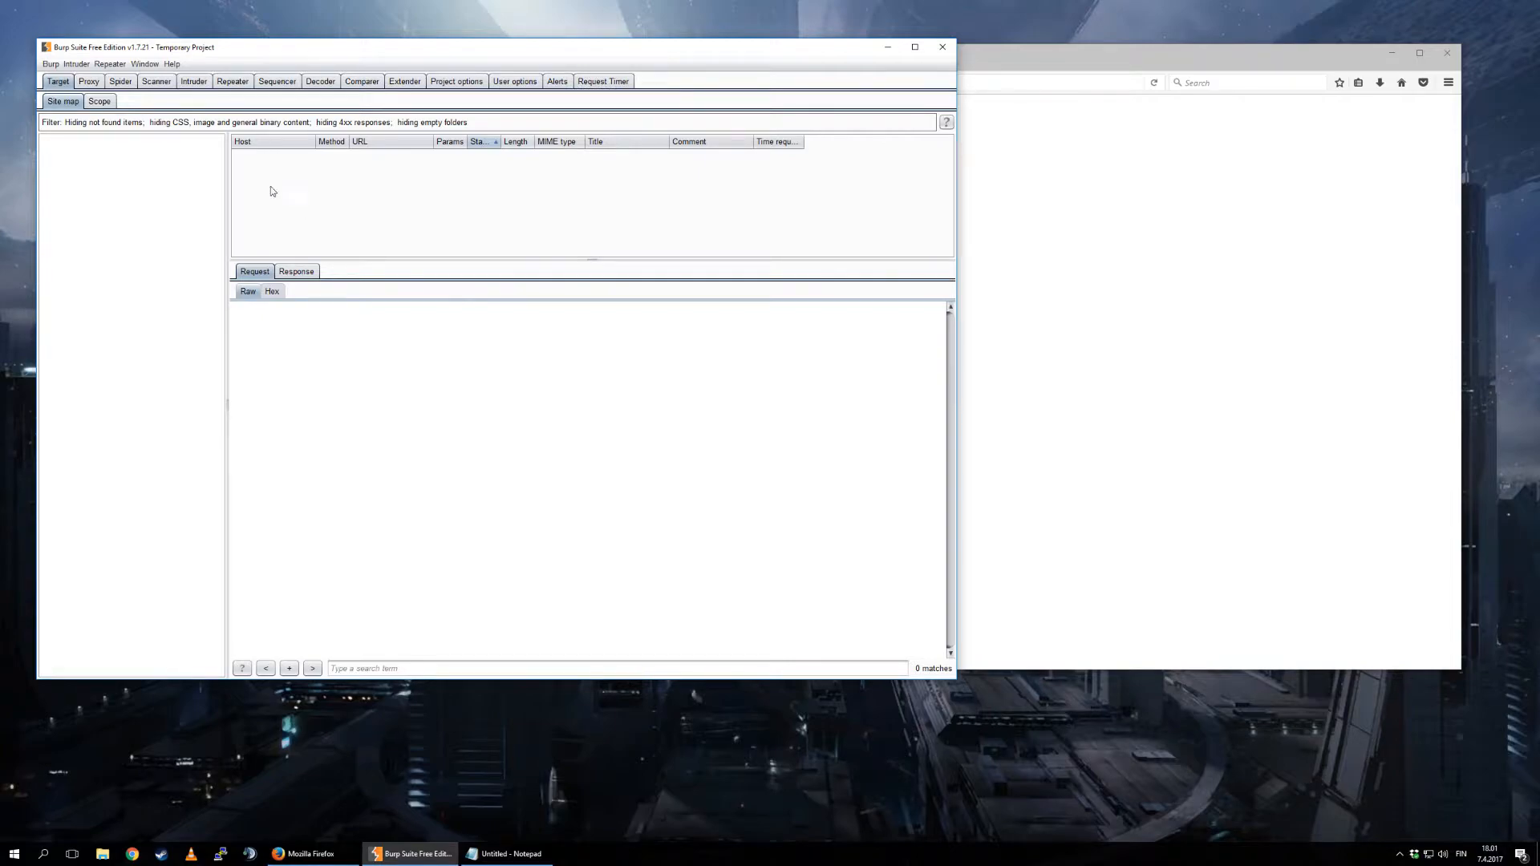
pyautogui.moveTo(176, 245)
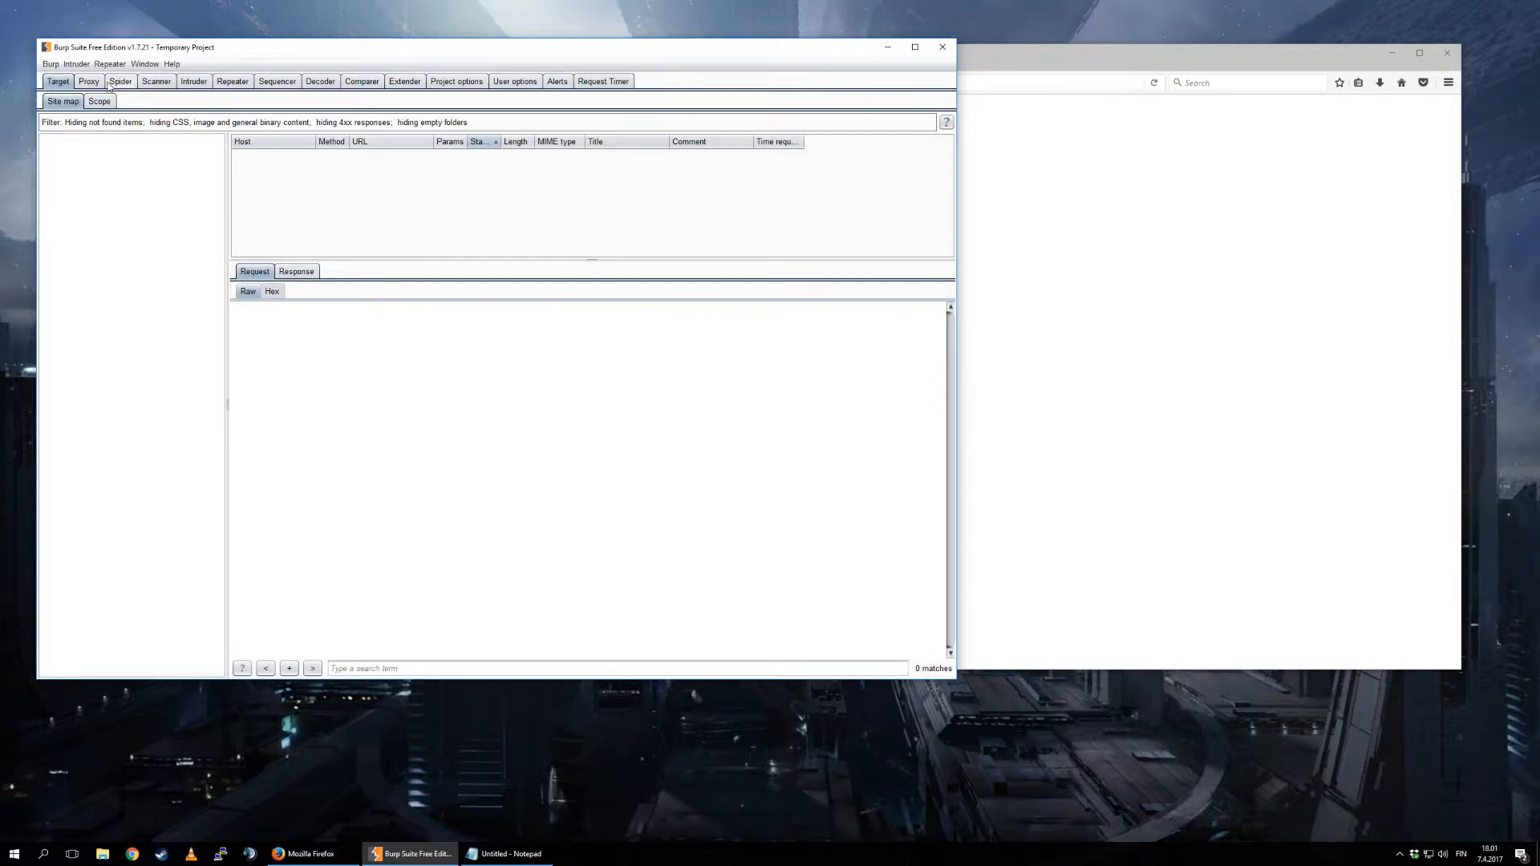
# Display Proxy > Options to confirm the listener is running on 127.0.0.1:8080.
pyautogui.click(88, 80)
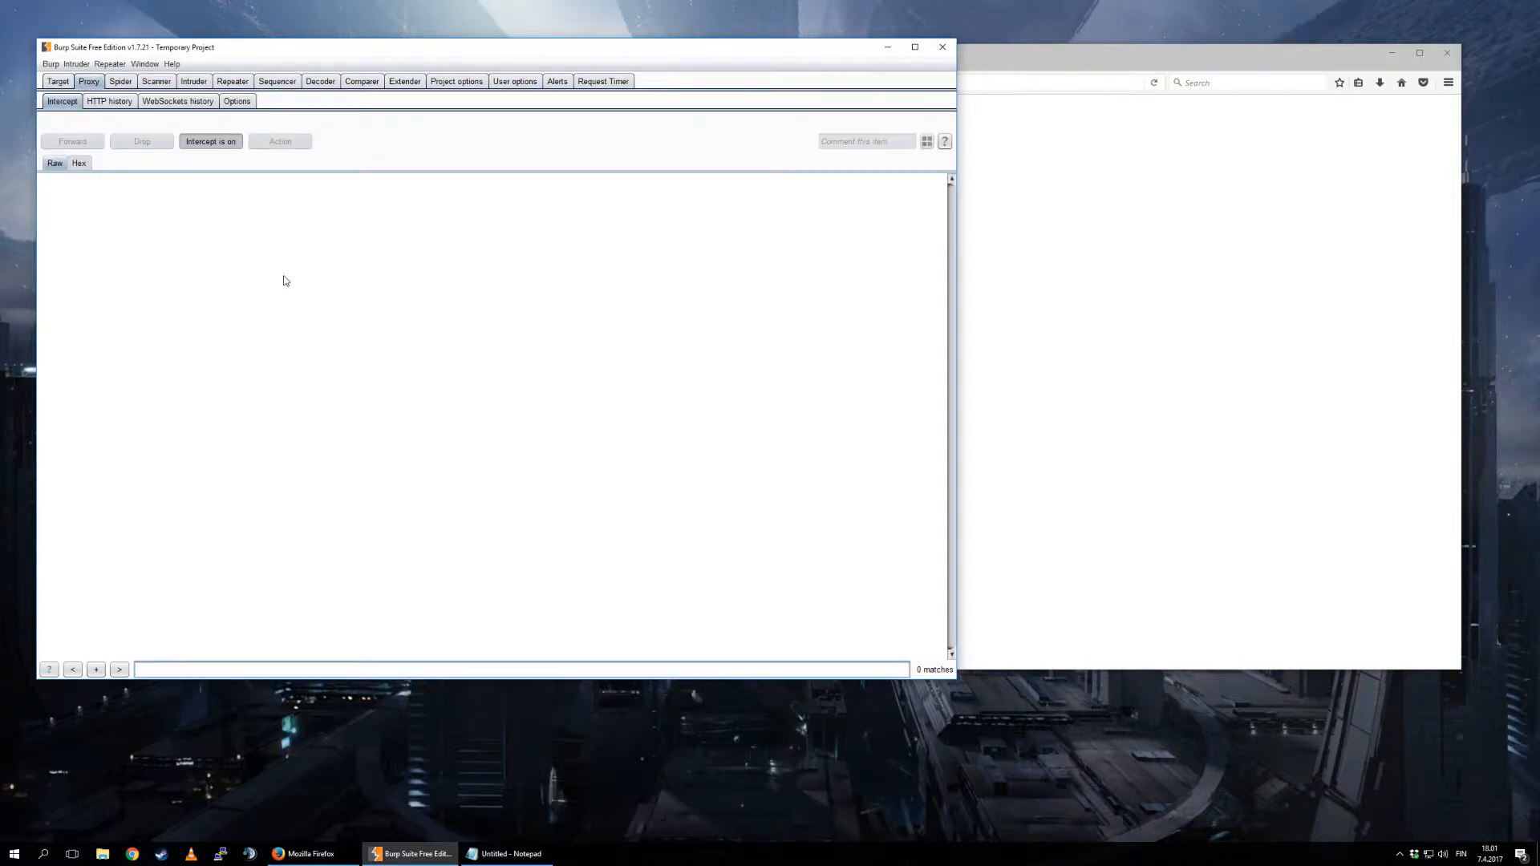
pyautogui.click(237, 101)
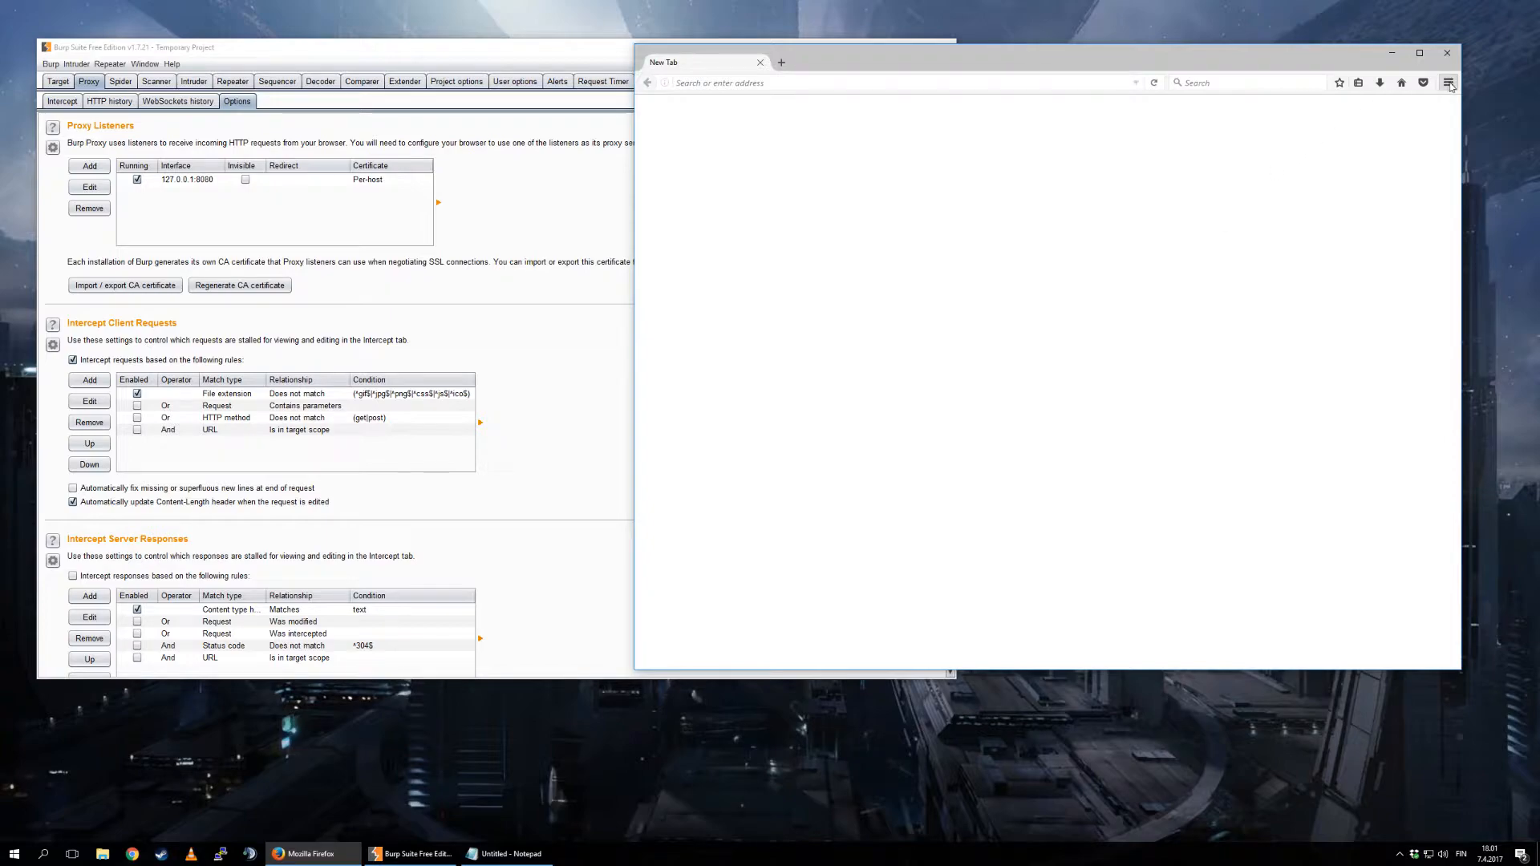
# Set Firefox to a manual proxy at 127.0.0.1 port 8080 for all protocols.
pyautogui.click(1448, 83)
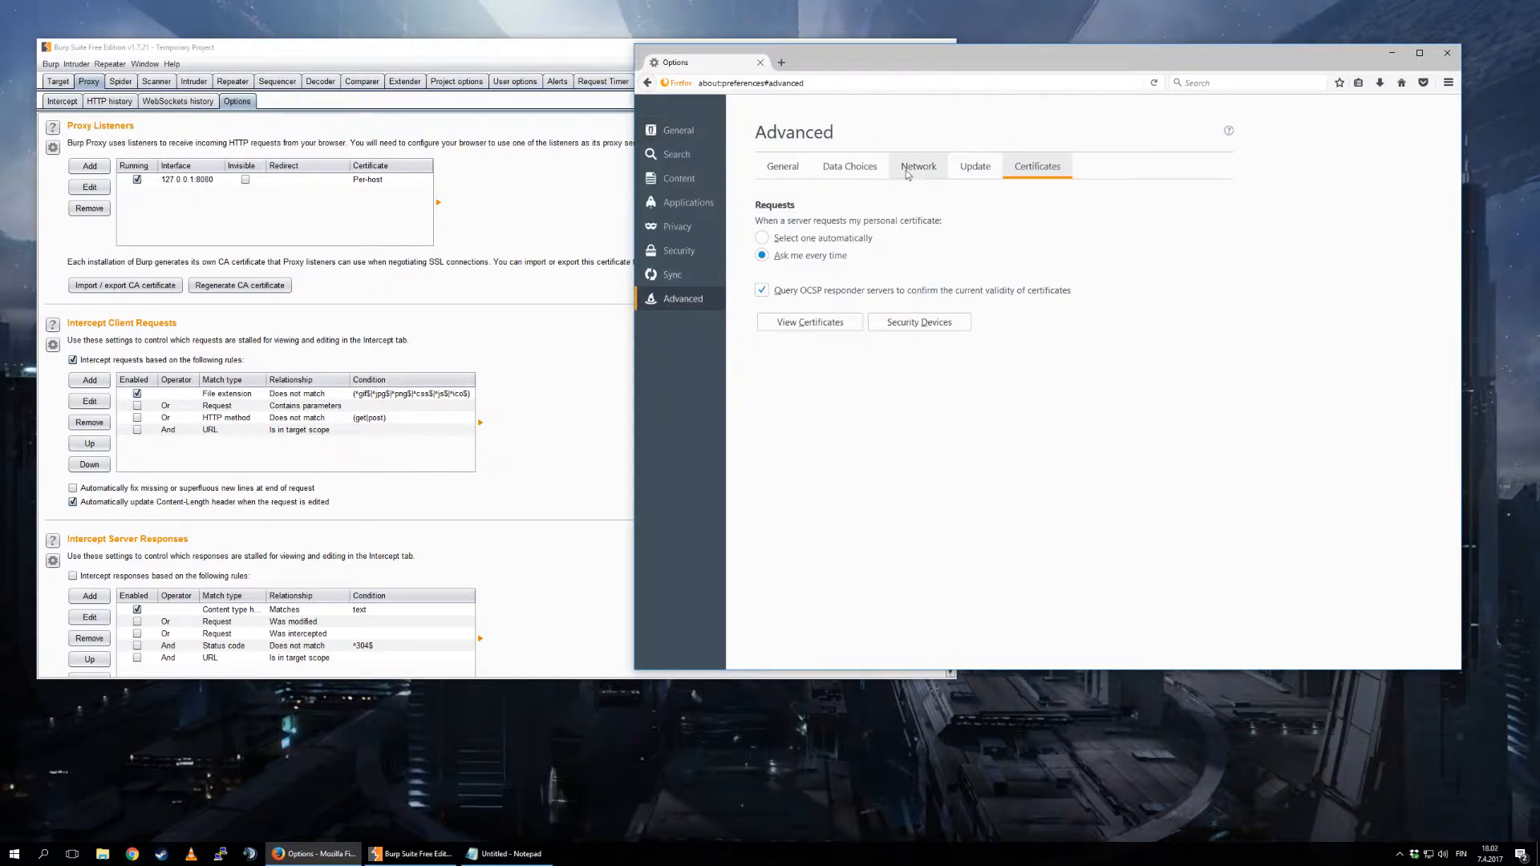
pyautogui.click(917, 166)
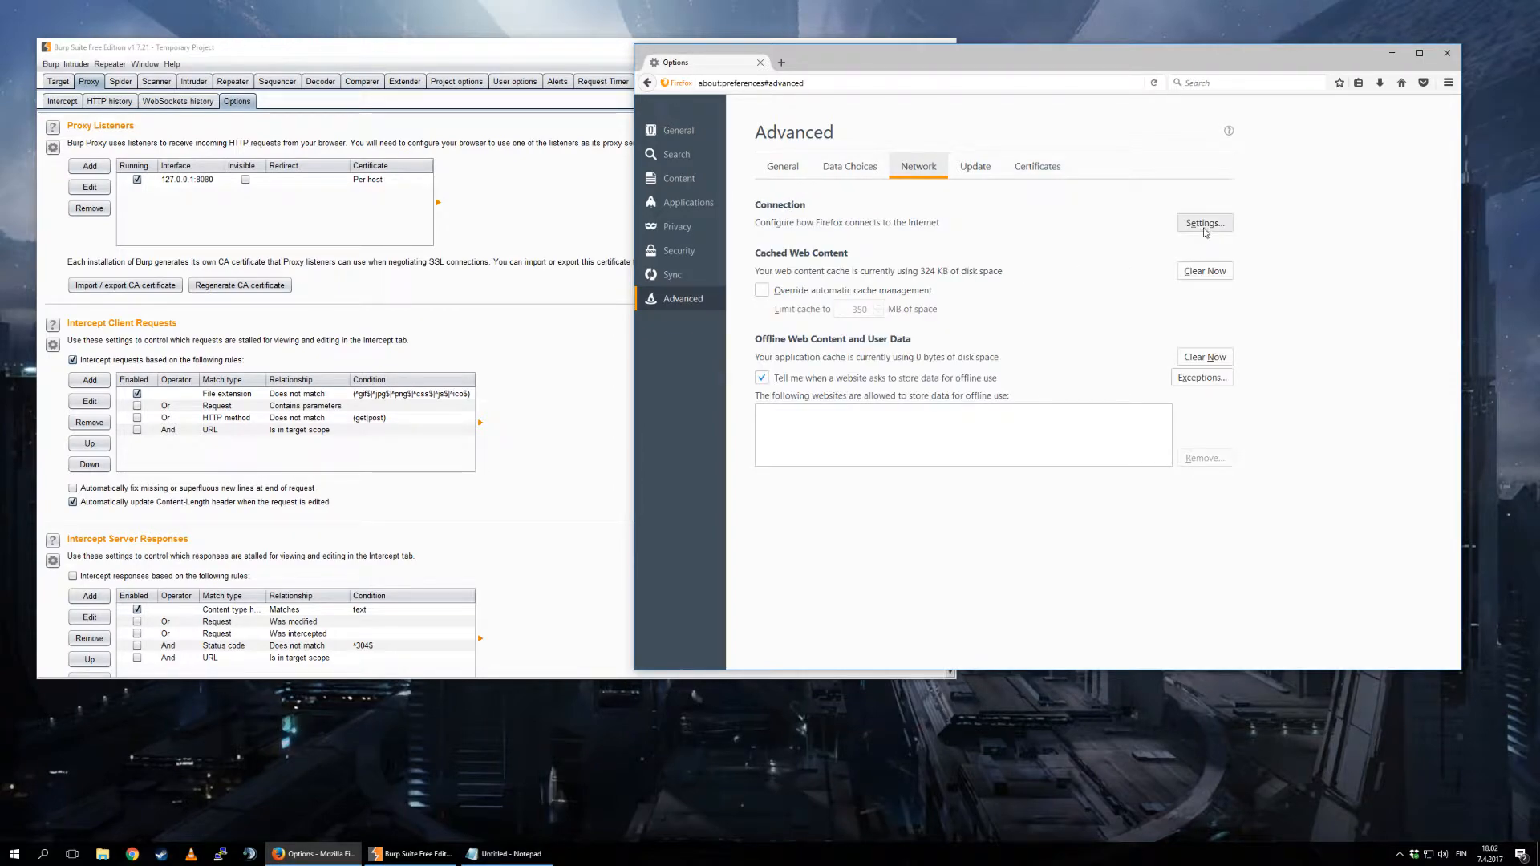
pyautogui.click(1204, 223)
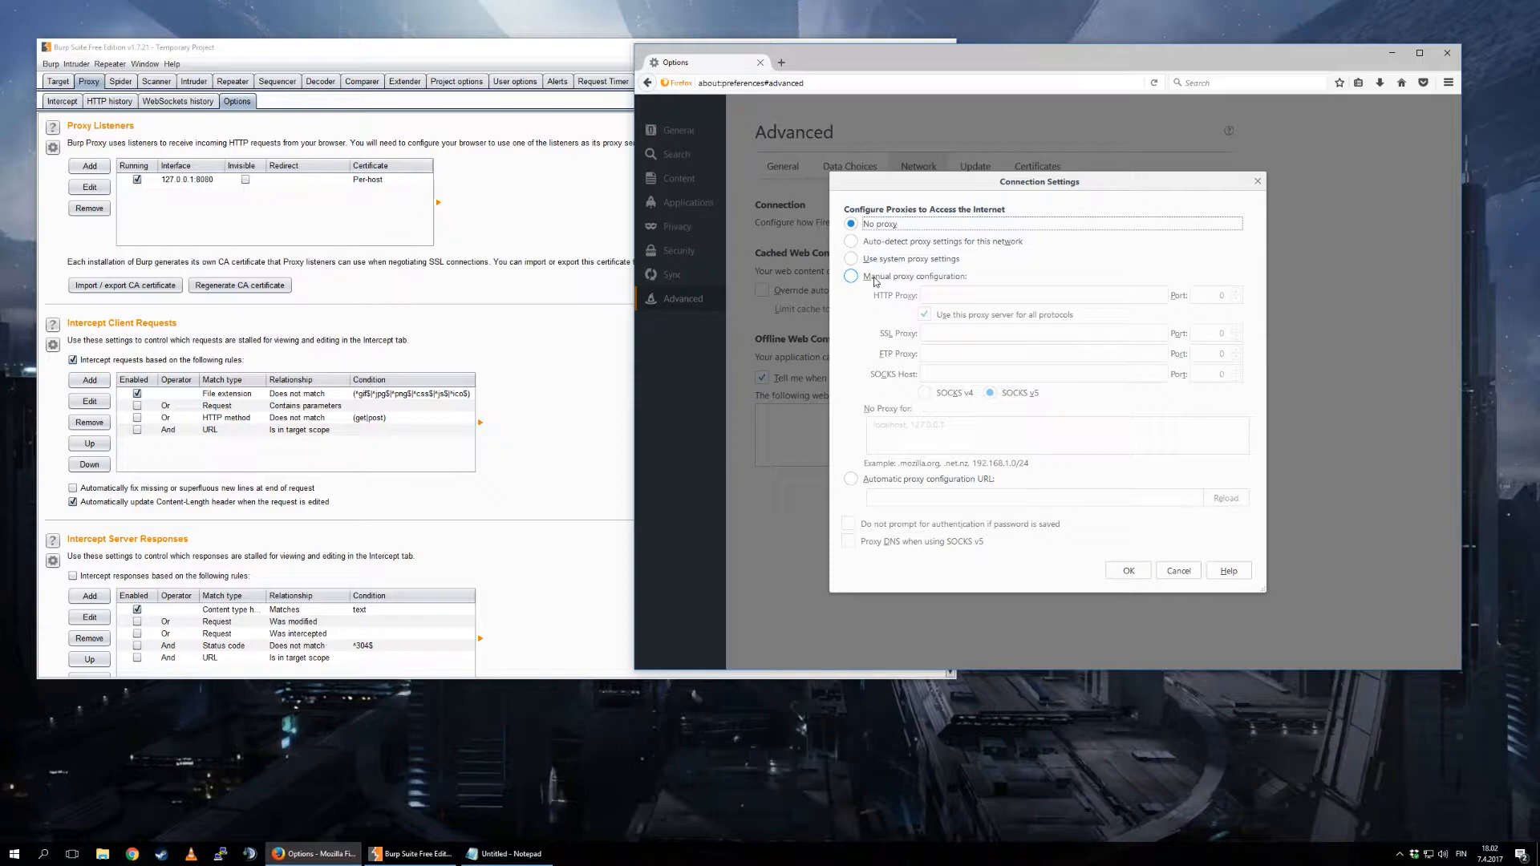
pyautogui.click(850, 276)
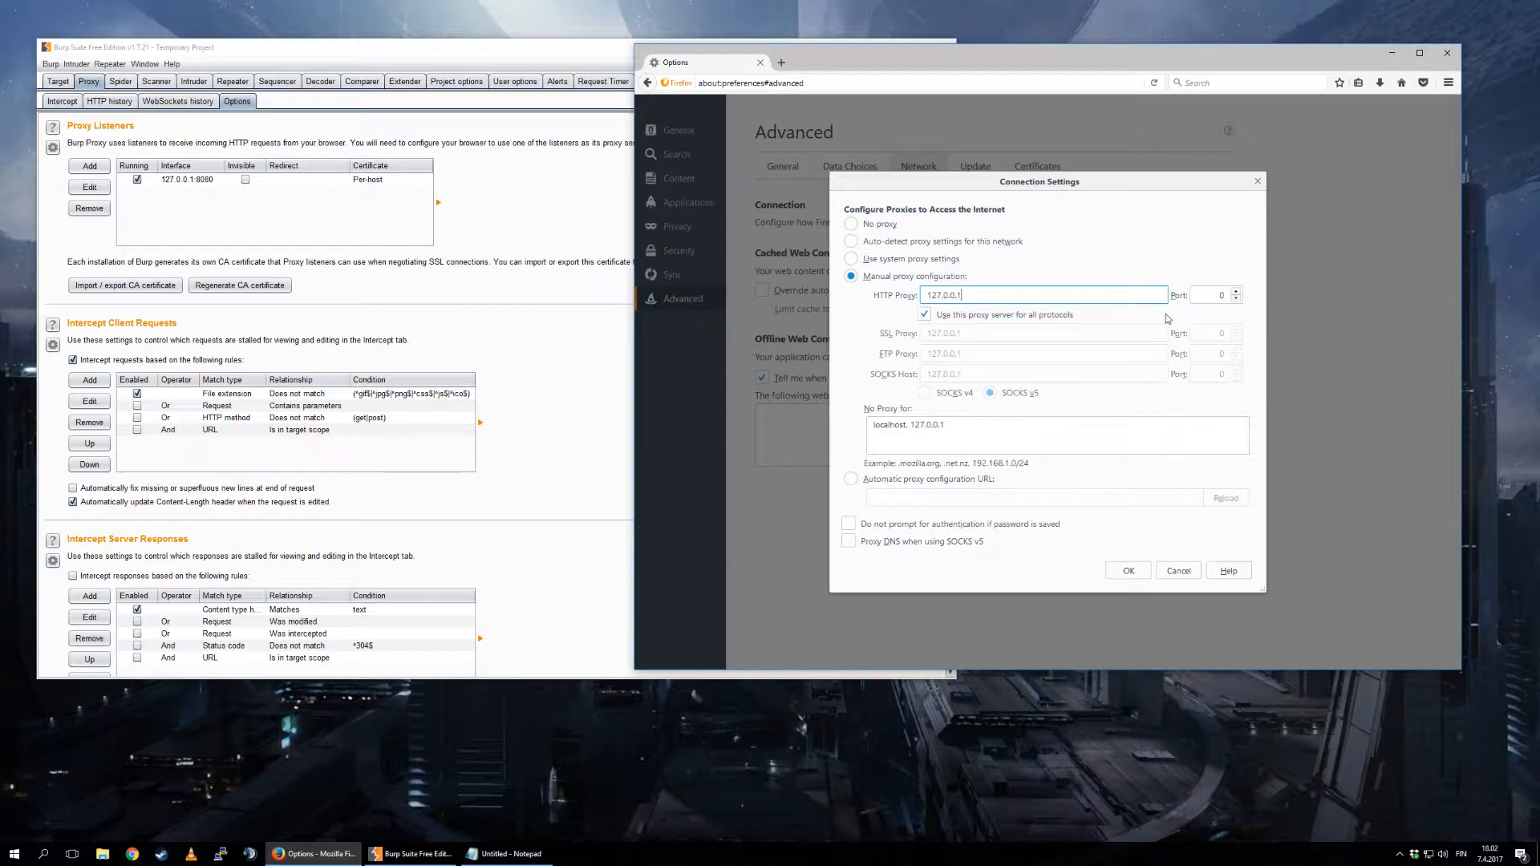
pyautogui.write('80')
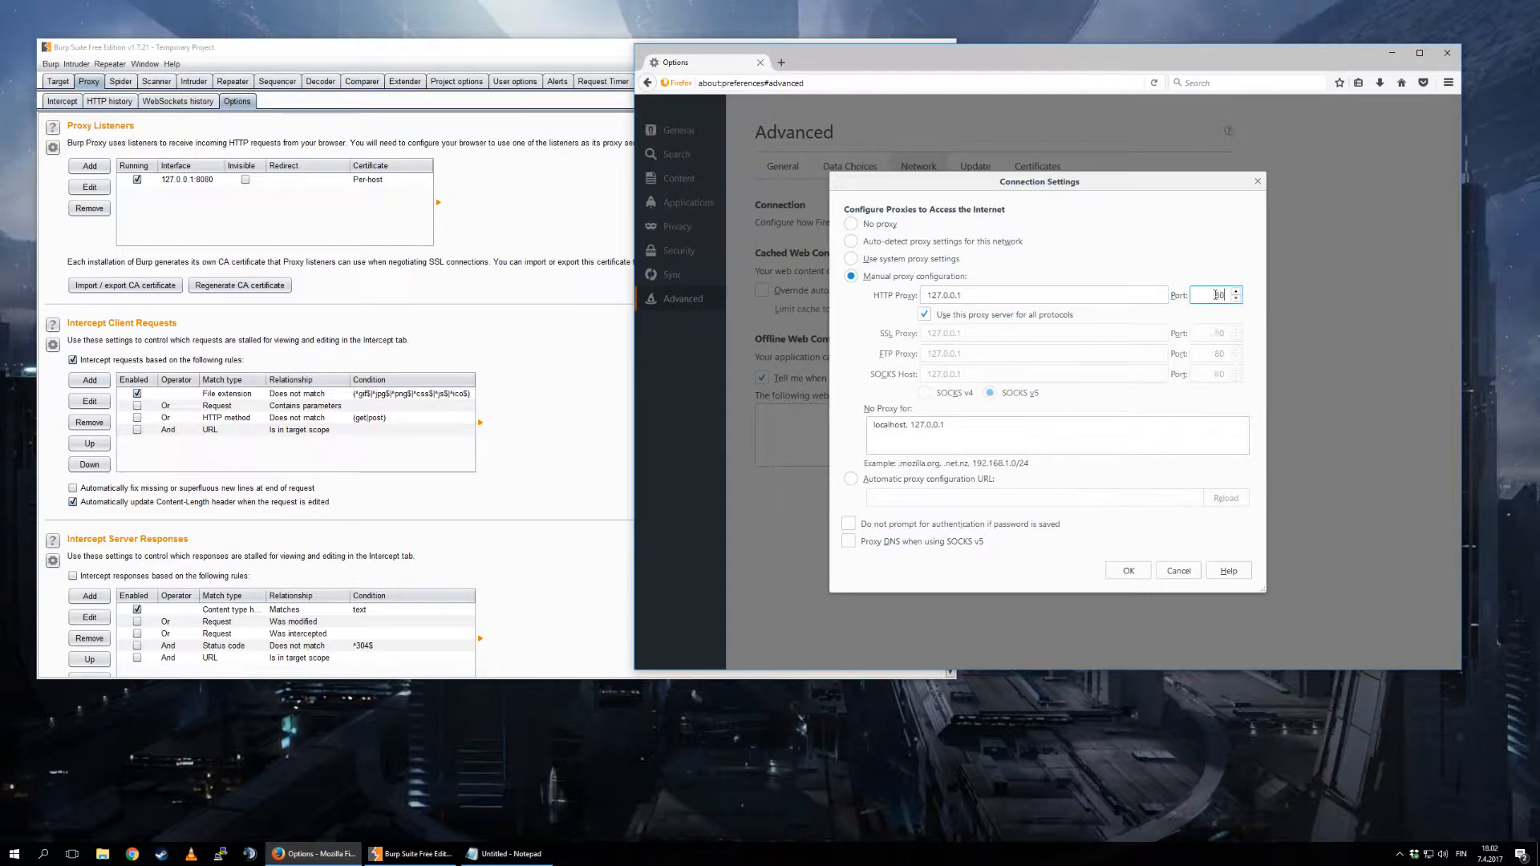
pyautogui.write('8080')
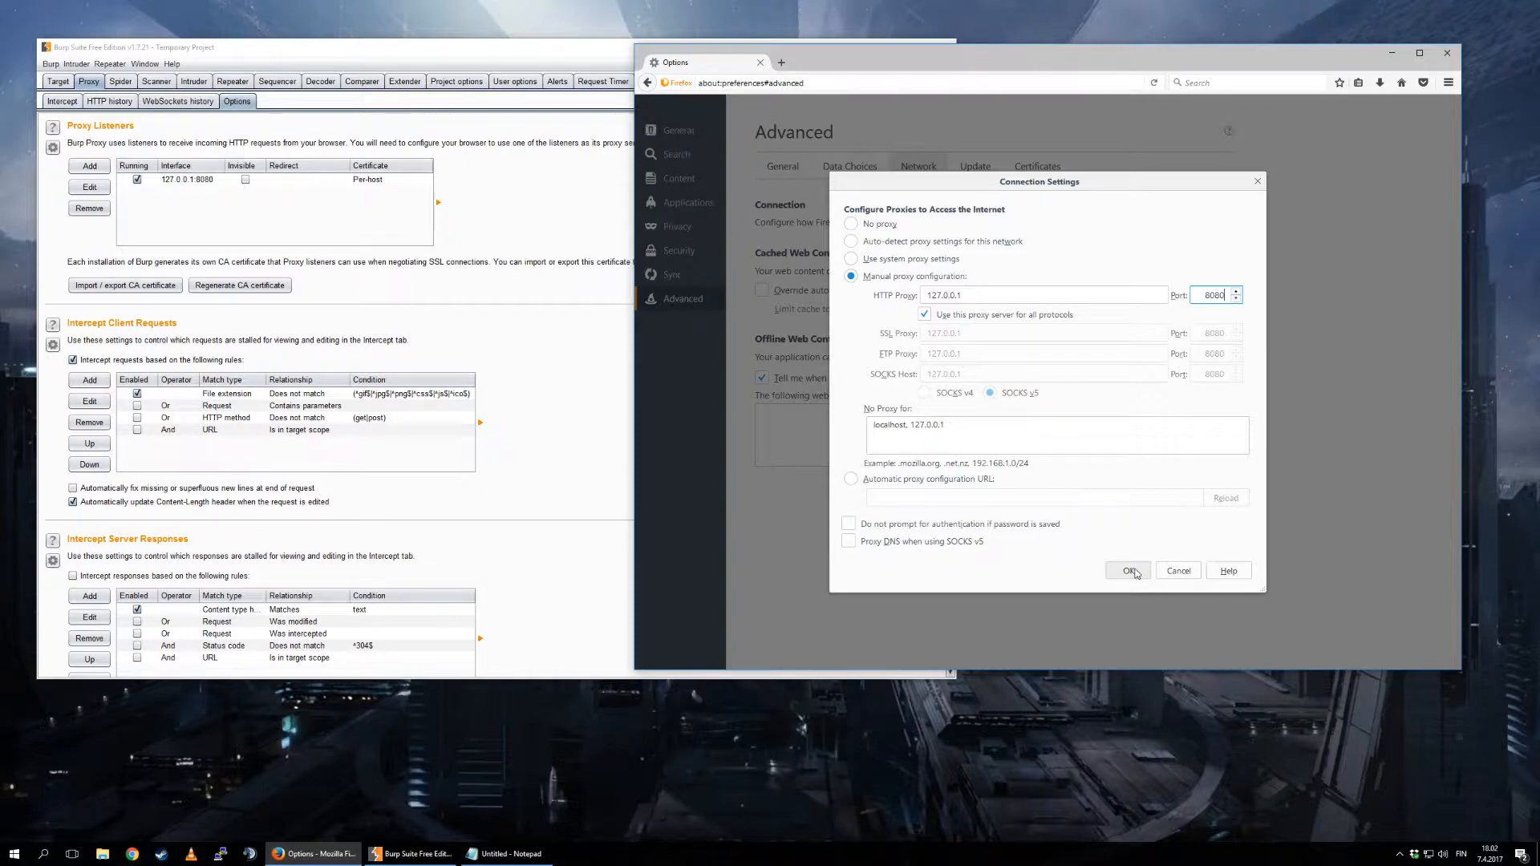
pyautogui.click(1128, 570)
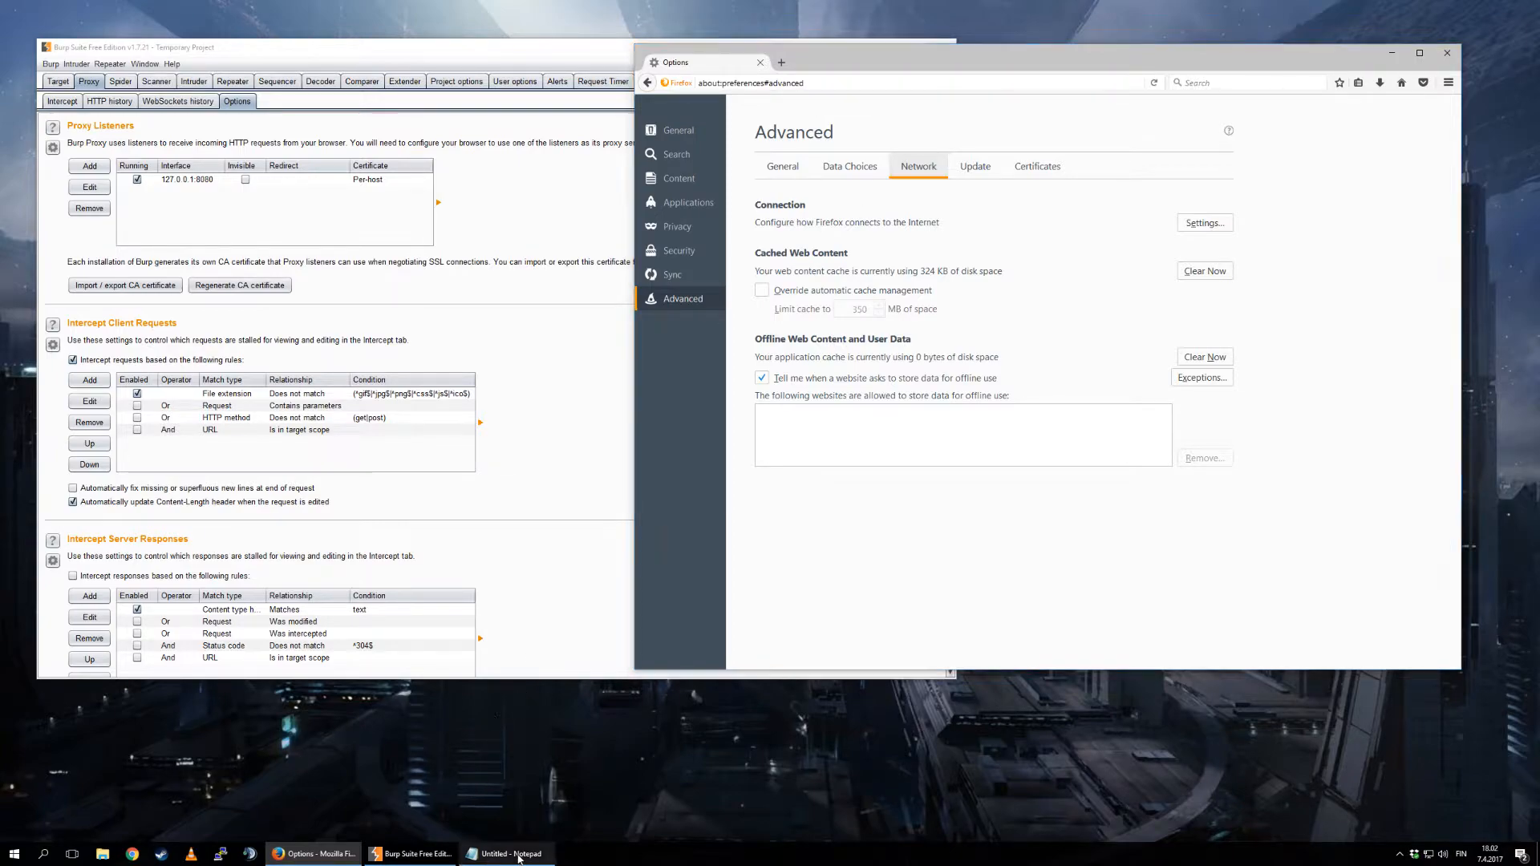
# Forward the held overthewire.org and Google Fonts requests and switch interception off.
pyautogui.click(509, 853)
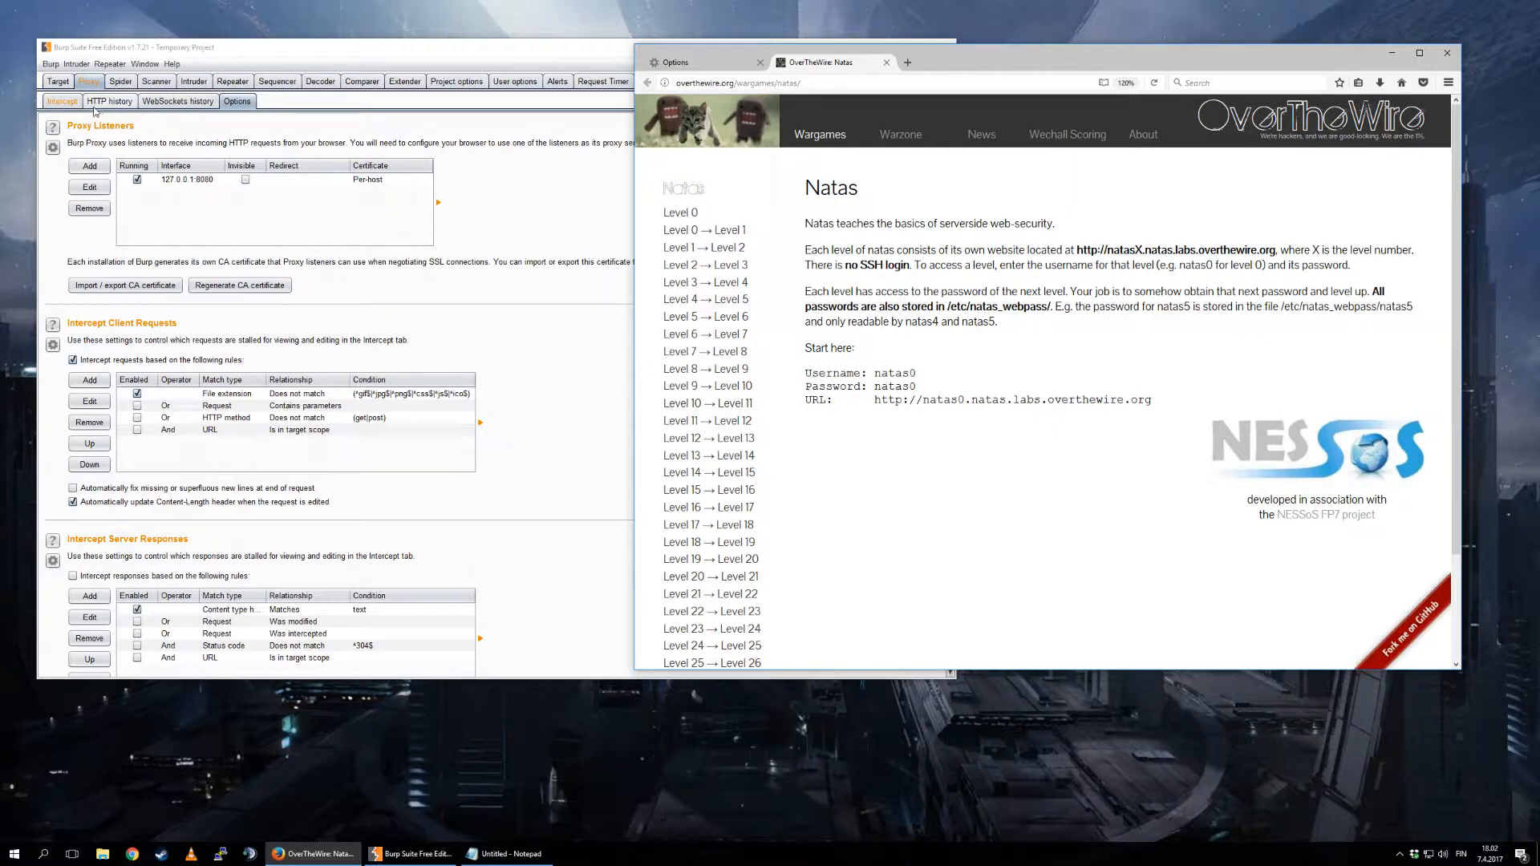
pyautogui.moveTo(1055, 211)
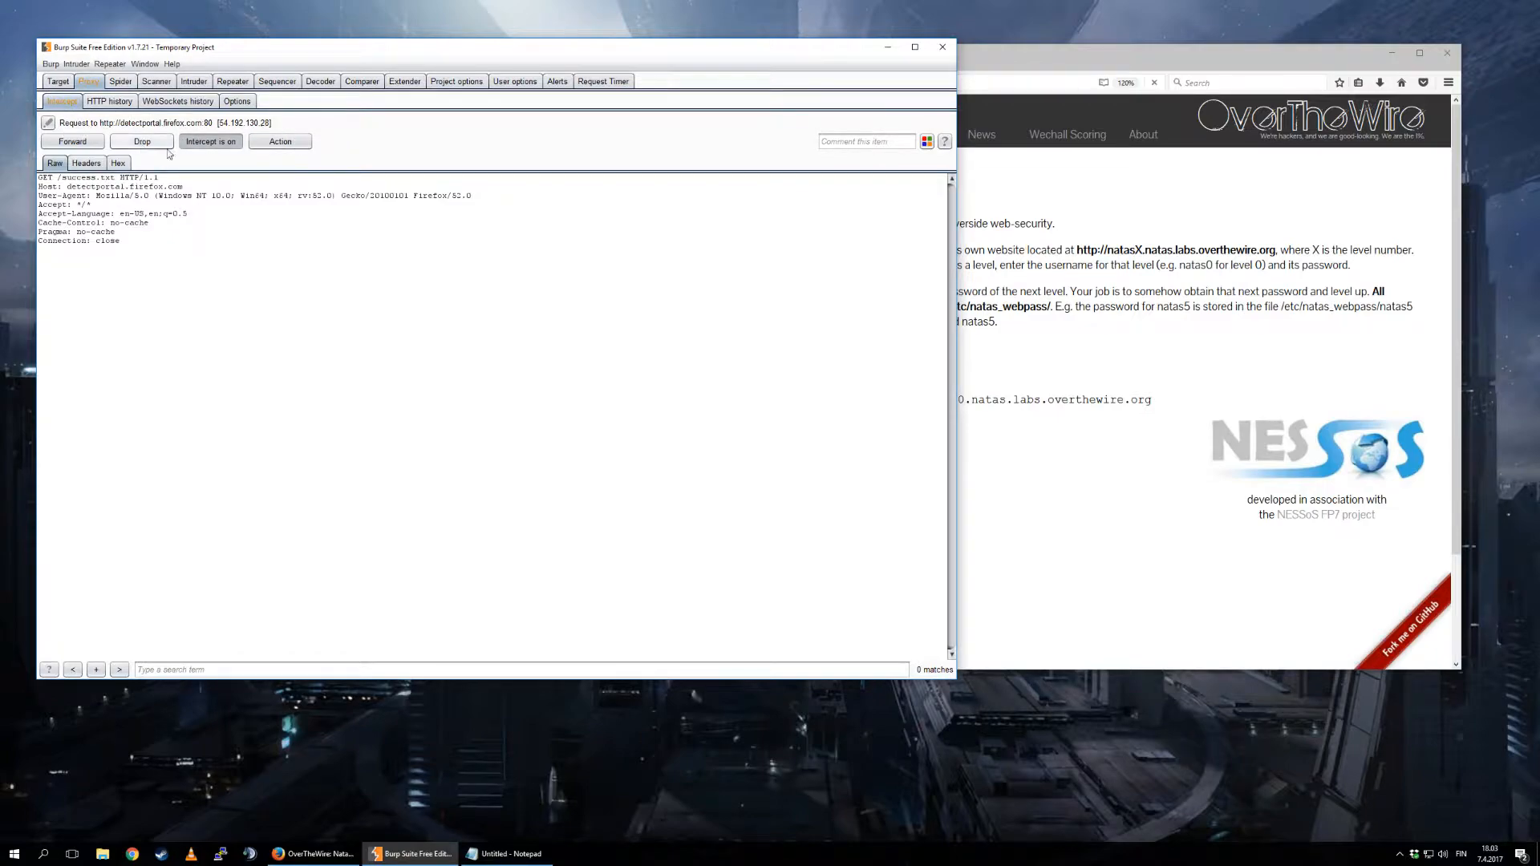
pyautogui.moveTo(210, 141)
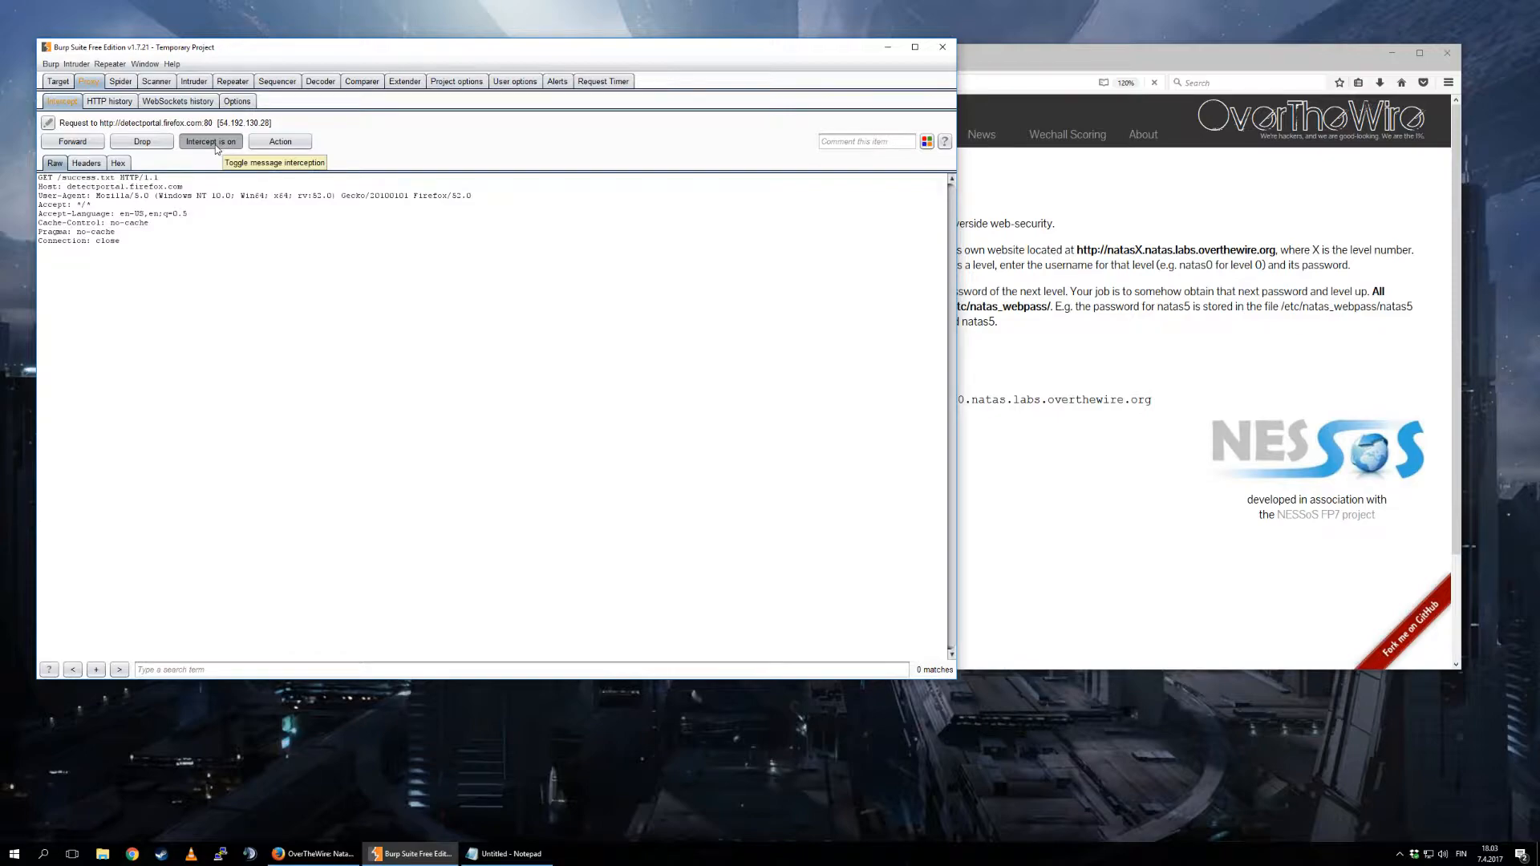
pyautogui.click(209, 140)
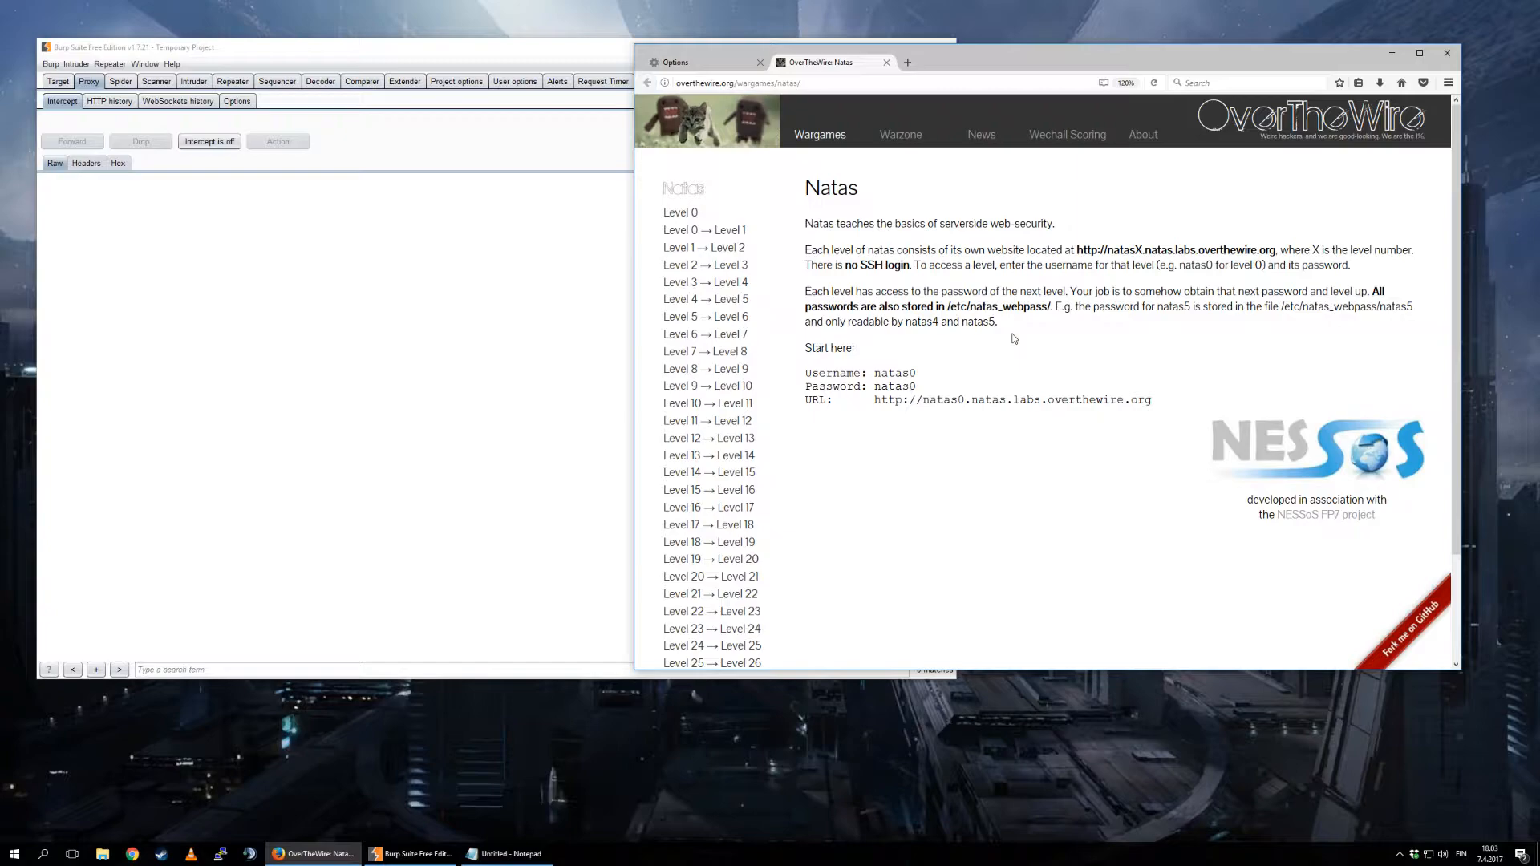
pyautogui.moveTo(1030, 338)
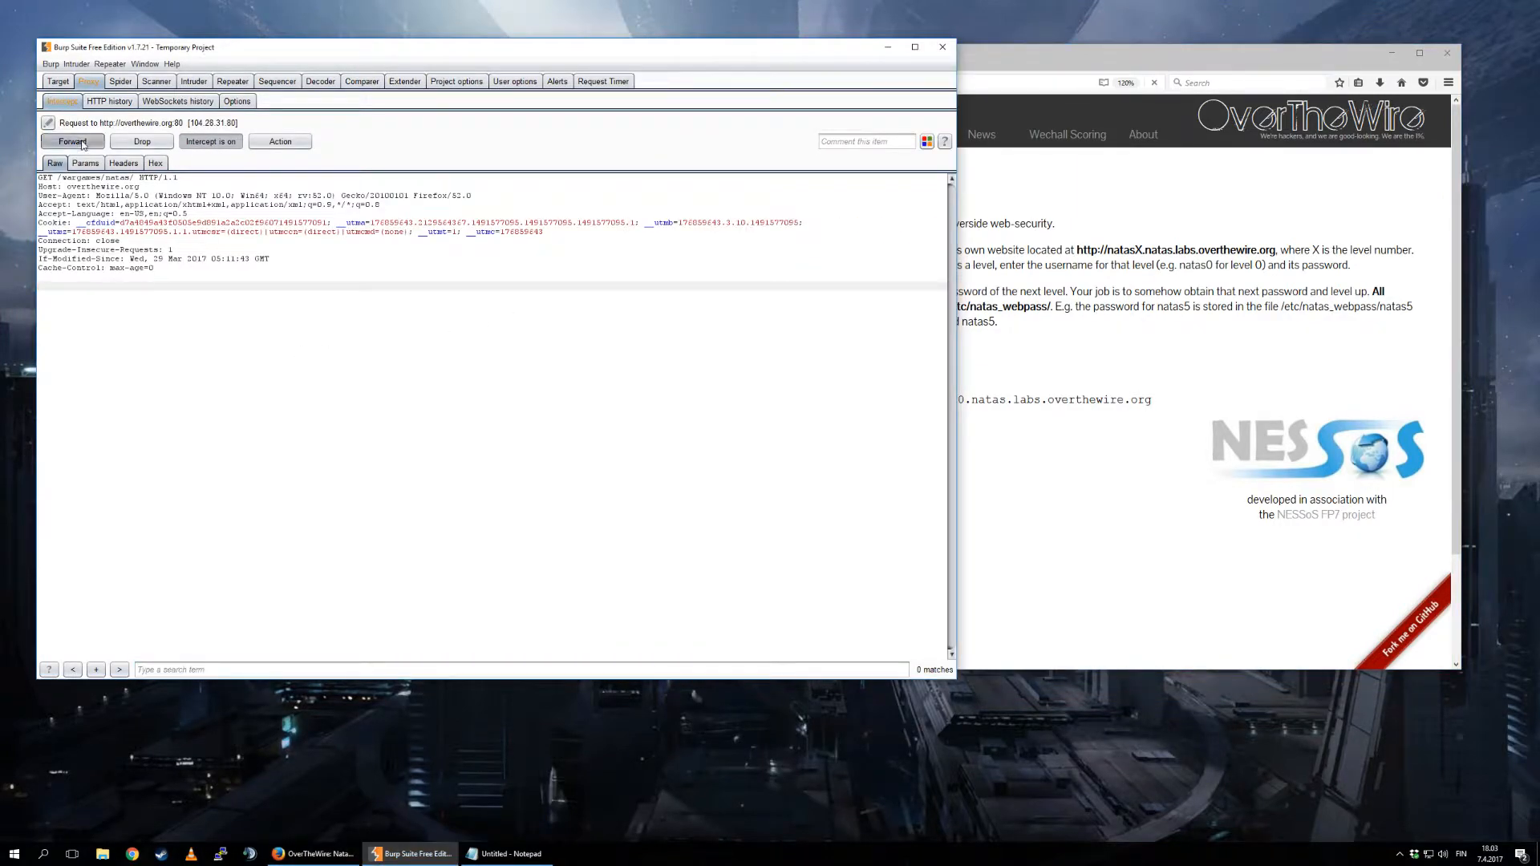
pyautogui.click(71, 140)
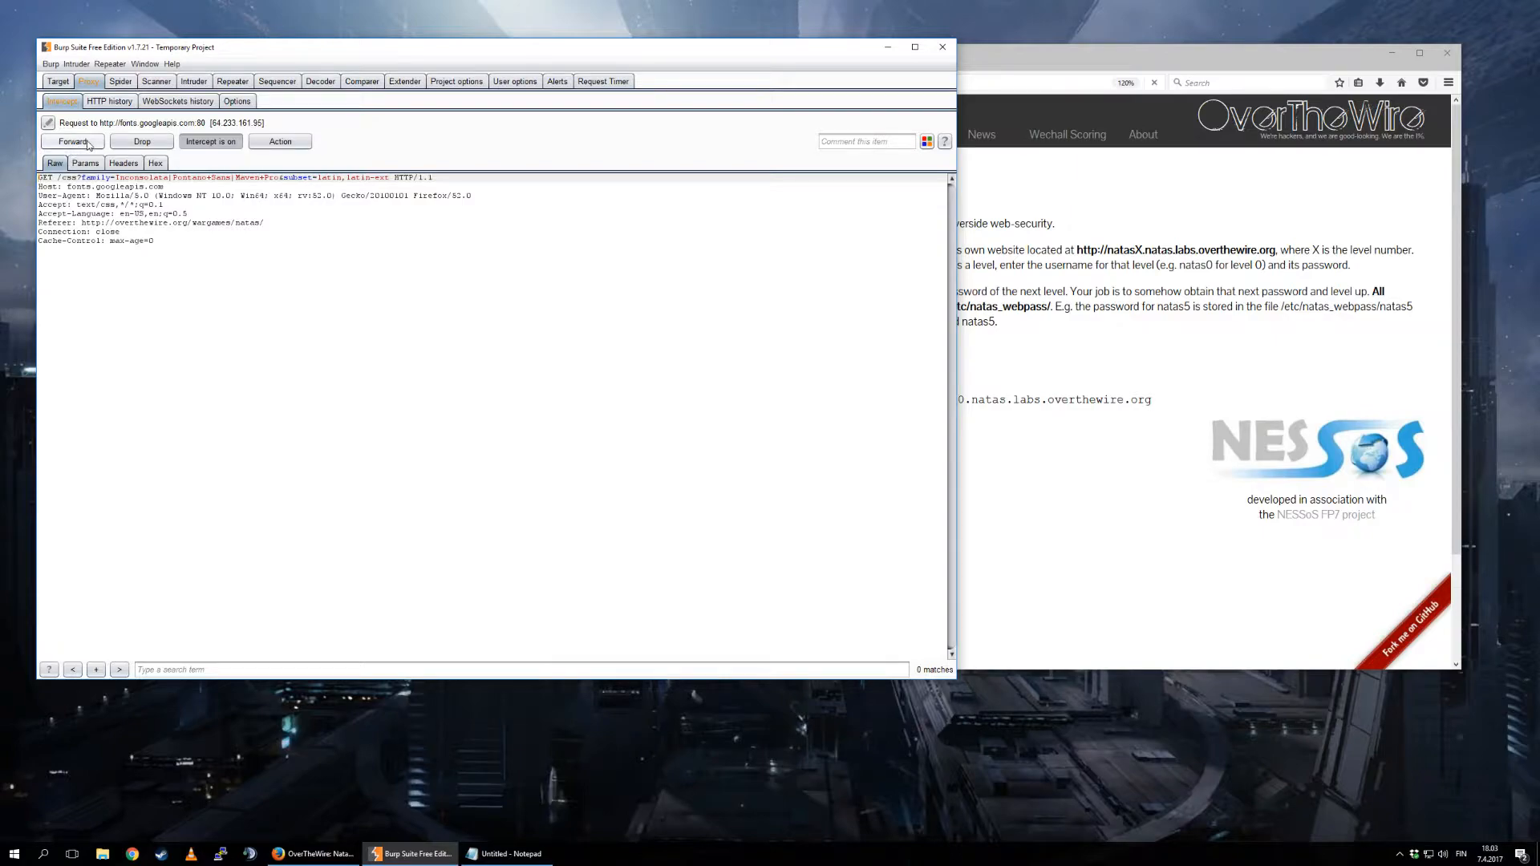
pyautogui.click(73, 140)
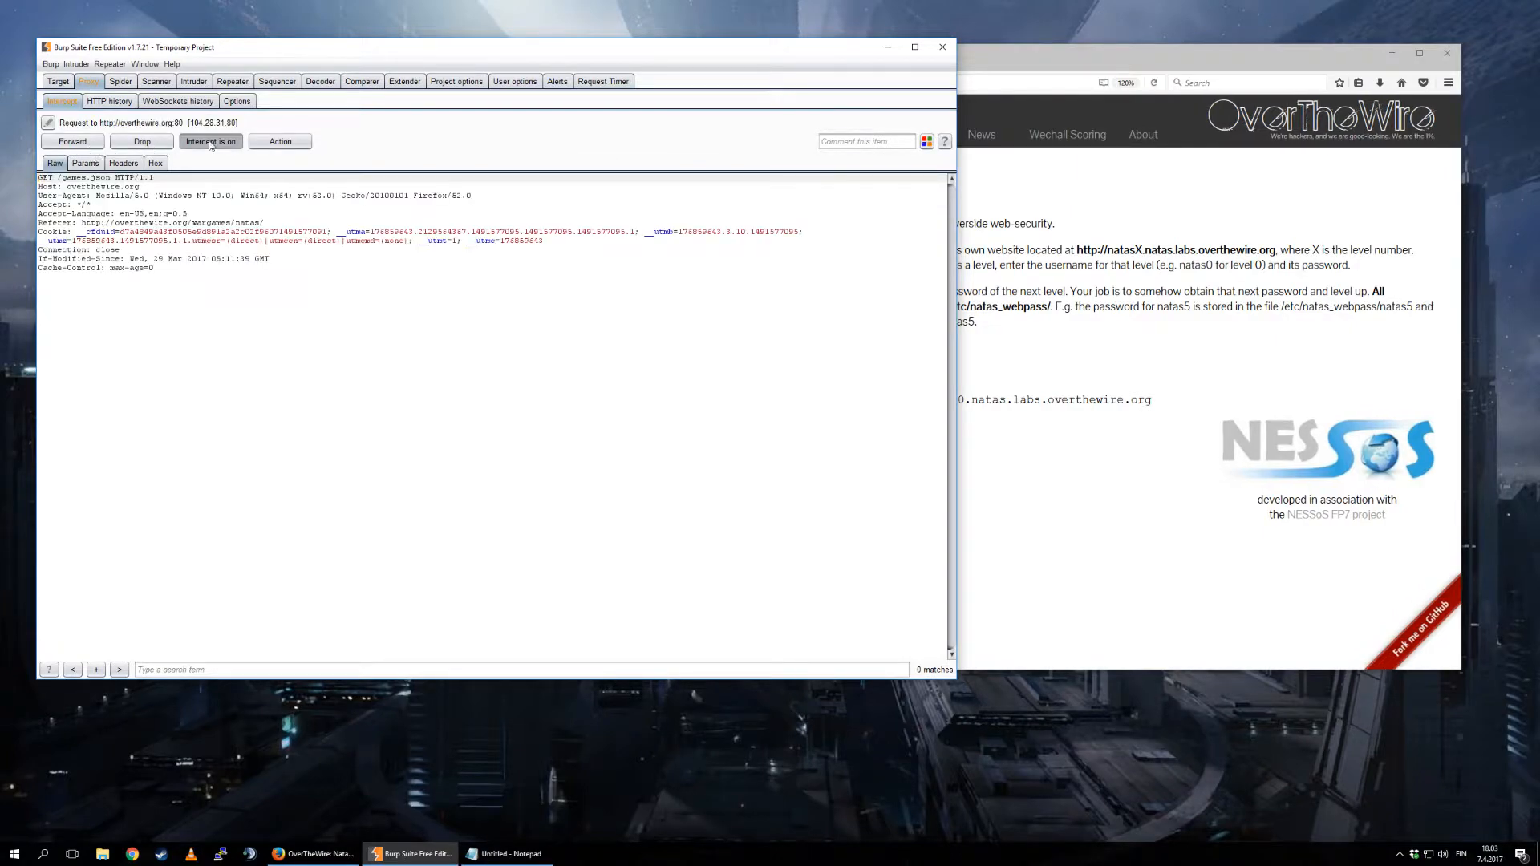
pyautogui.moveTo(209, 140)
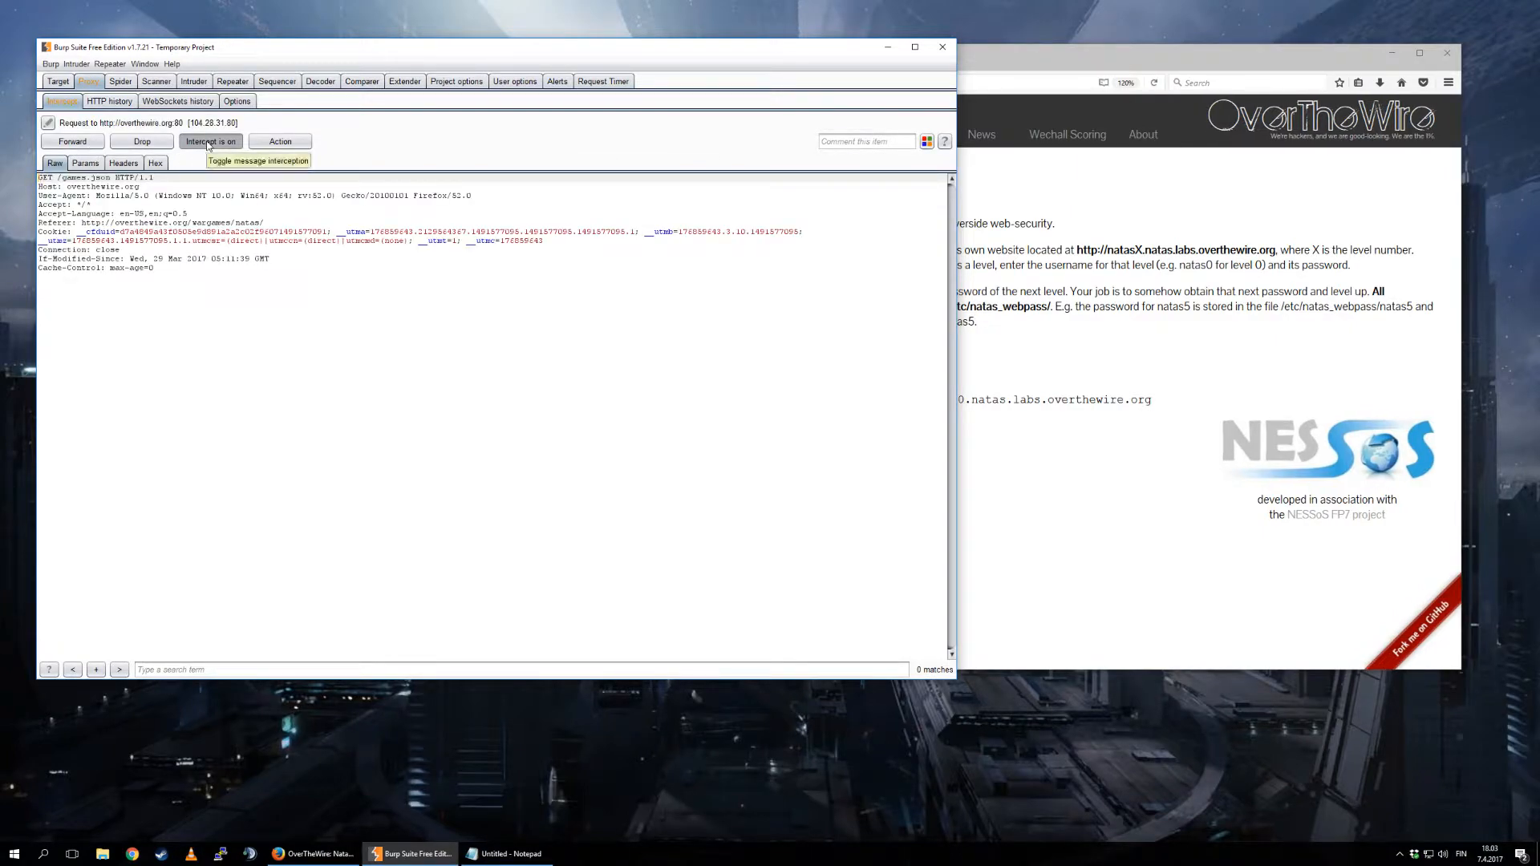
pyautogui.click(209, 140)
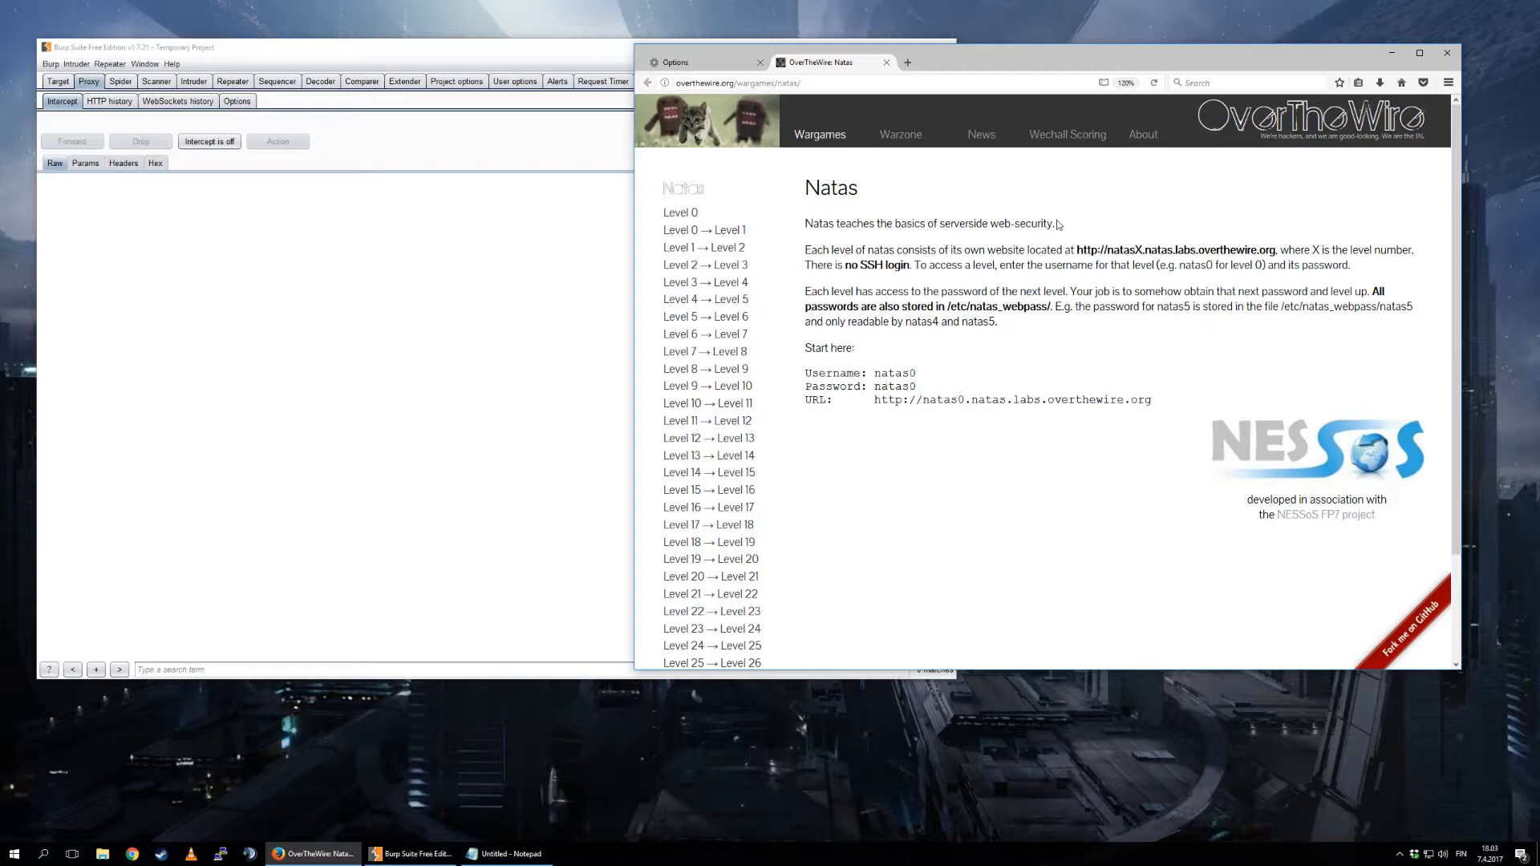
pyautogui.moveTo(958, 222)
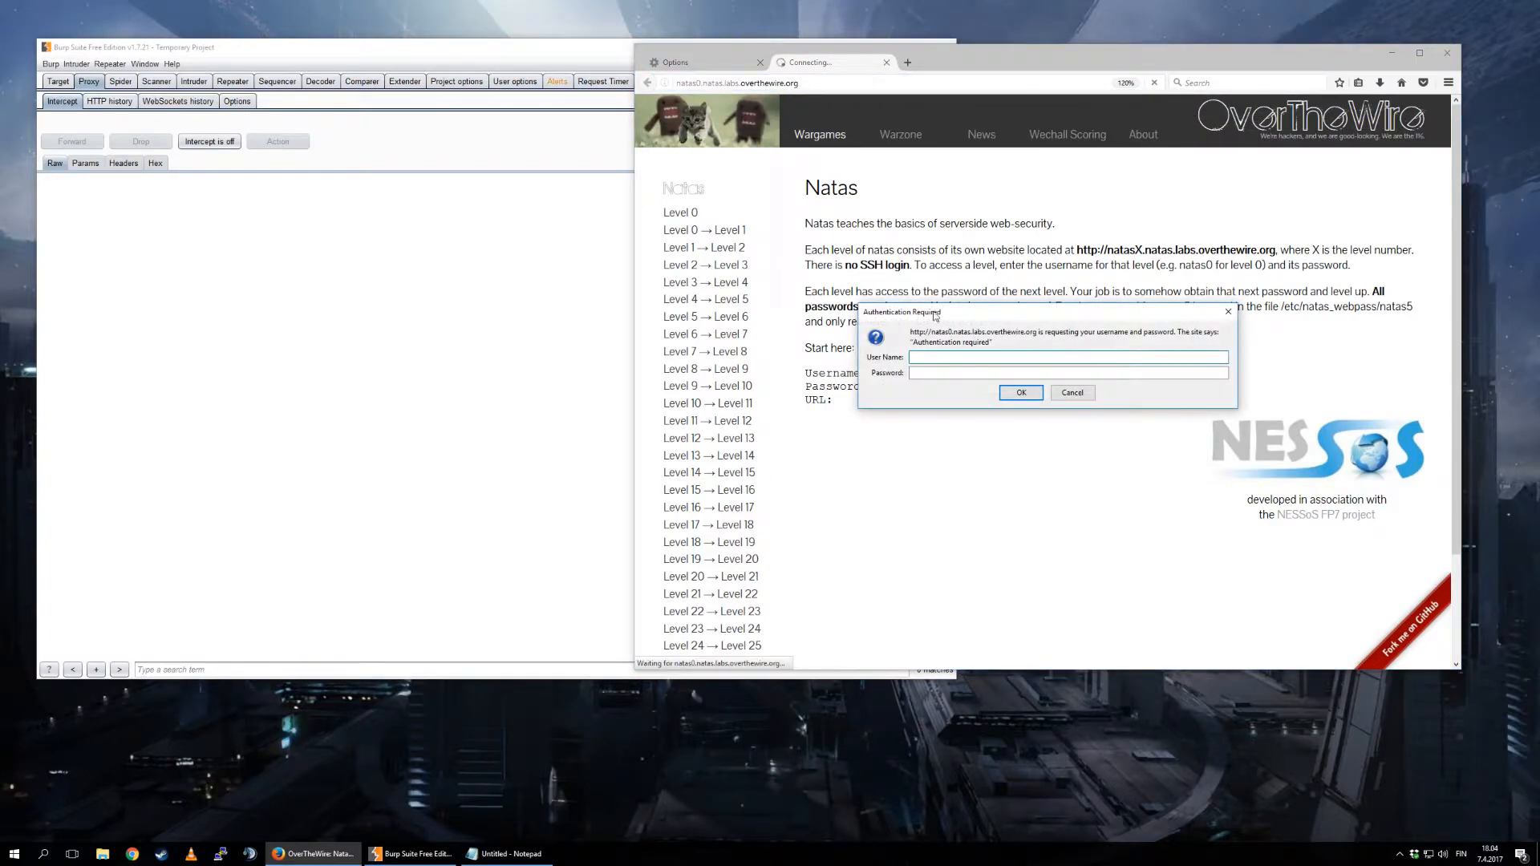
pyautogui.write('natas0')
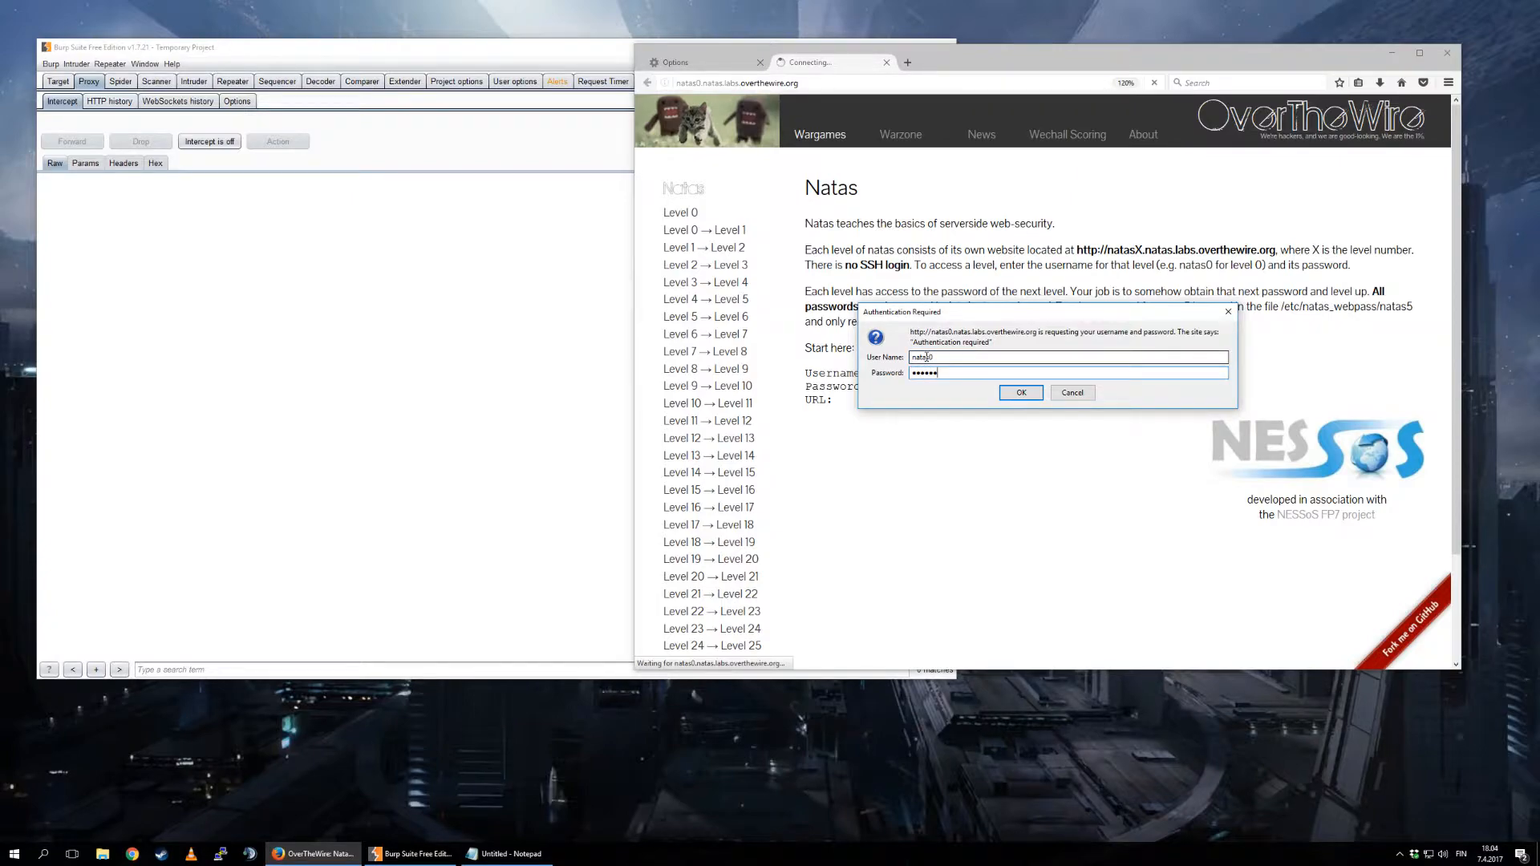
pyautogui.click(1021, 393)
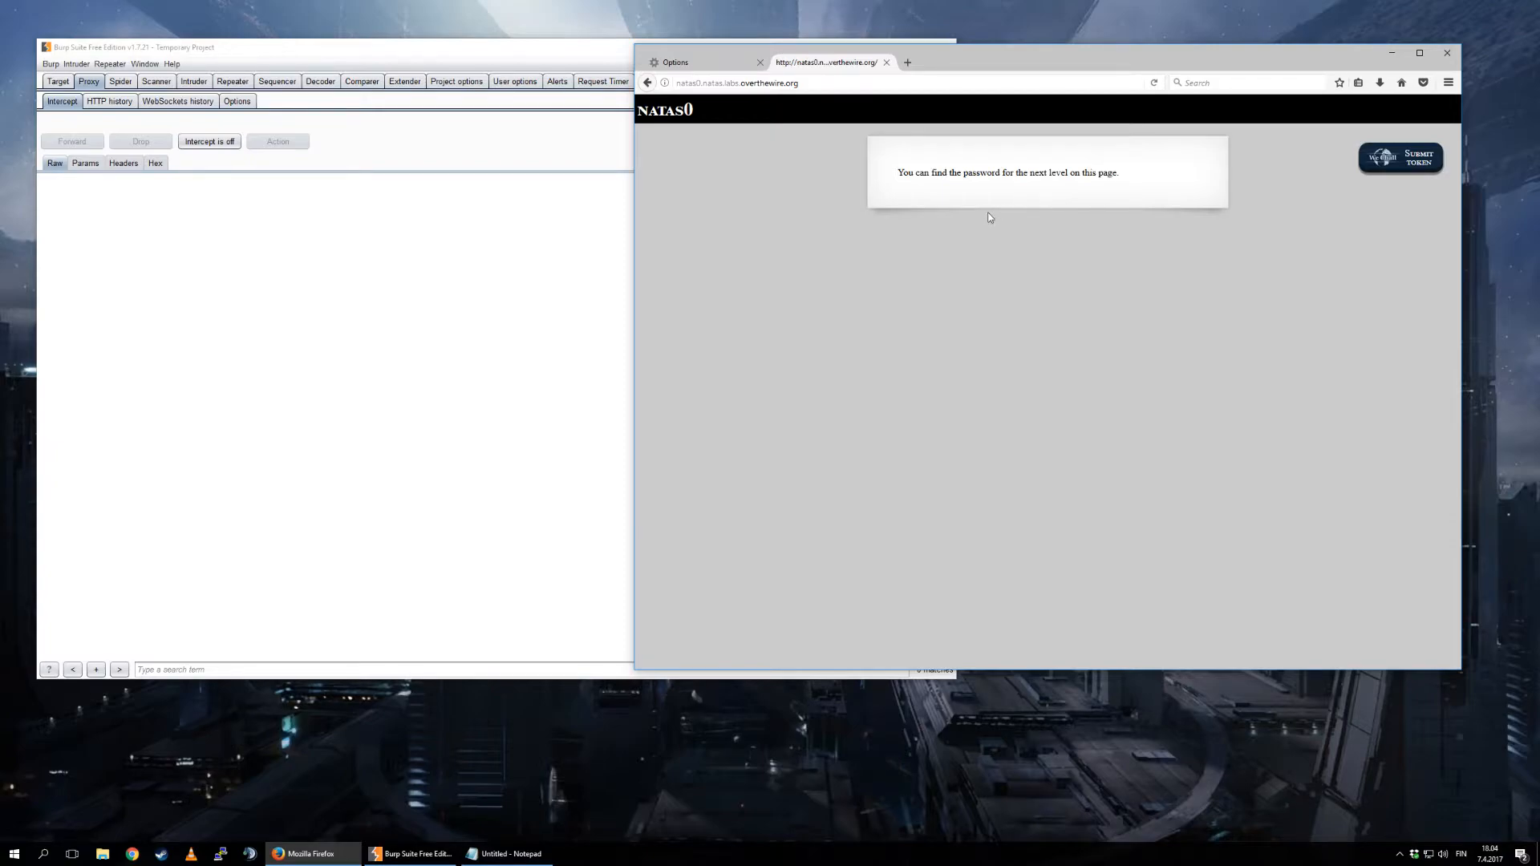
pyautogui.rightClick(989, 217)
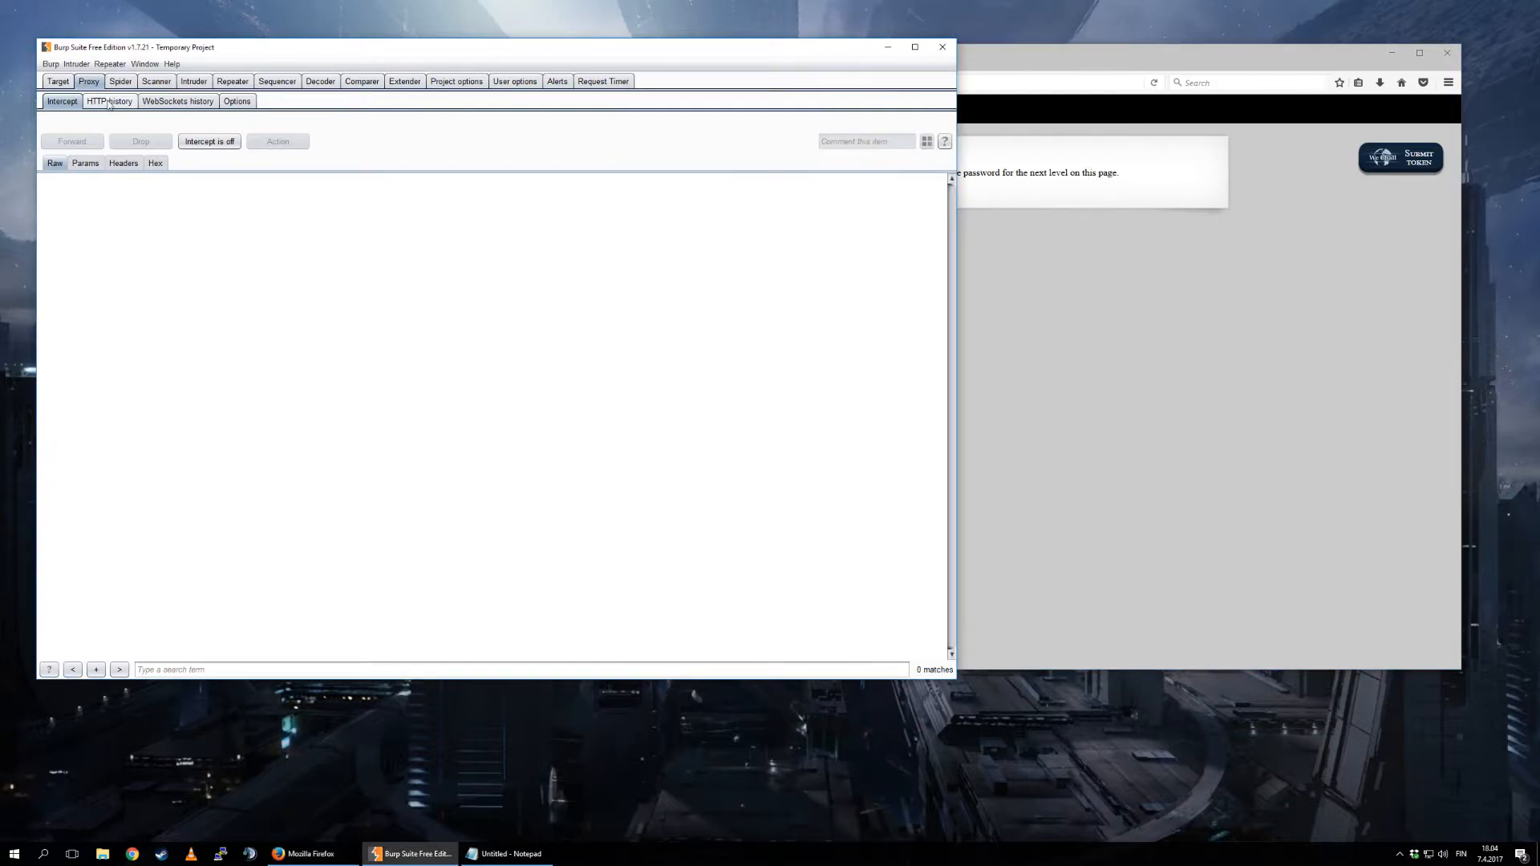
# Review the captured natas0 requests, including 401 and 200 responses, in HTTP history.
pyautogui.click(109, 101)
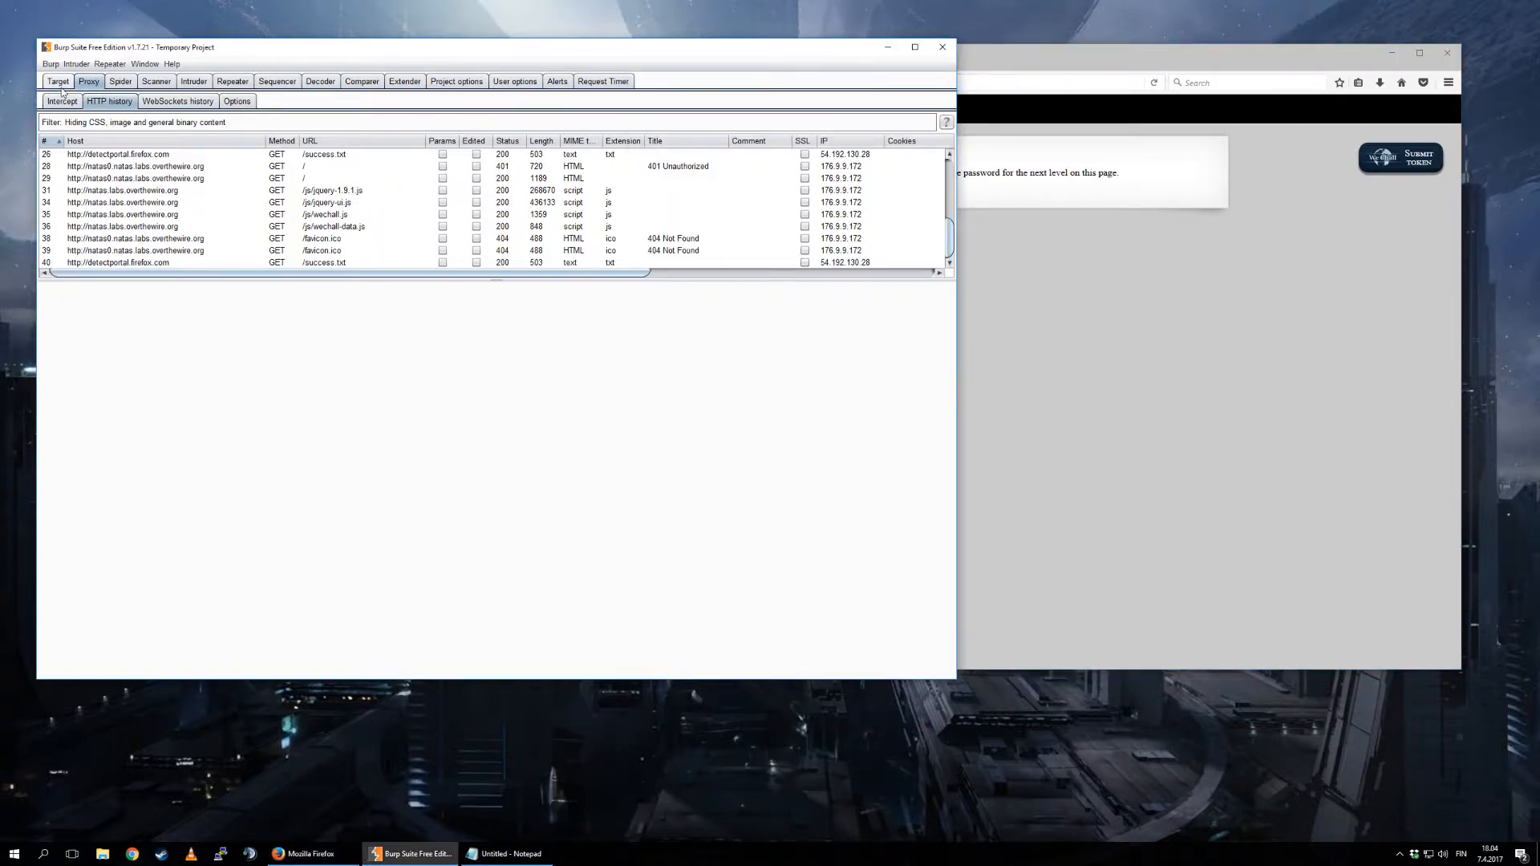
pyautogui.click(57, 80)
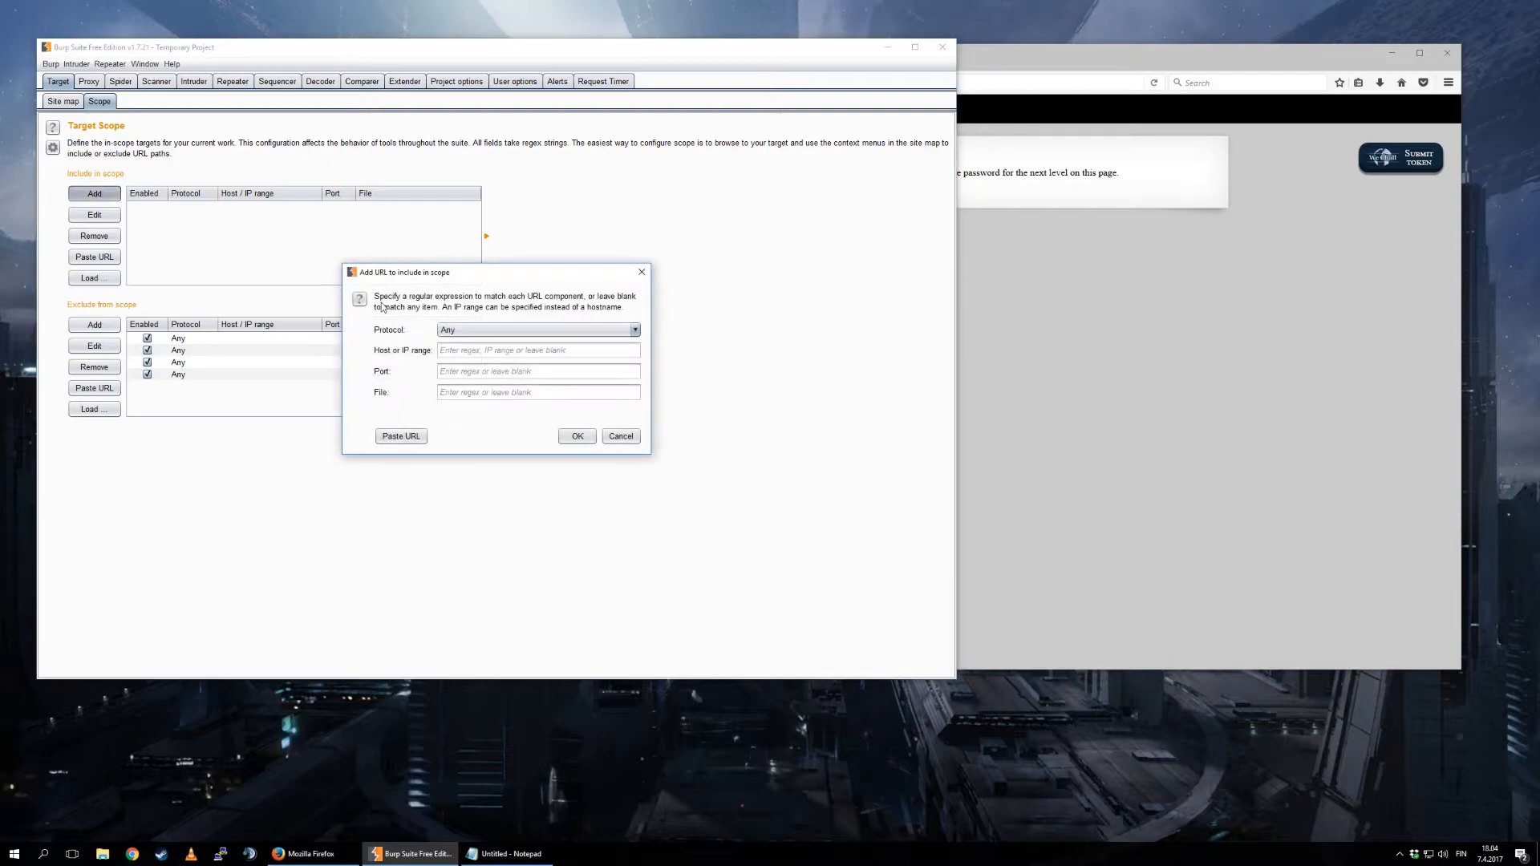
# Add host overthewire.org to the Include in scope list.
pyautogui.write('overthewire.org')
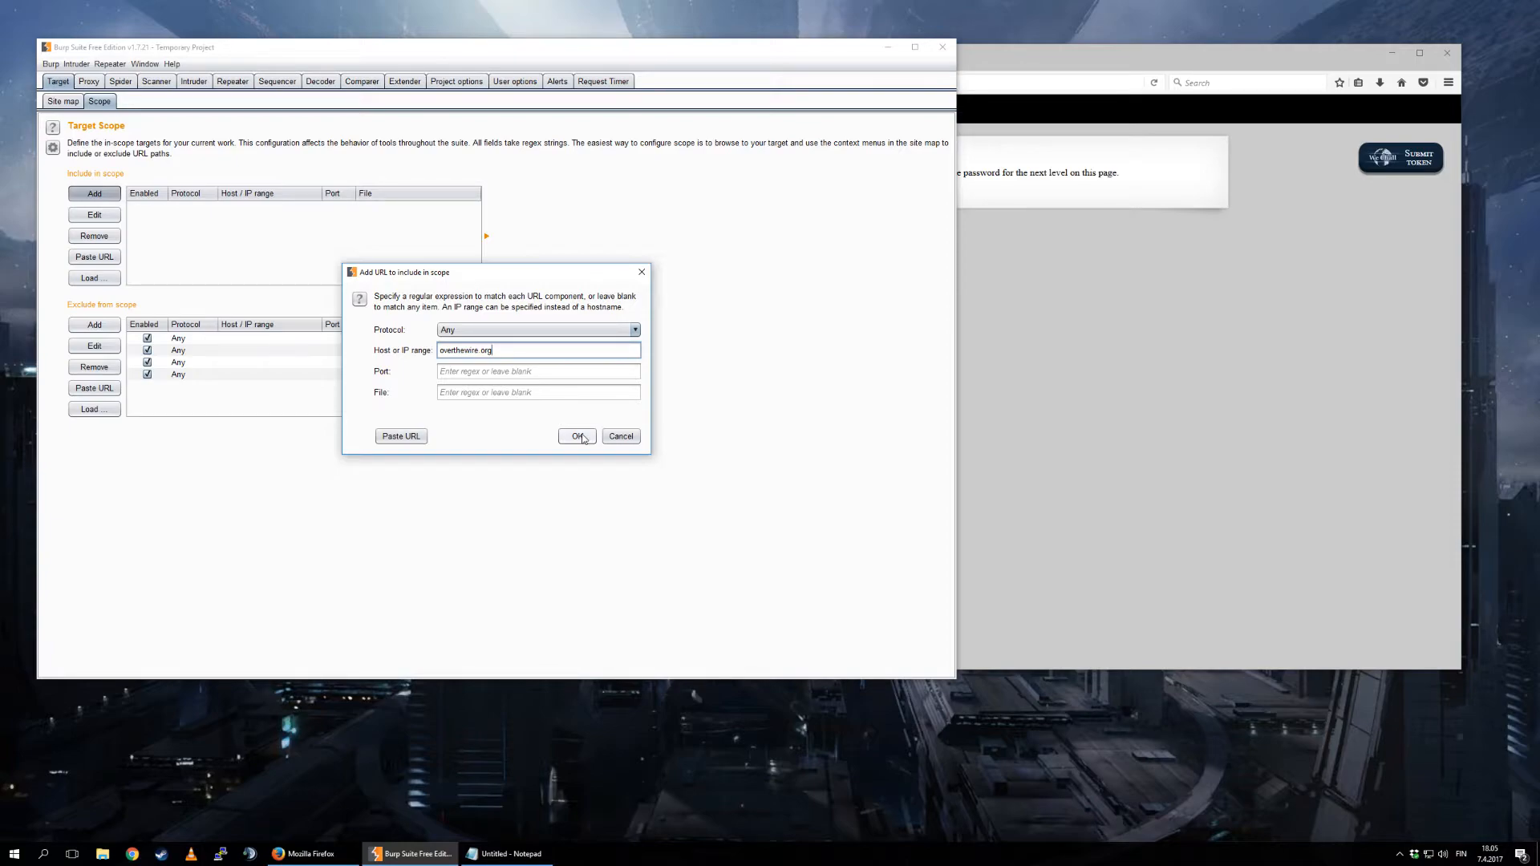
pyautogui.click(577, 436)
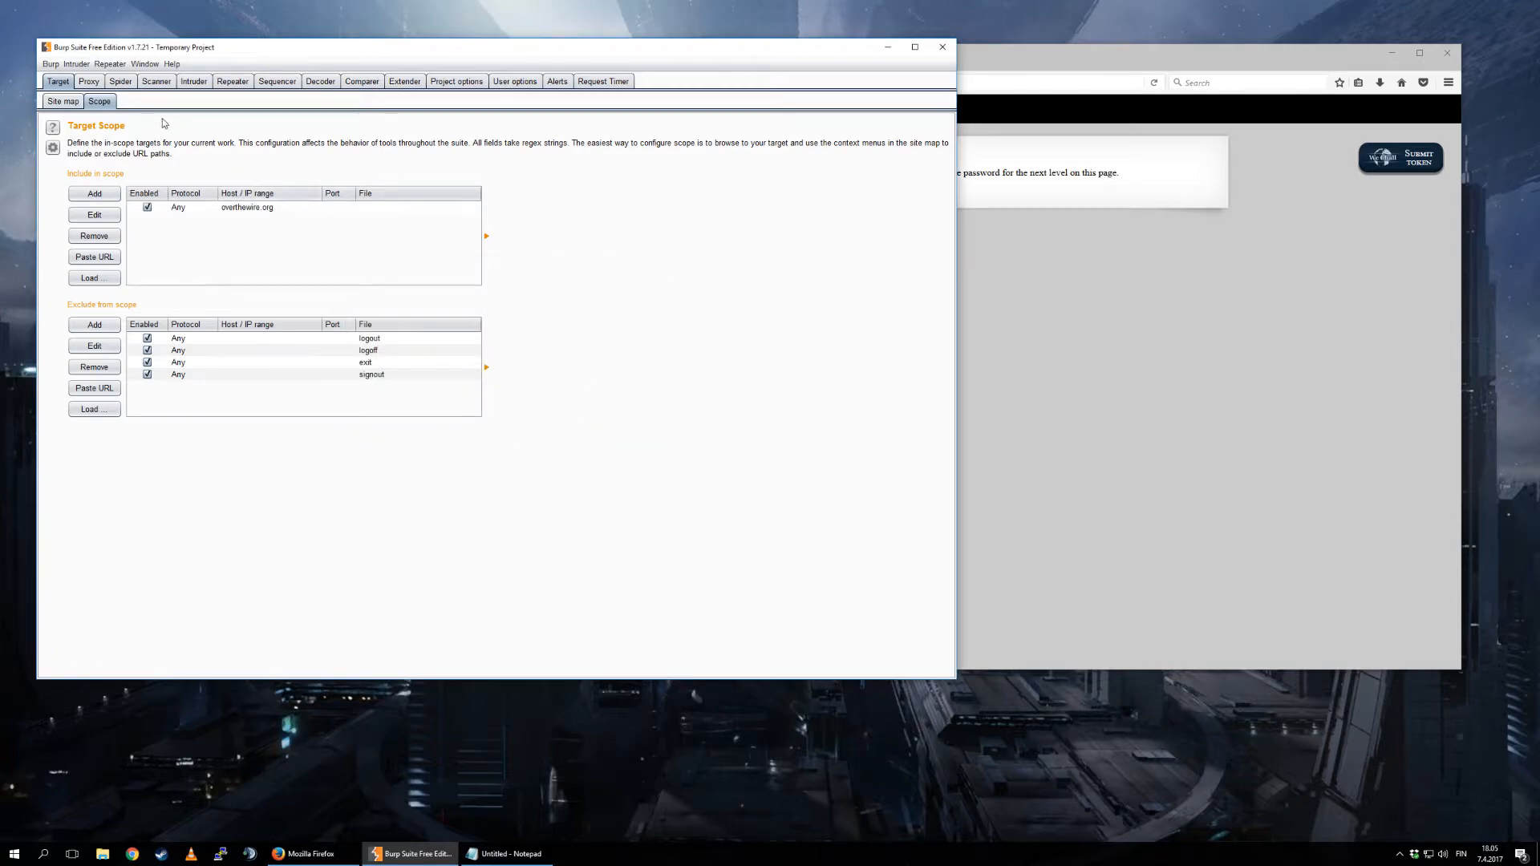
pyautogui.click(88, 80)
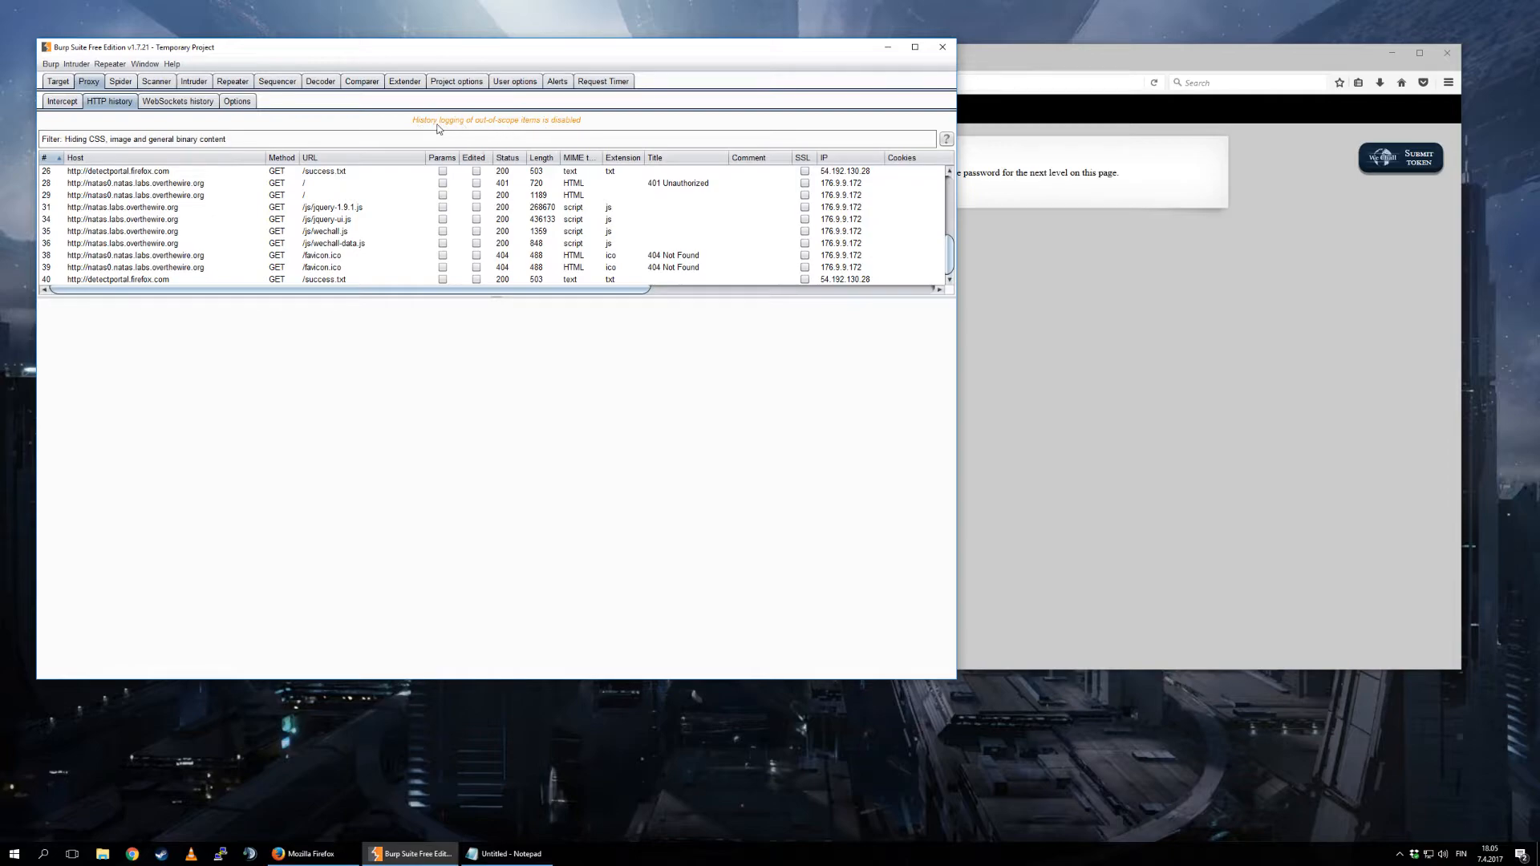
pyautogui.moveTo(370, 126)
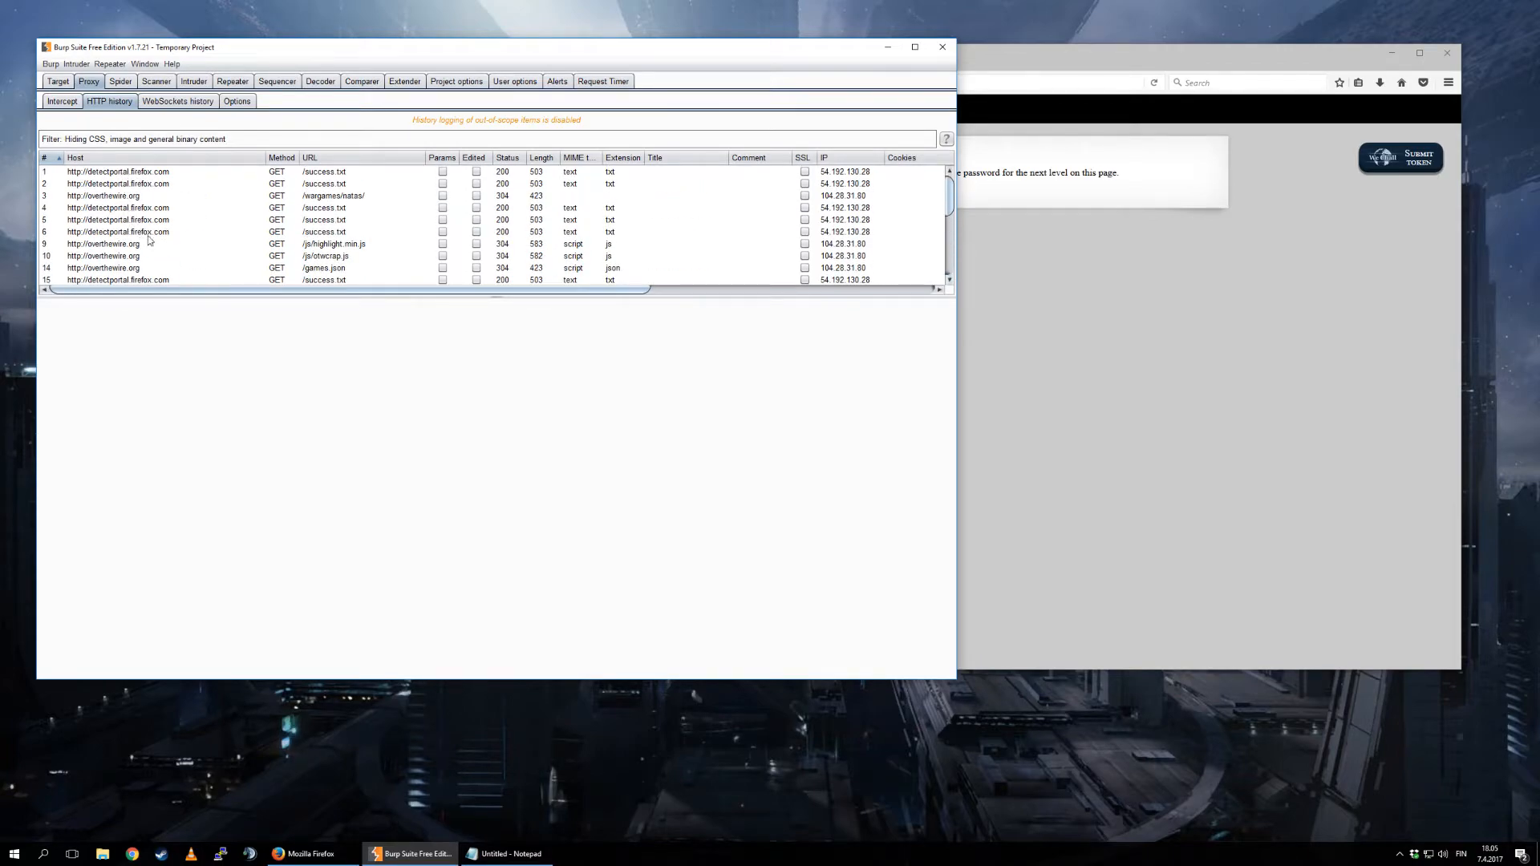
pyautogui.moveTo(149, 241)
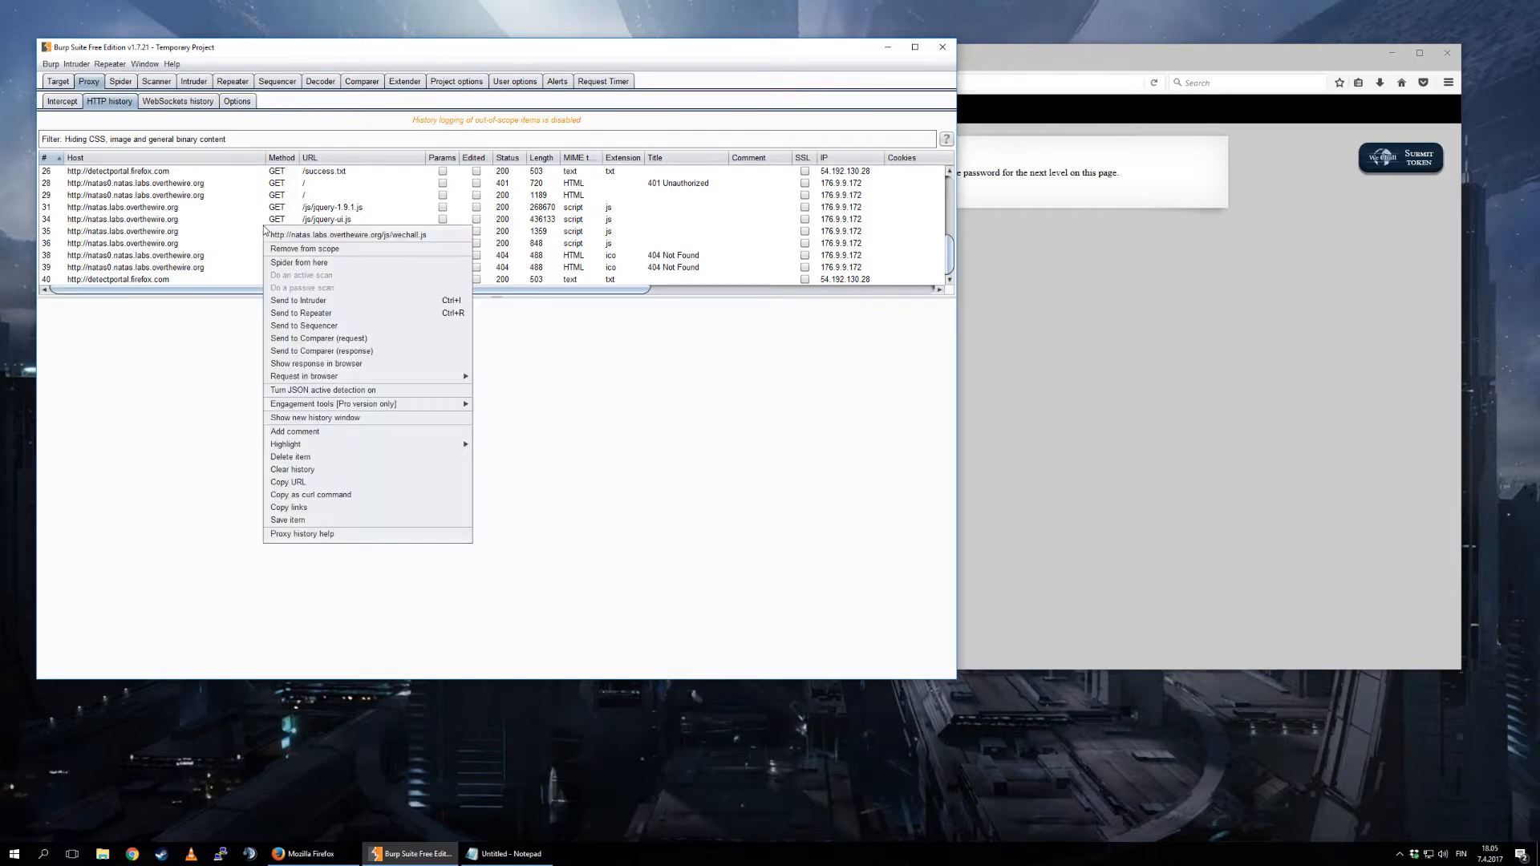
# Clear the entire Proxy HTTP history, confirming with Yes.
pyautogui.click(292, 470)
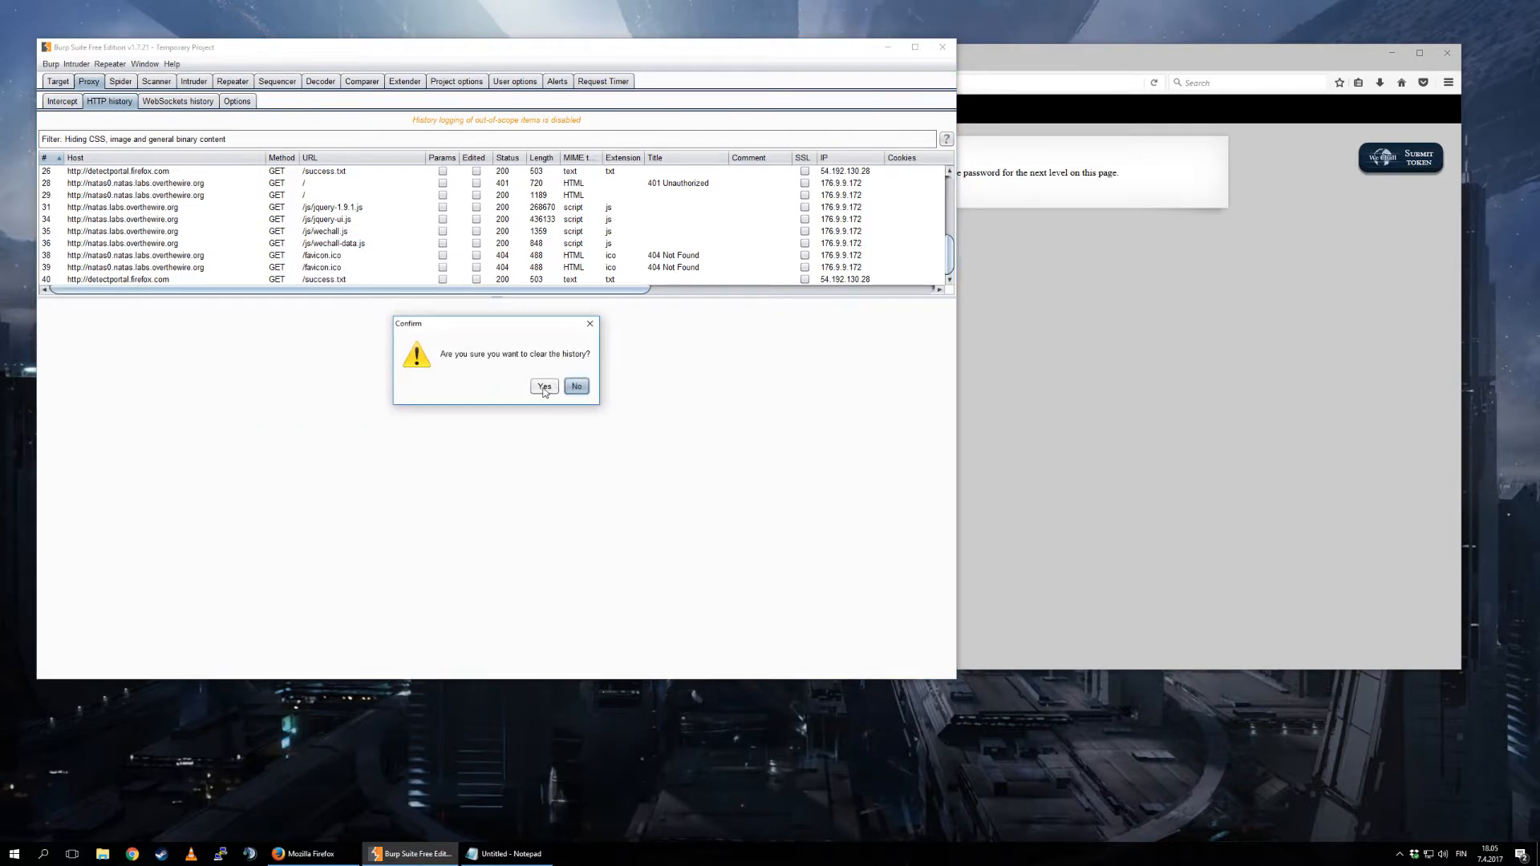
pyautogui.click(543, 386)
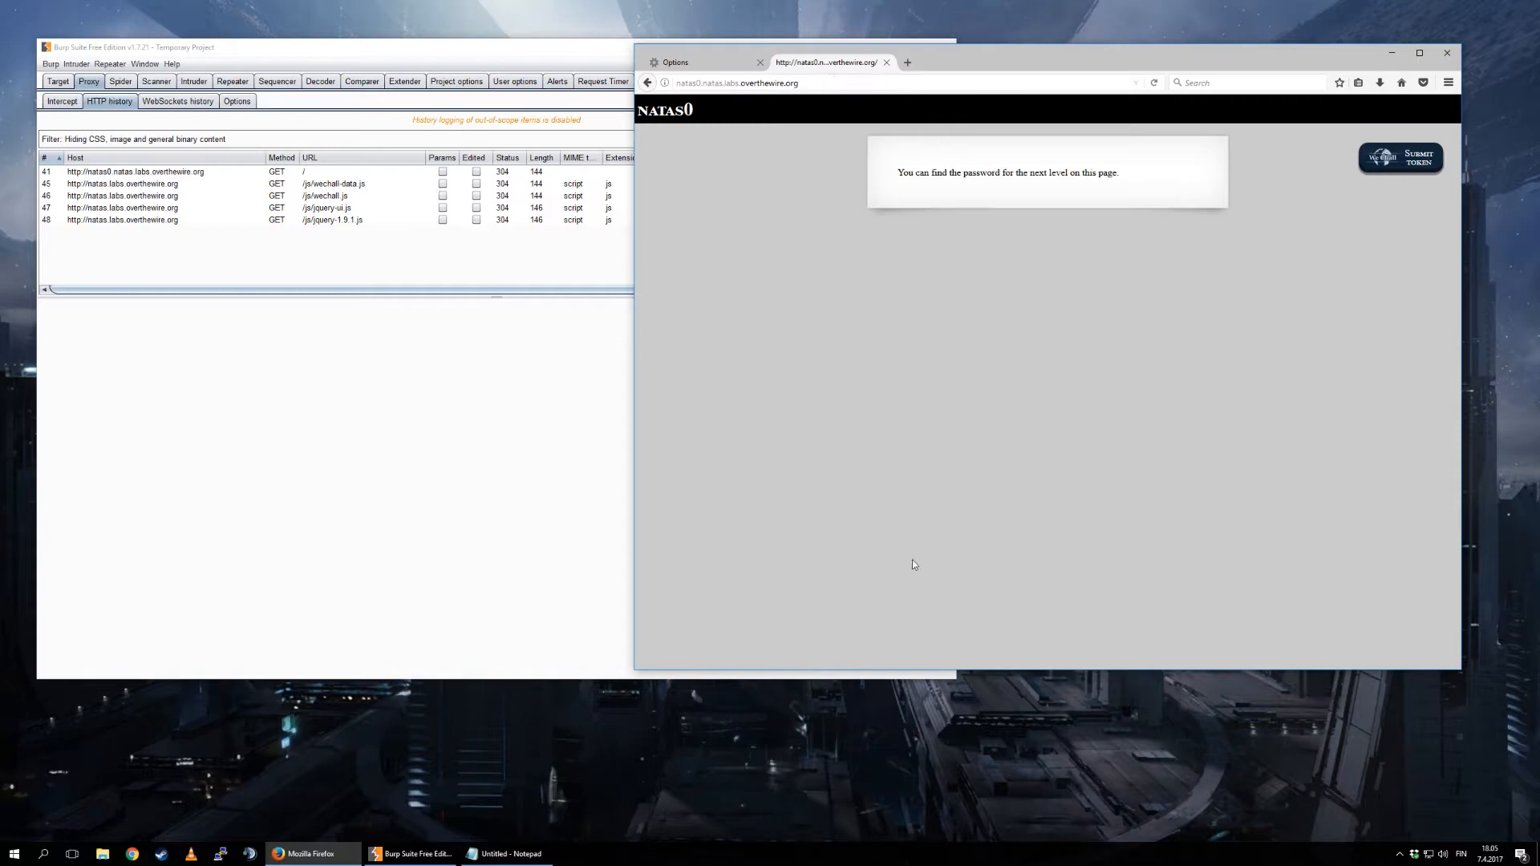
# Load jw.fi in a new Firefox tab and verify Burp's history ignores it.
pyautogui.click(906, 62)
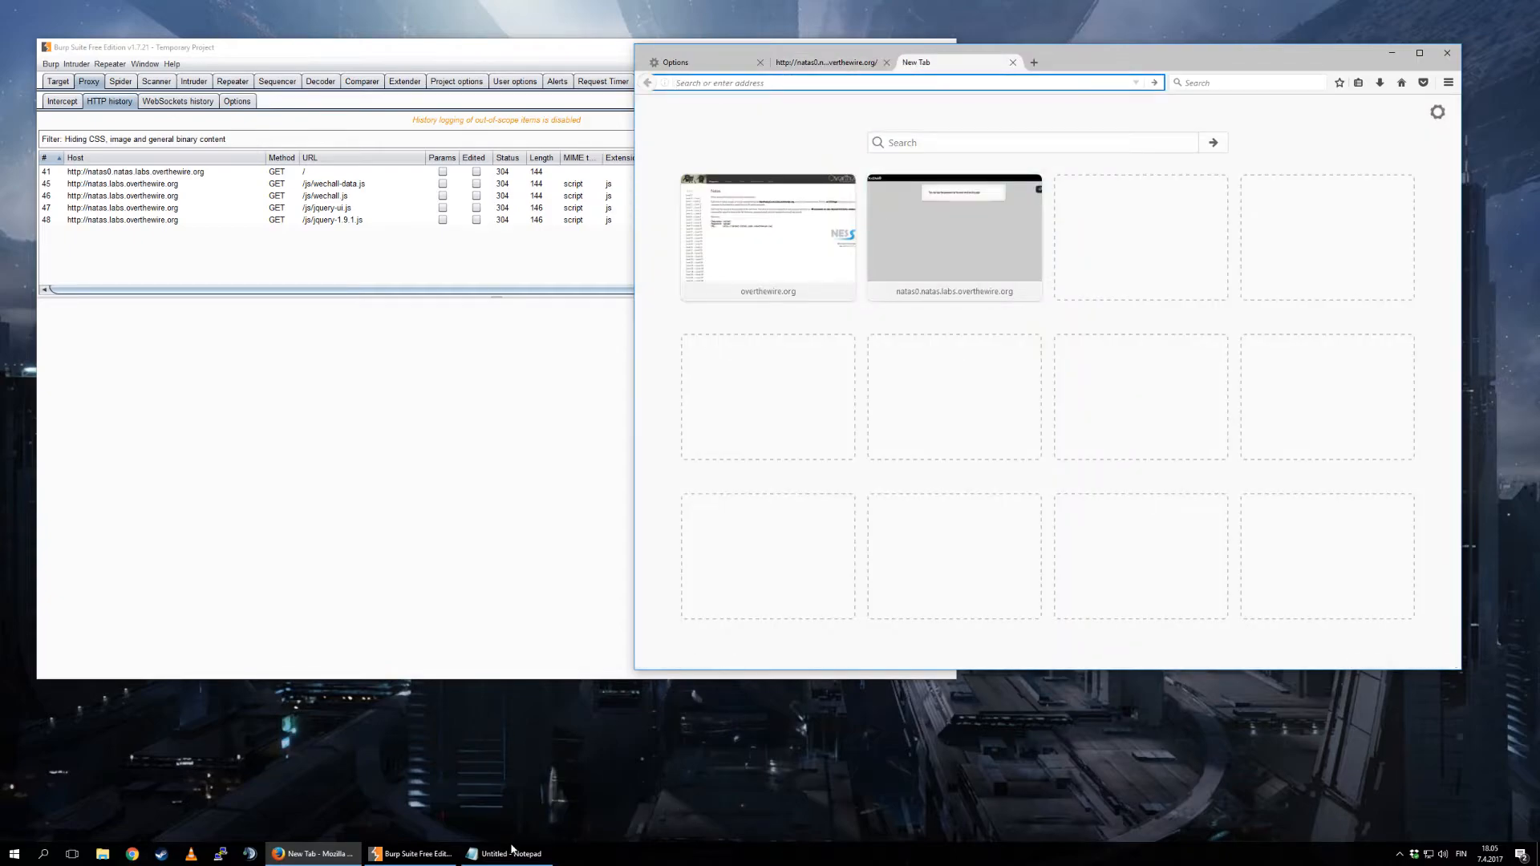
pyautogui.click(508, 853)
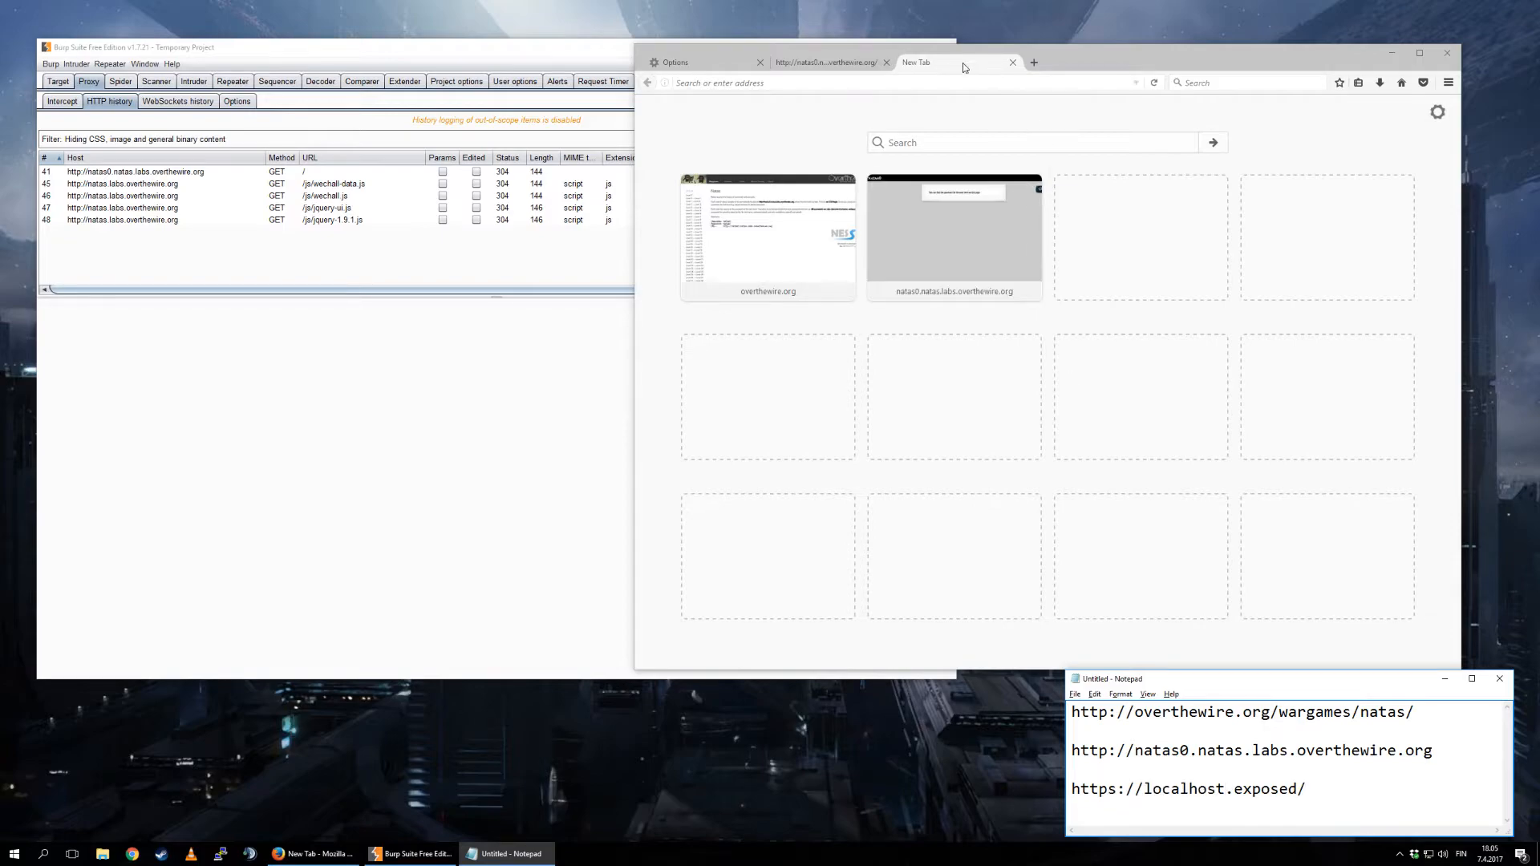
pyautogui.write('jw.fi')
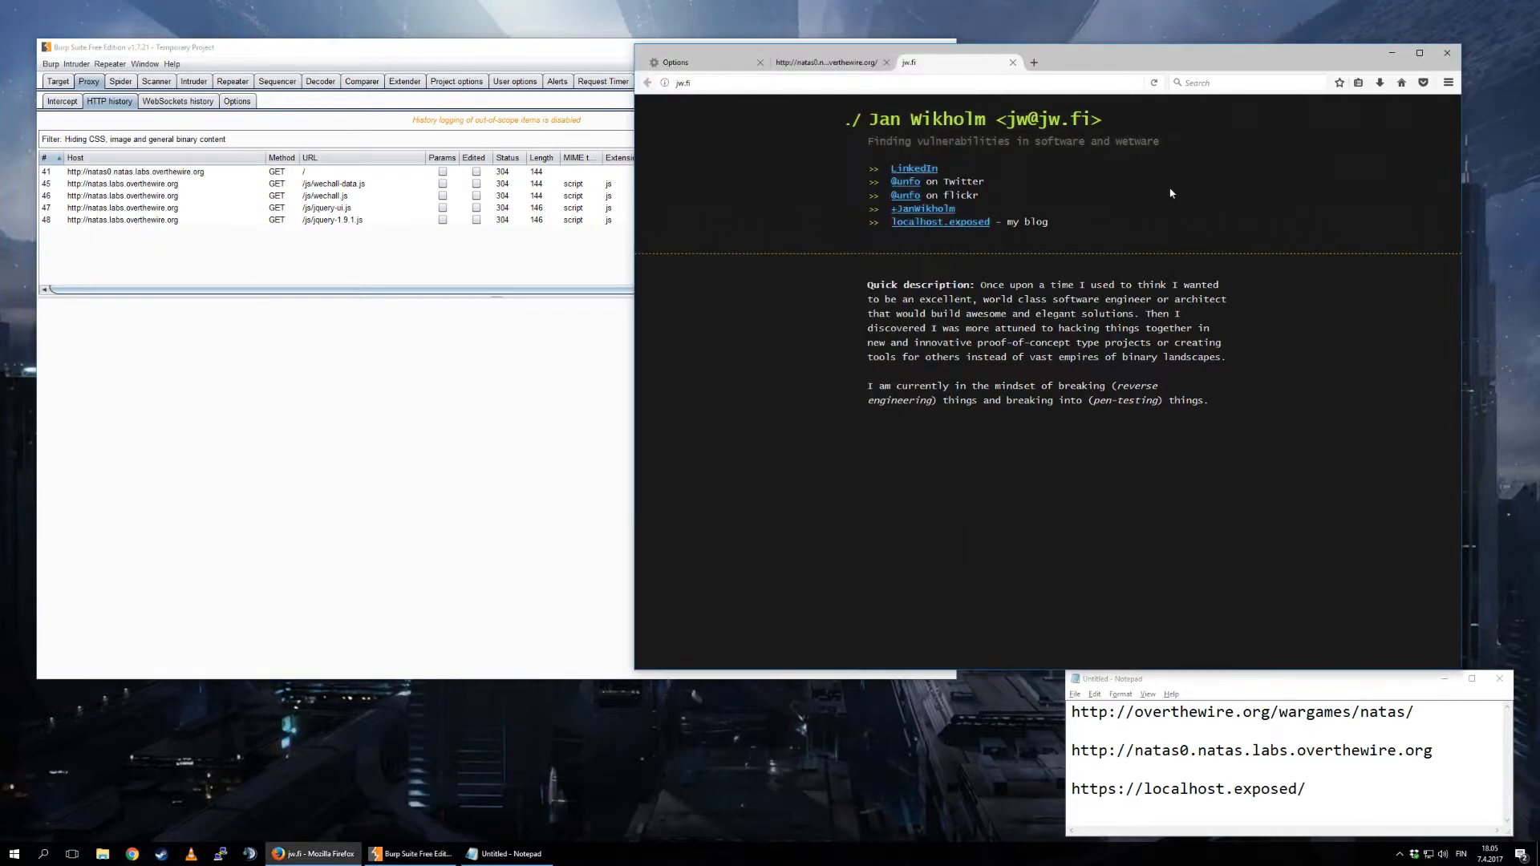
pyautogui.click(828, 62)
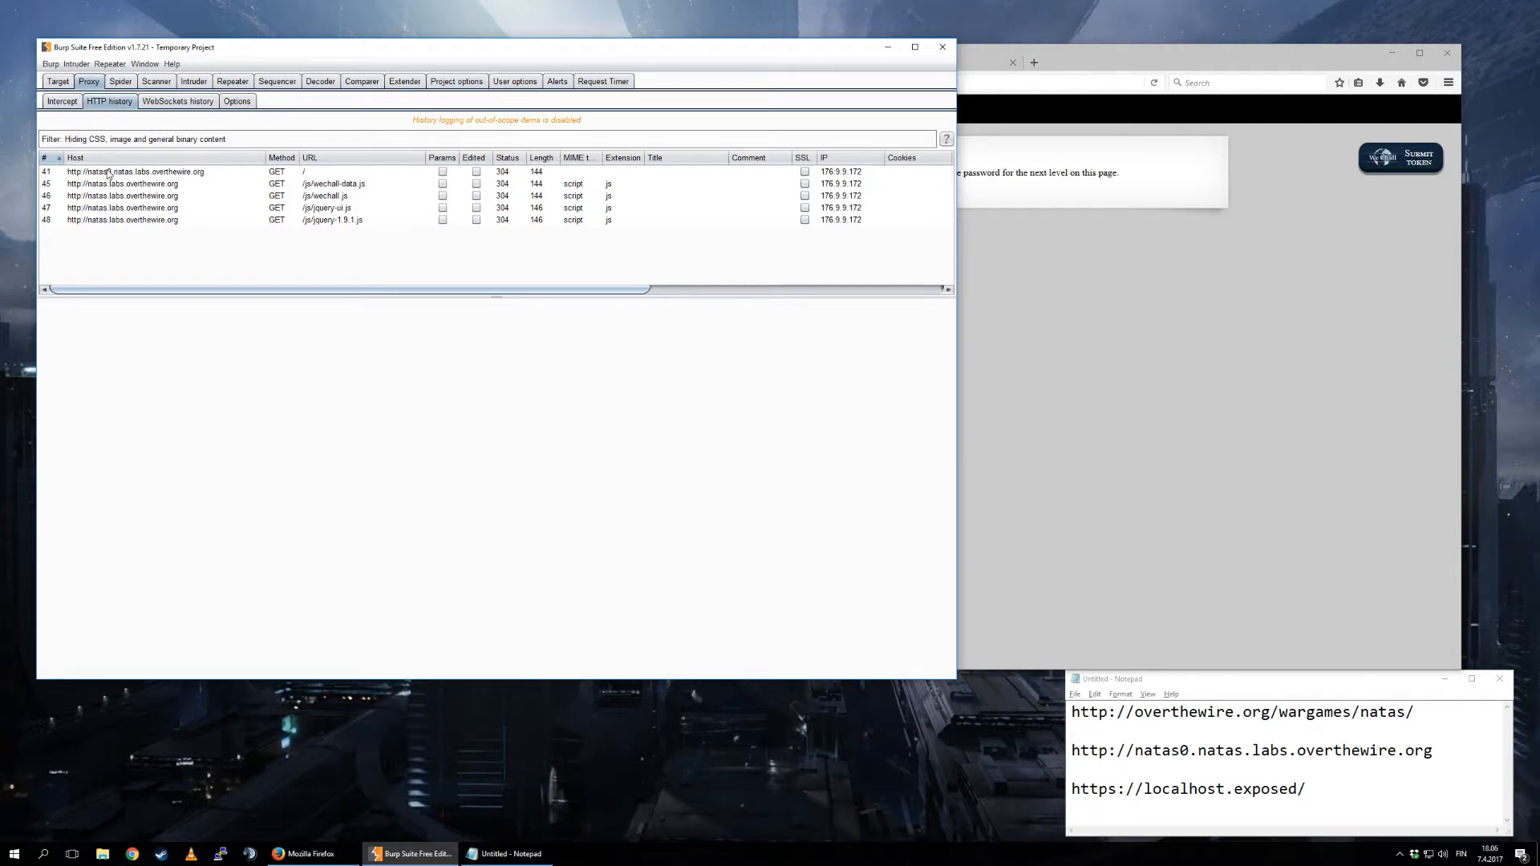
# Reload natas0 in Firefox and view the new entry's response containing the password comment.
pyautogui.click(135, 171)
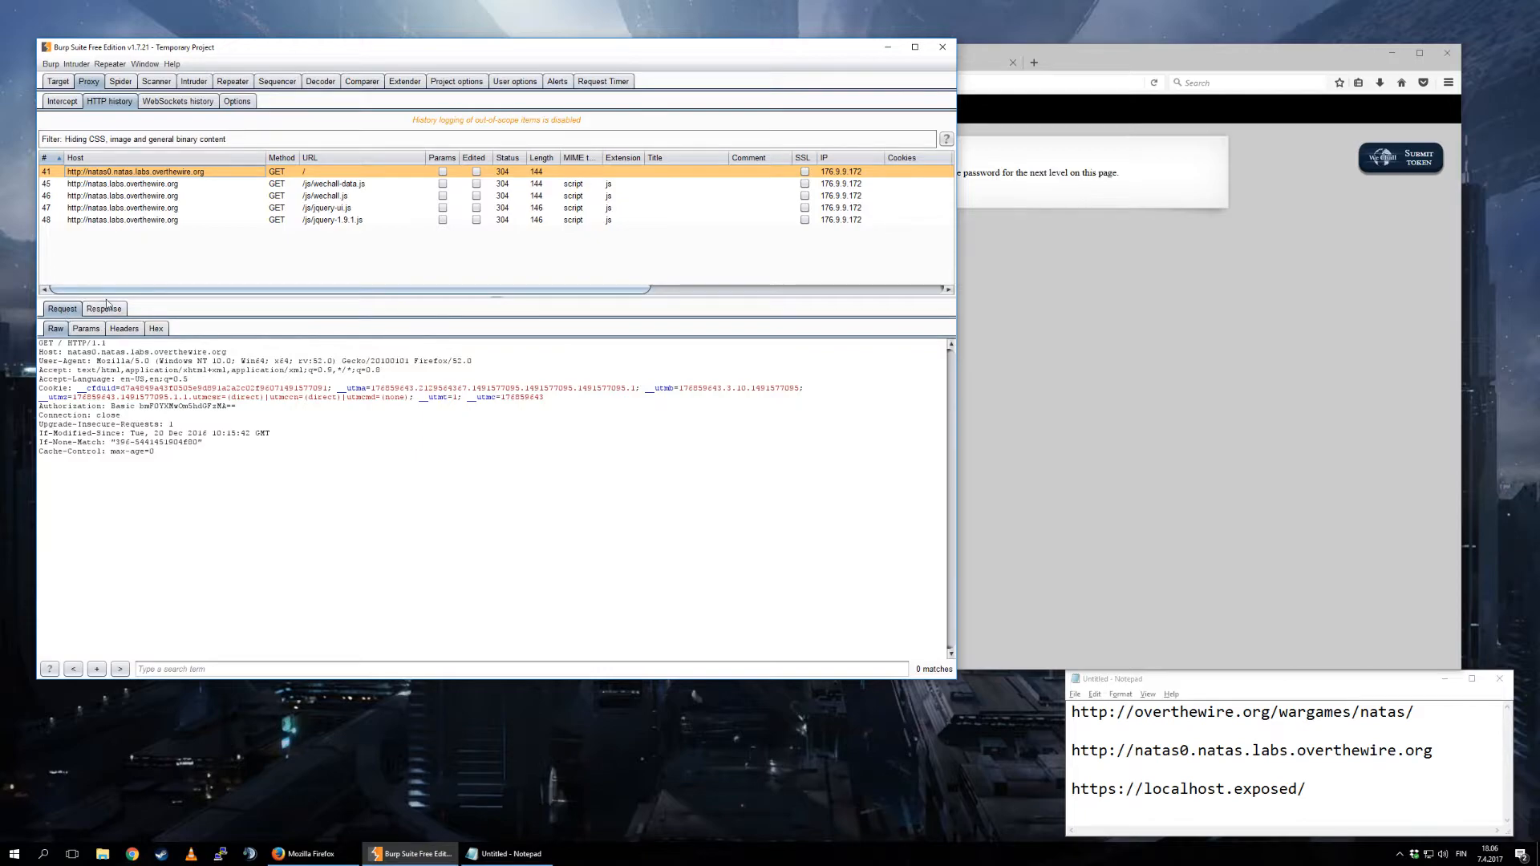
pyautogui.click(103, 308)
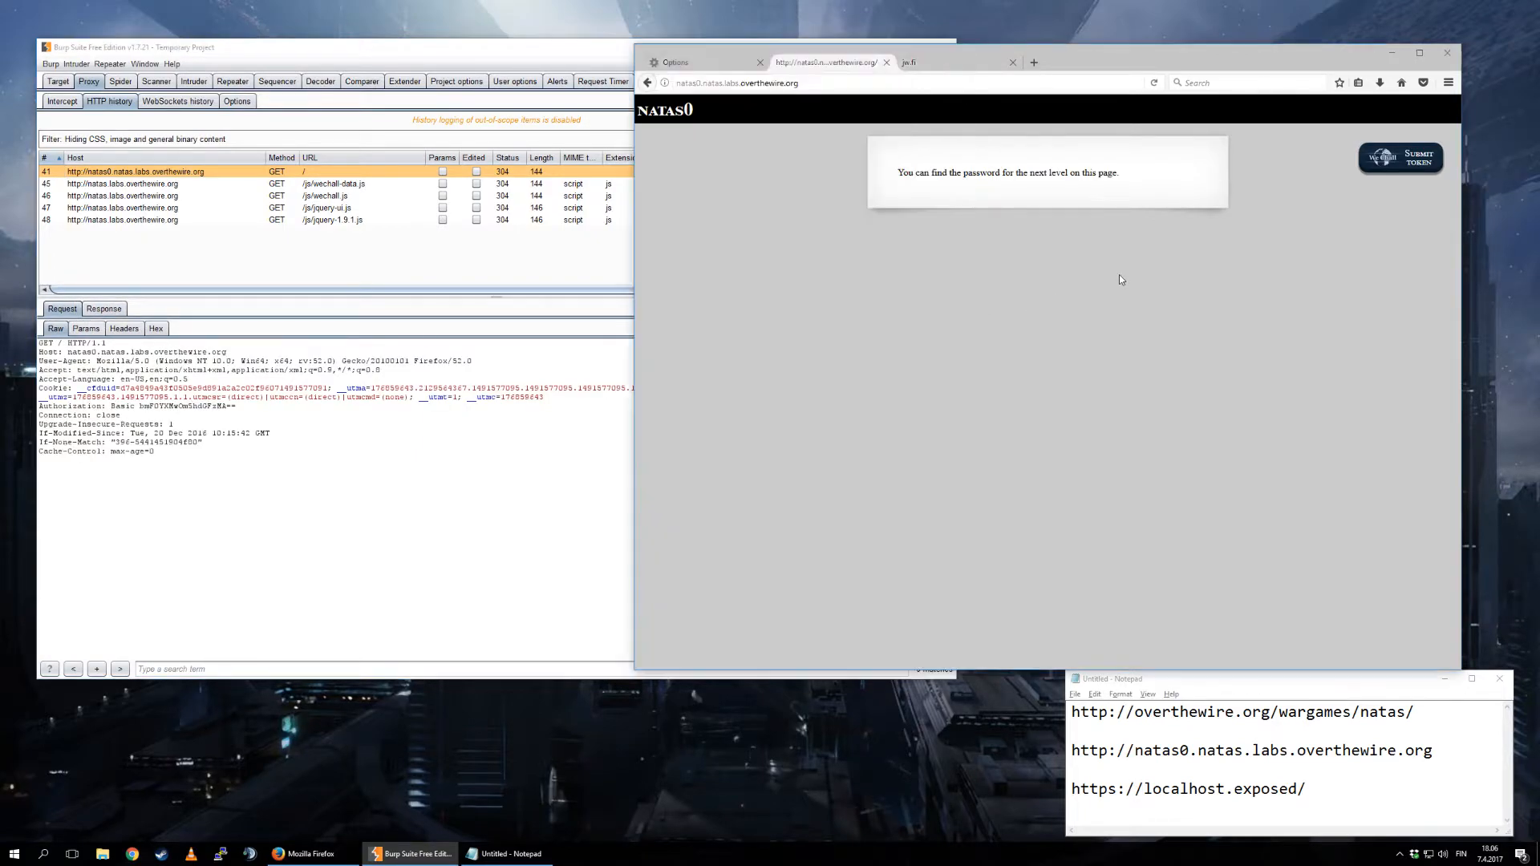
pyautogui.click(101, 46)
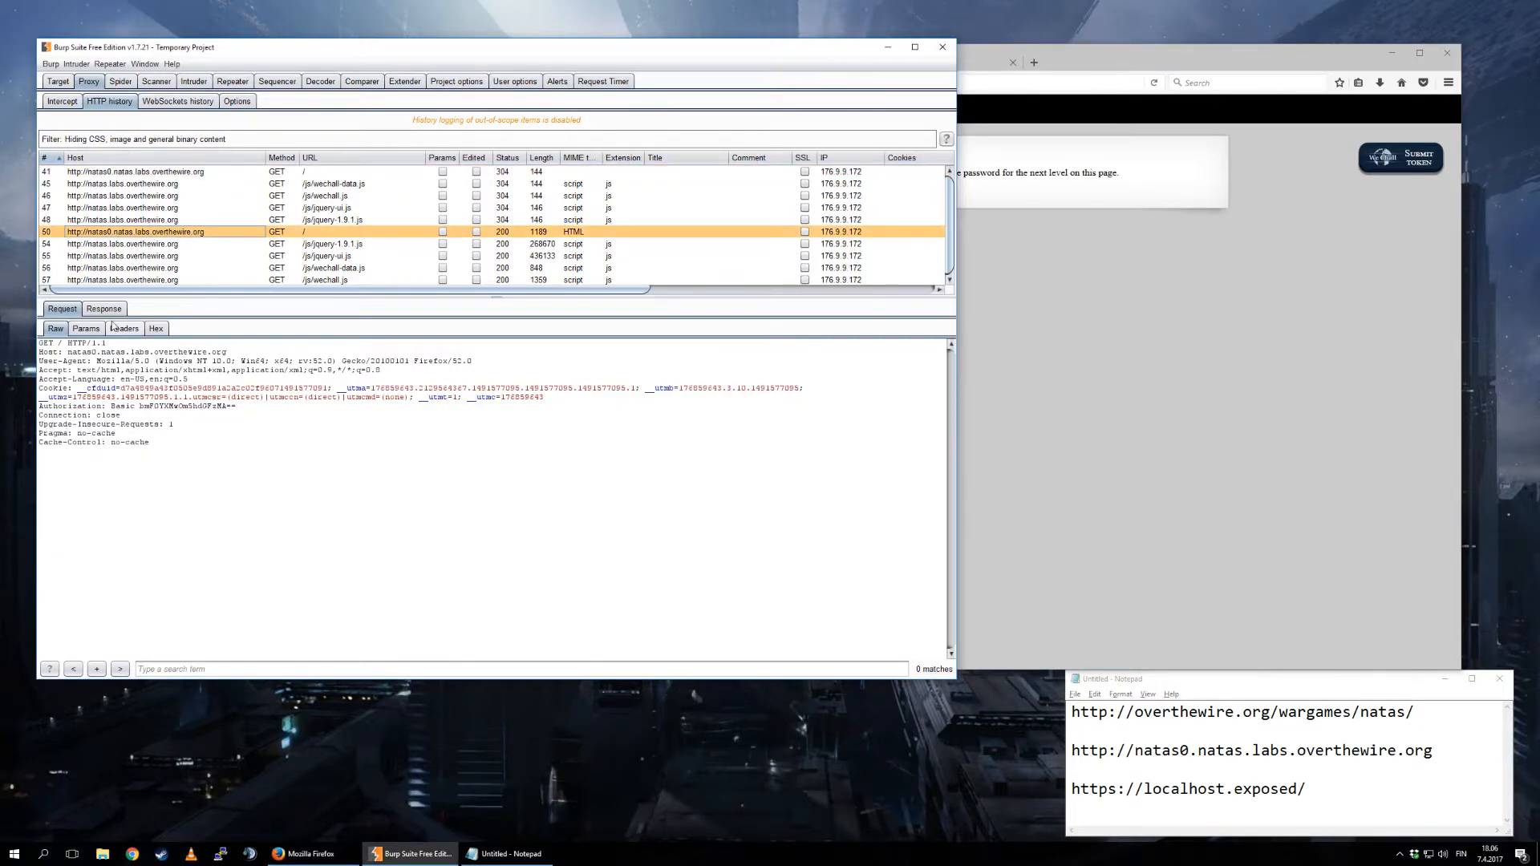
pyautogui.click(103, 308)
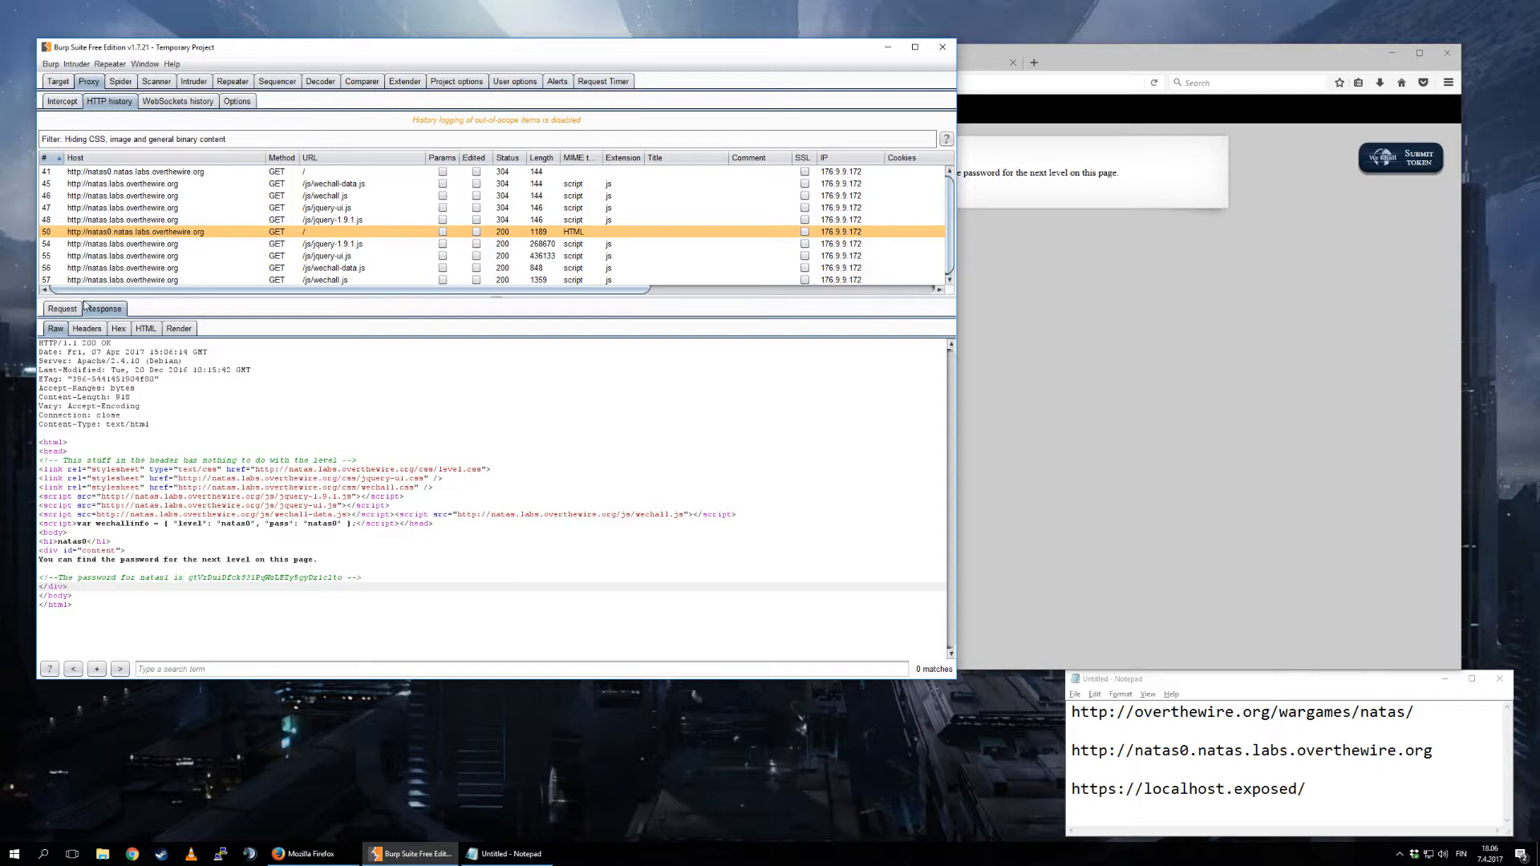
pyautogui.click(62, 308)
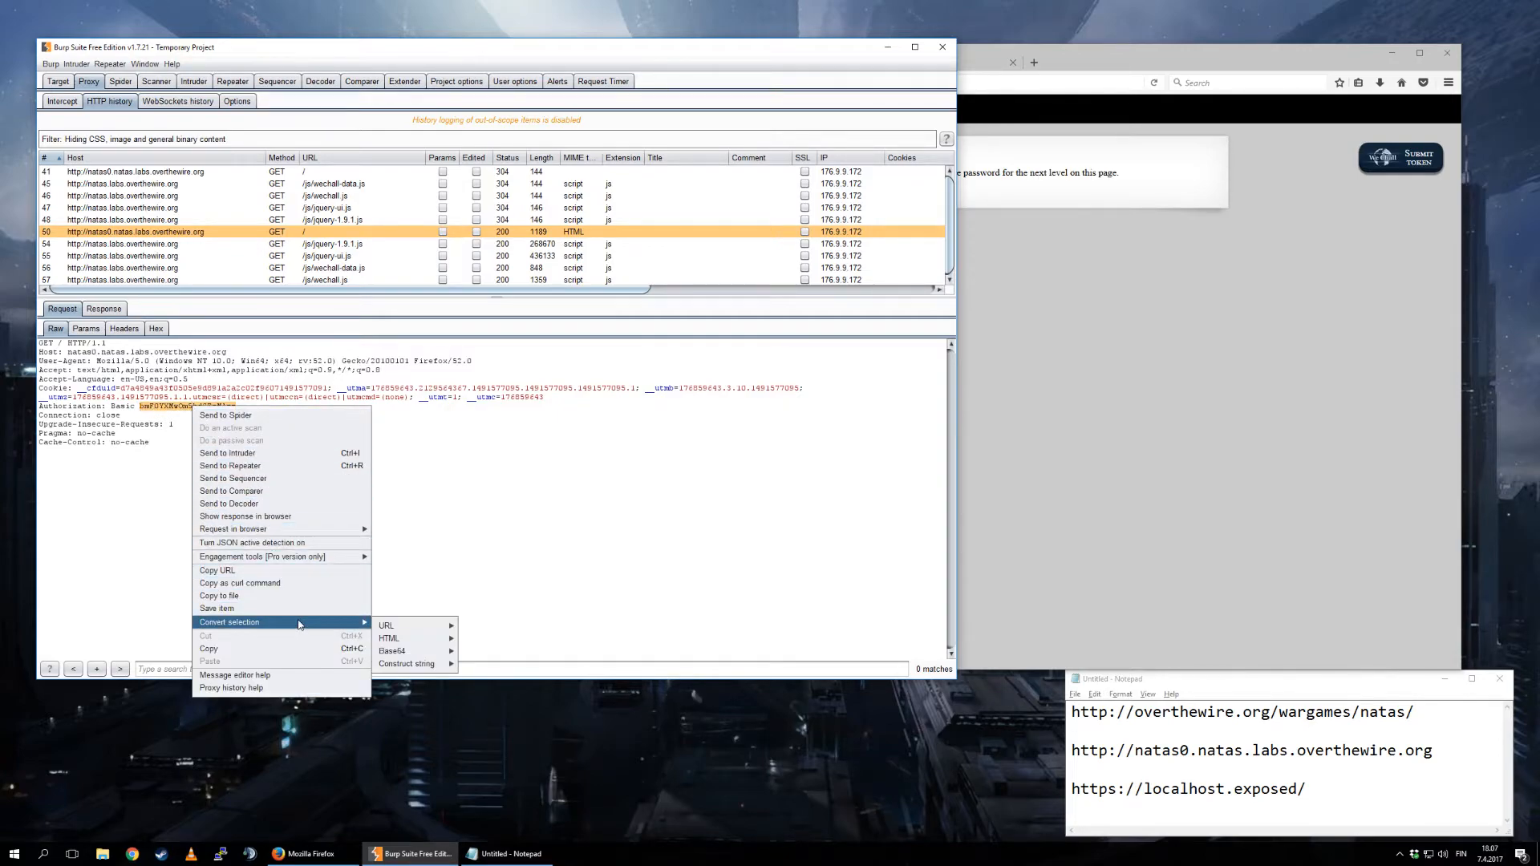
pyautogui.moveTo(391, 652)
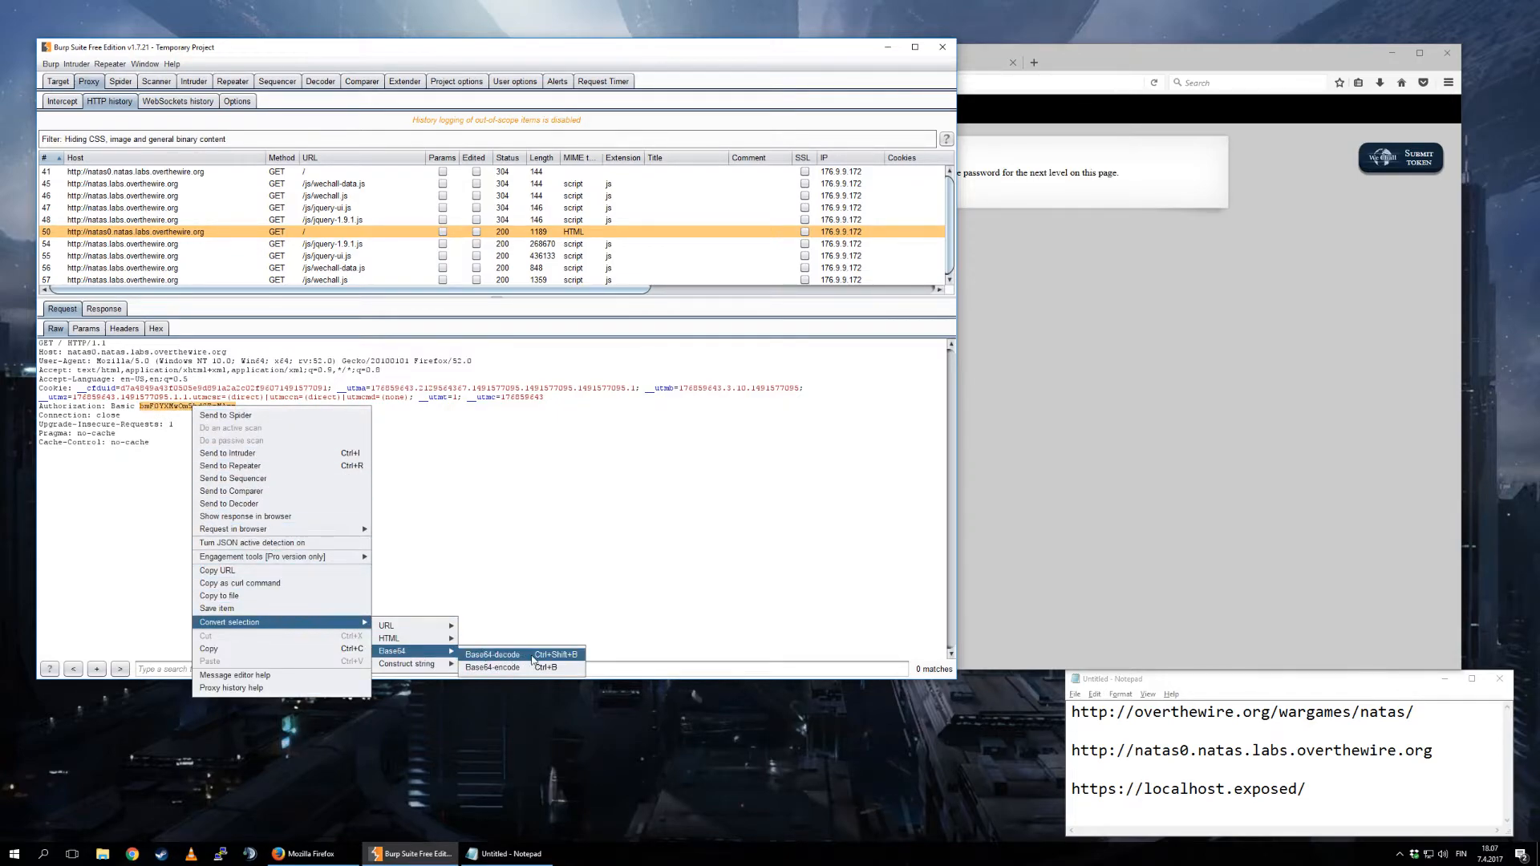
pyautogui.click(492, 654)
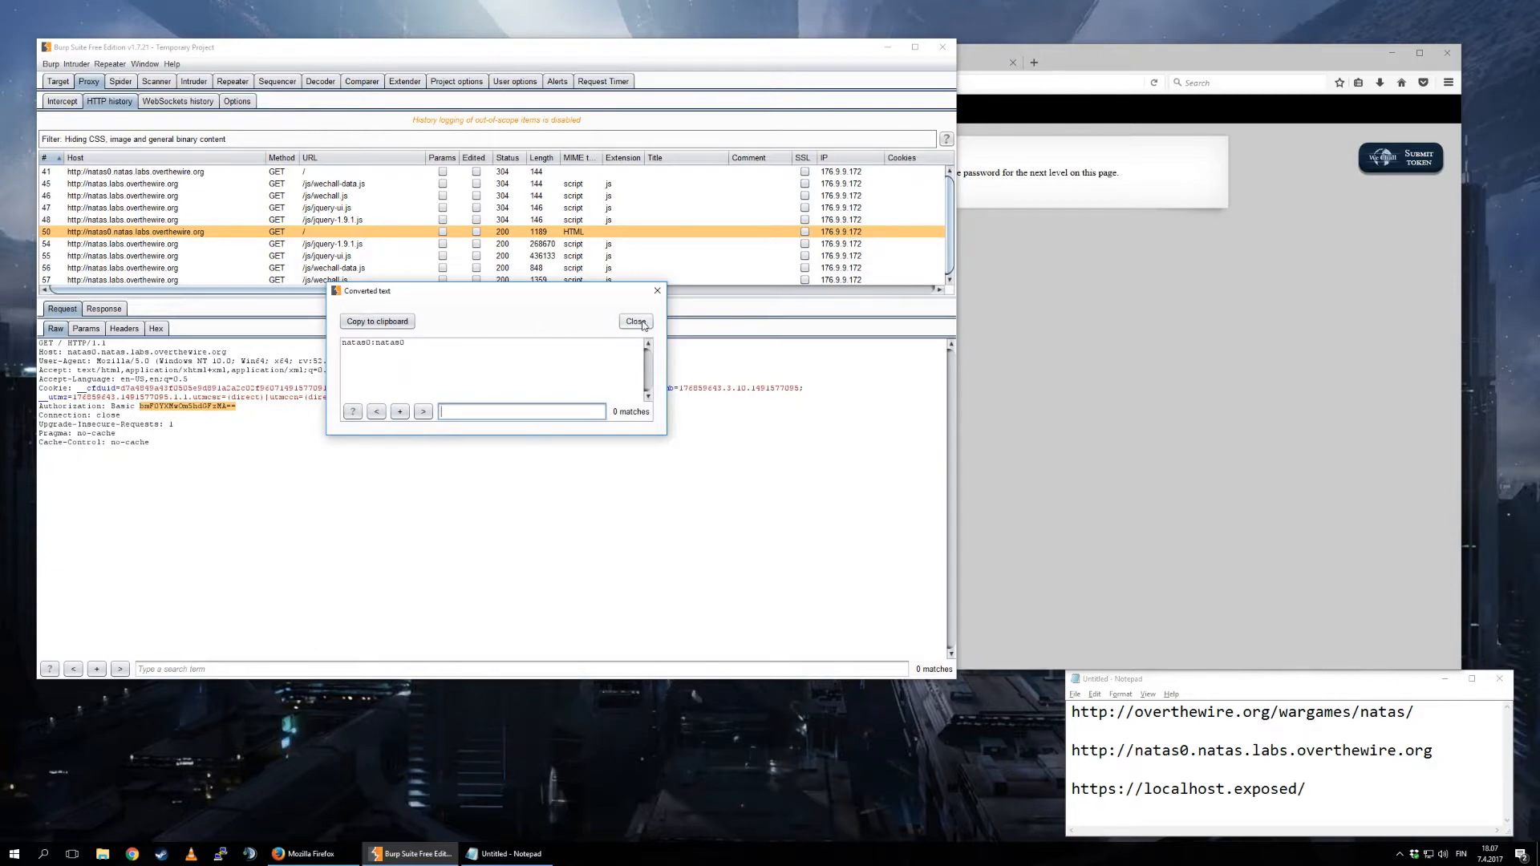
pyautogui.click(636, 321)
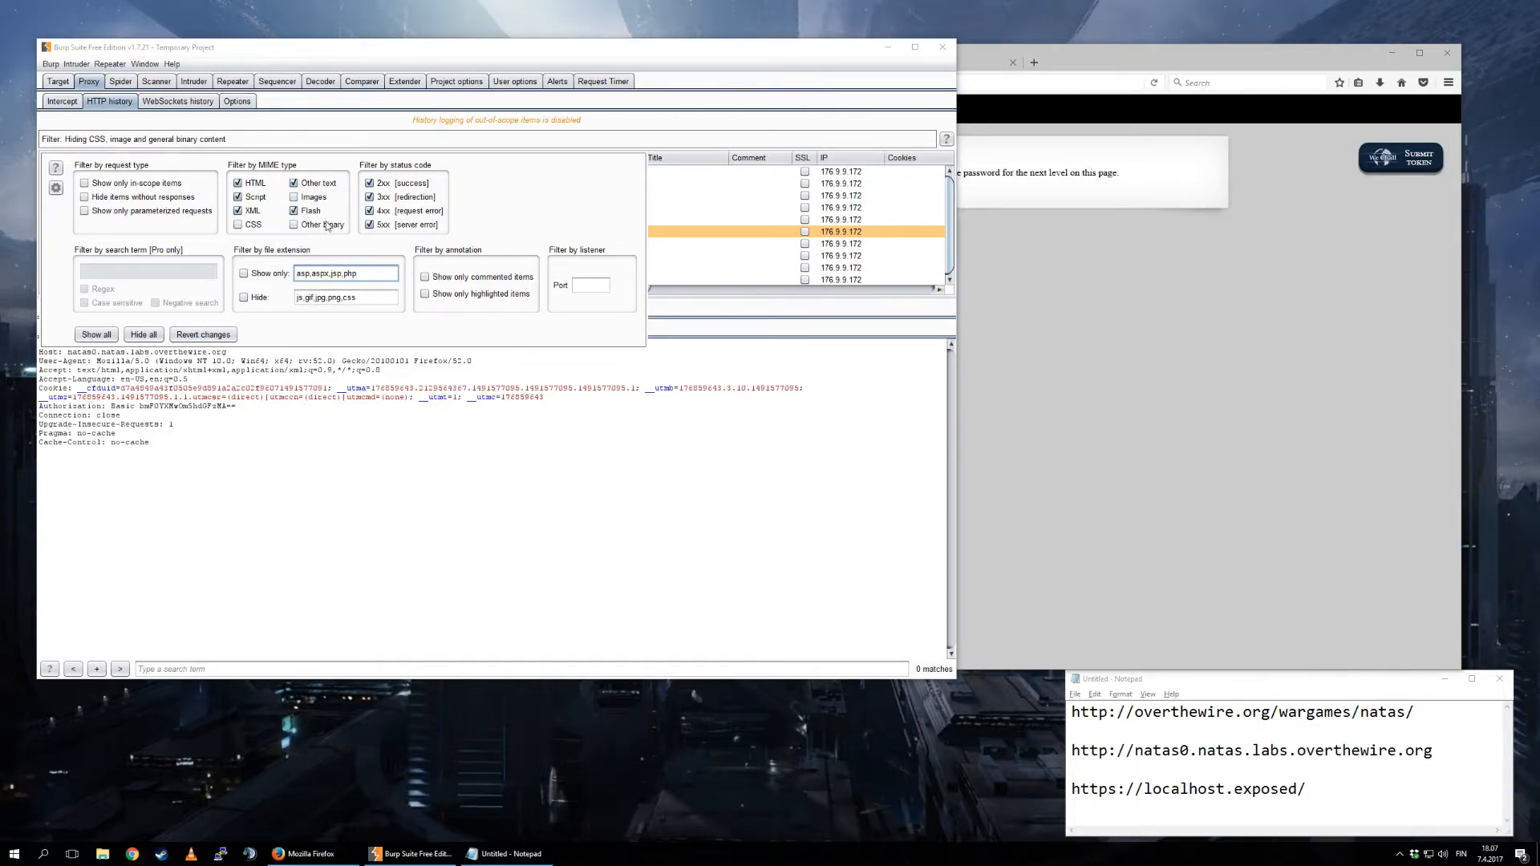
# Include other binary items in the HTTP history filter and close the filter settings.
pyautogui.click(238, 224)
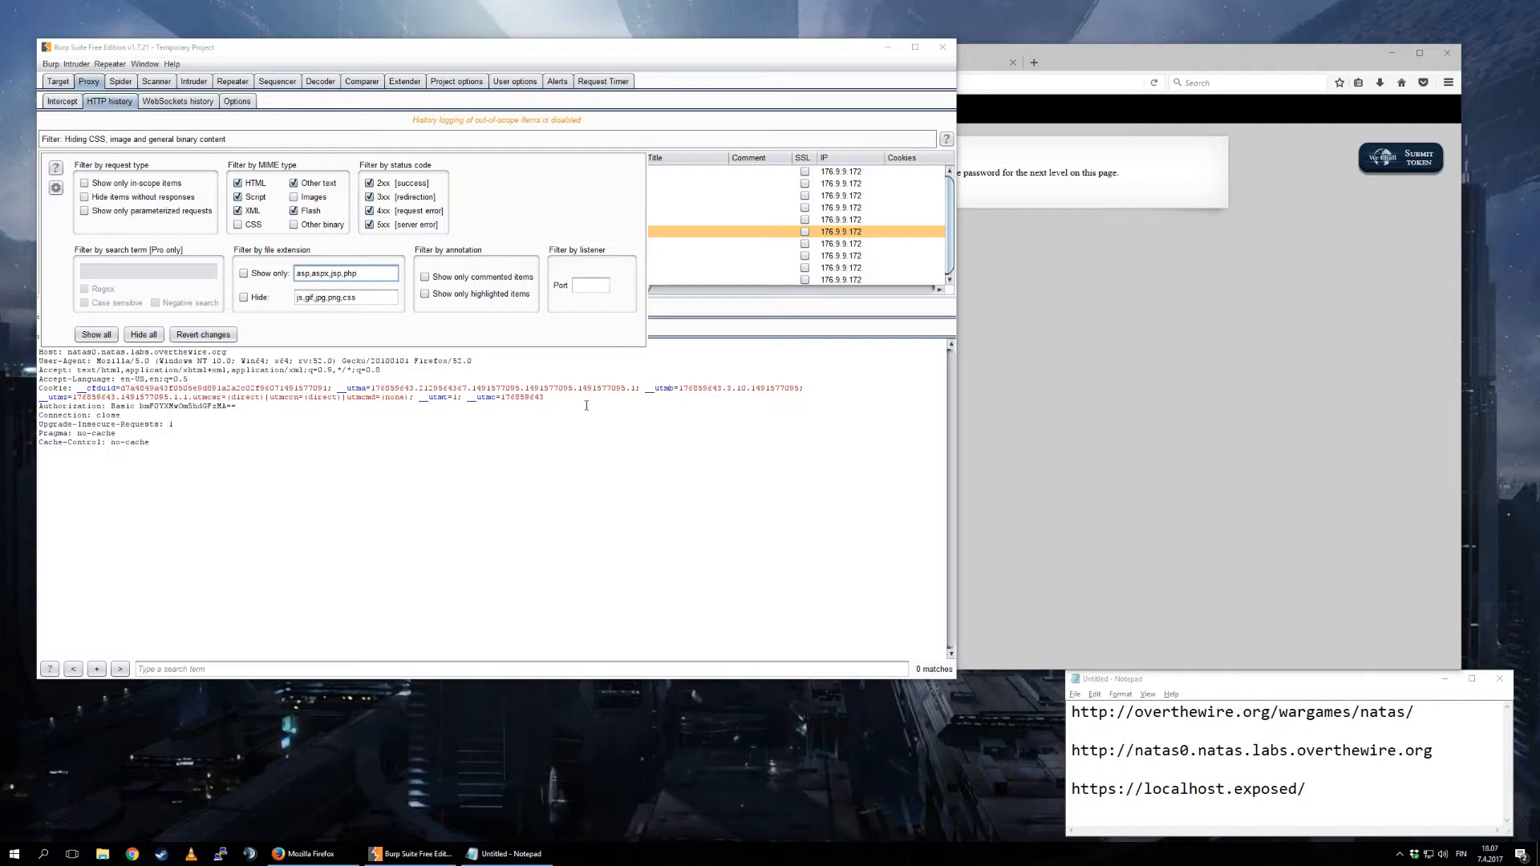
pyautogui.click(132, 139)
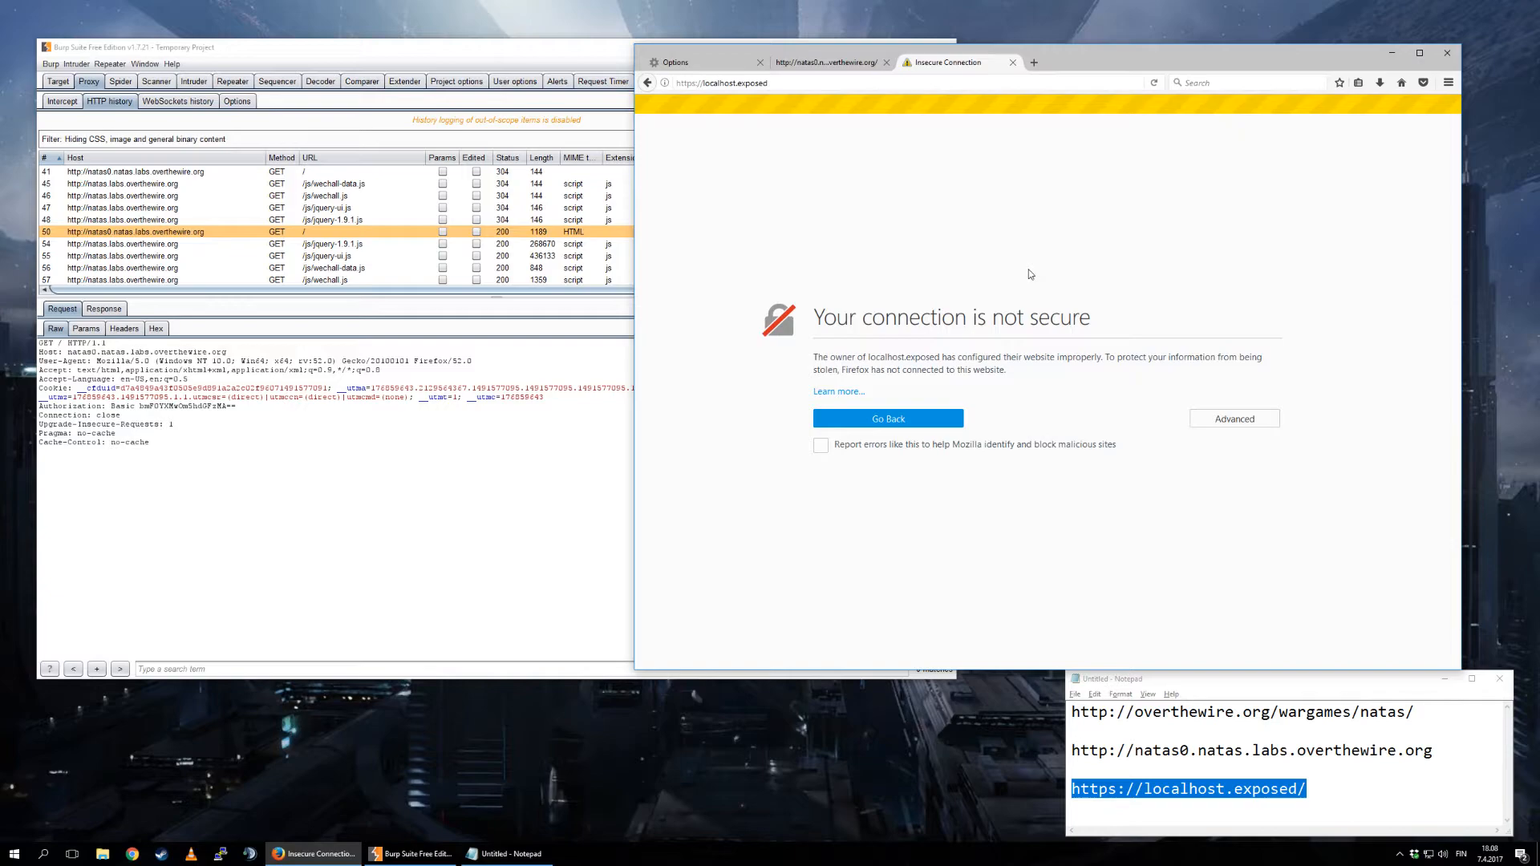
pyautogui.moveTo(1200, 264)
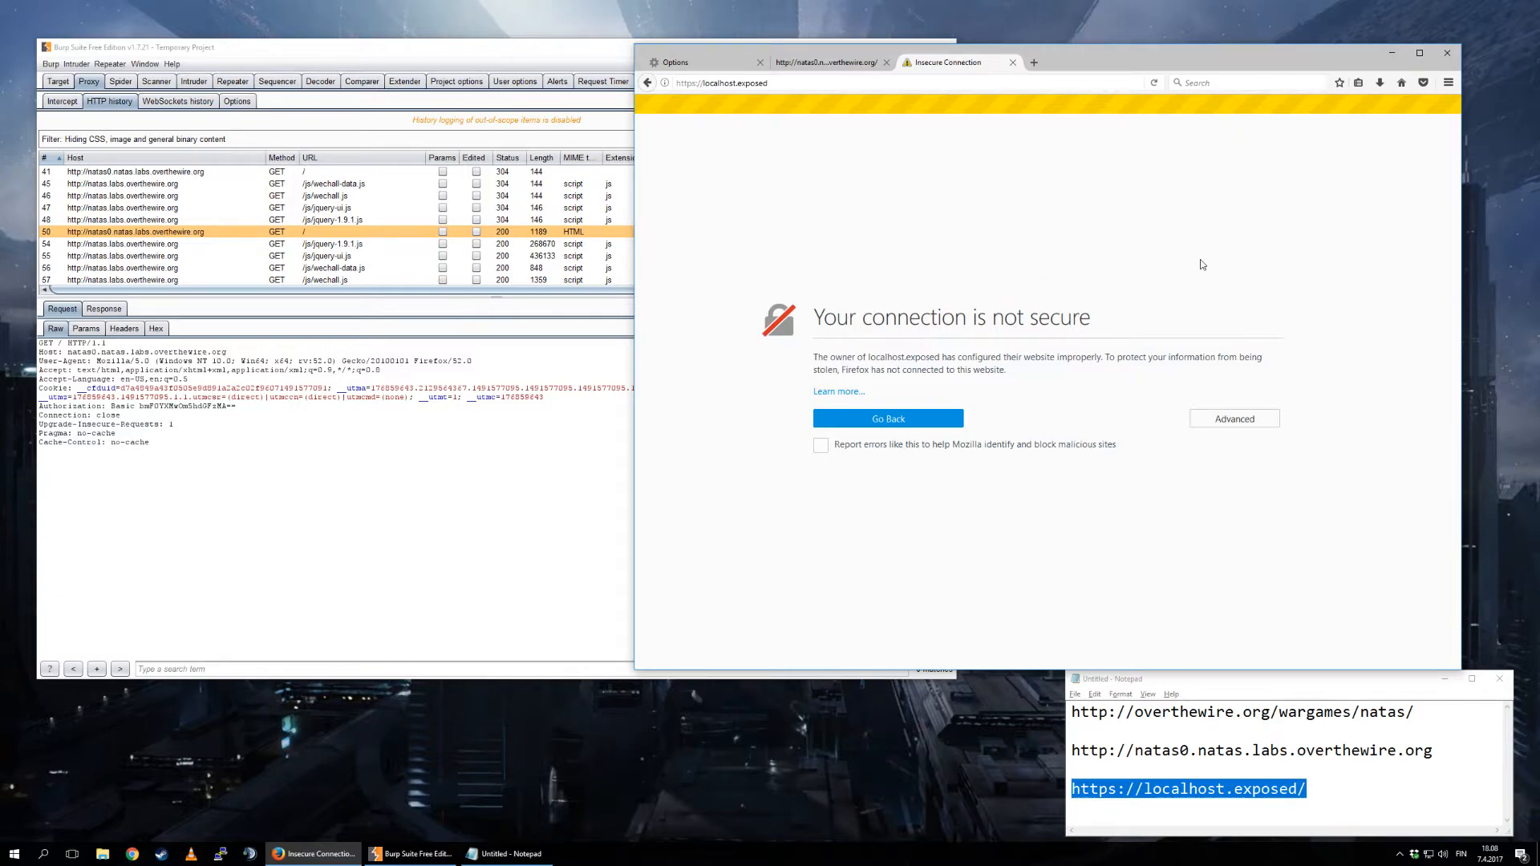
pyautogui.moveTo(866, 386)
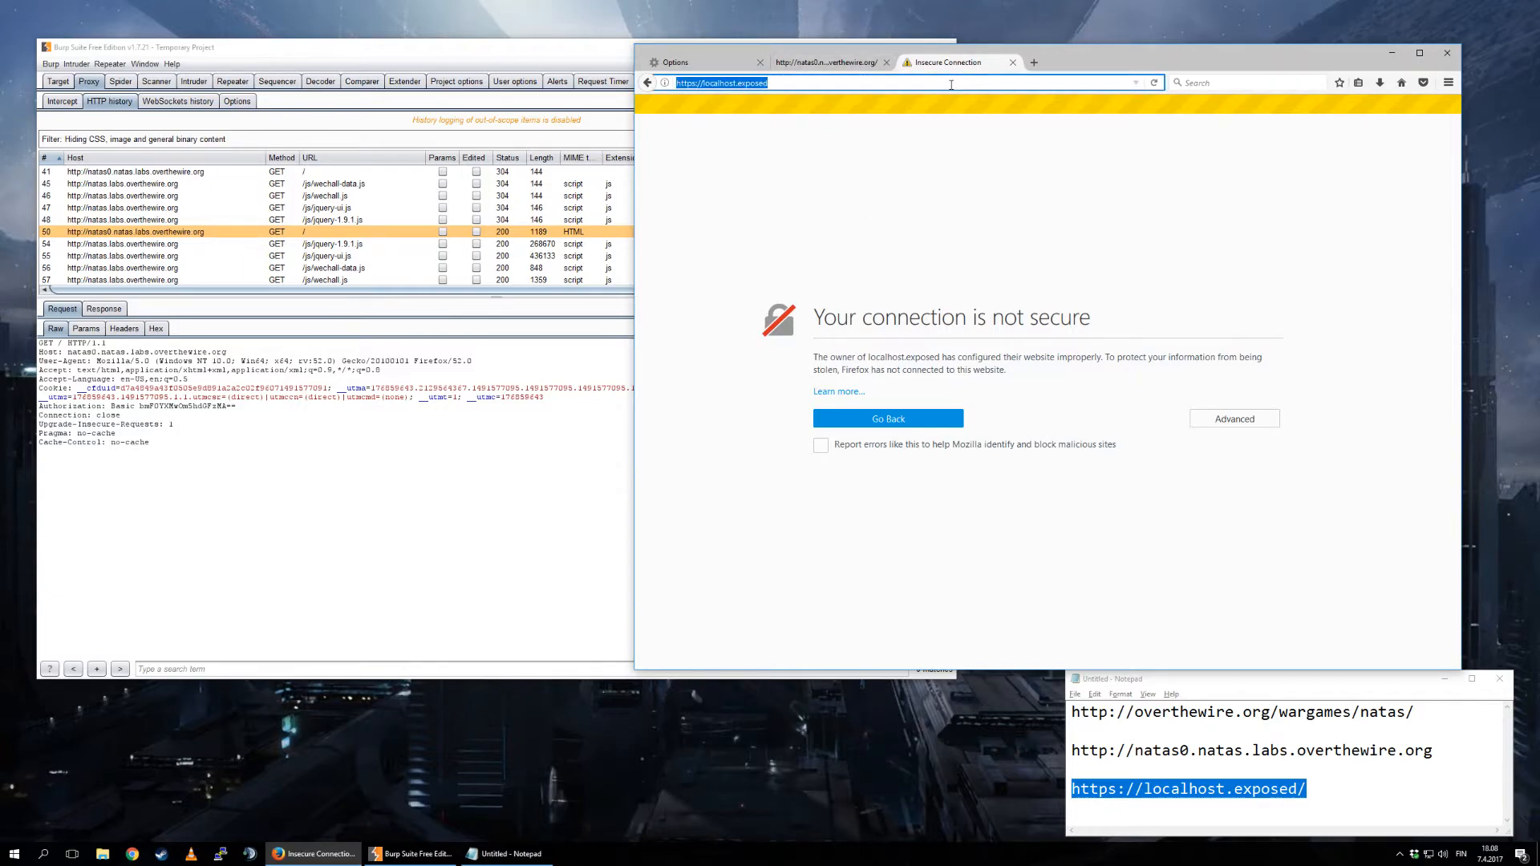
pyautogui.write('http://burp')
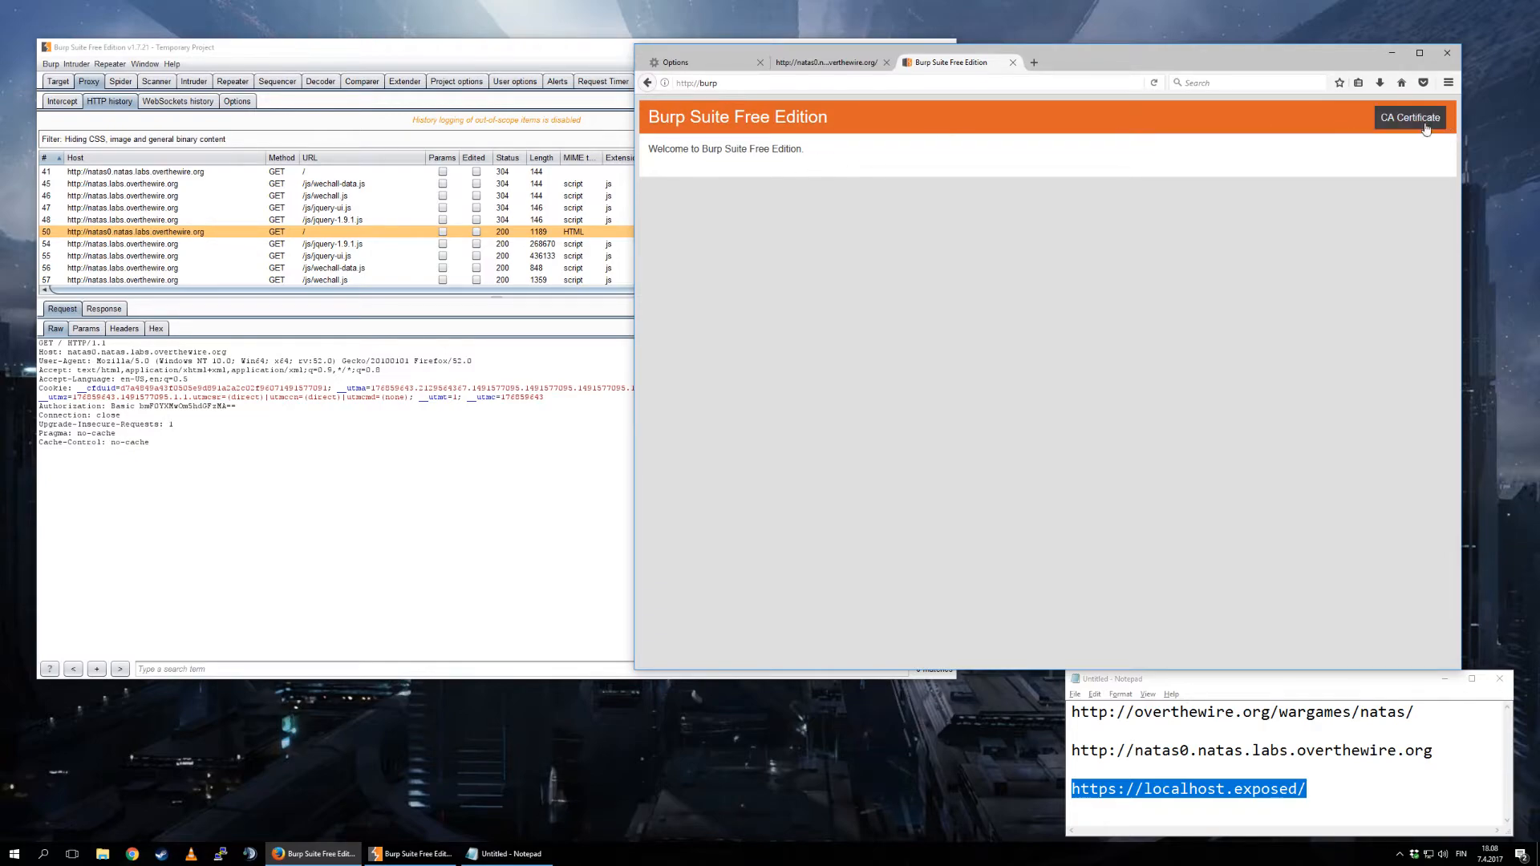
pyautogui.click(1410, 117)
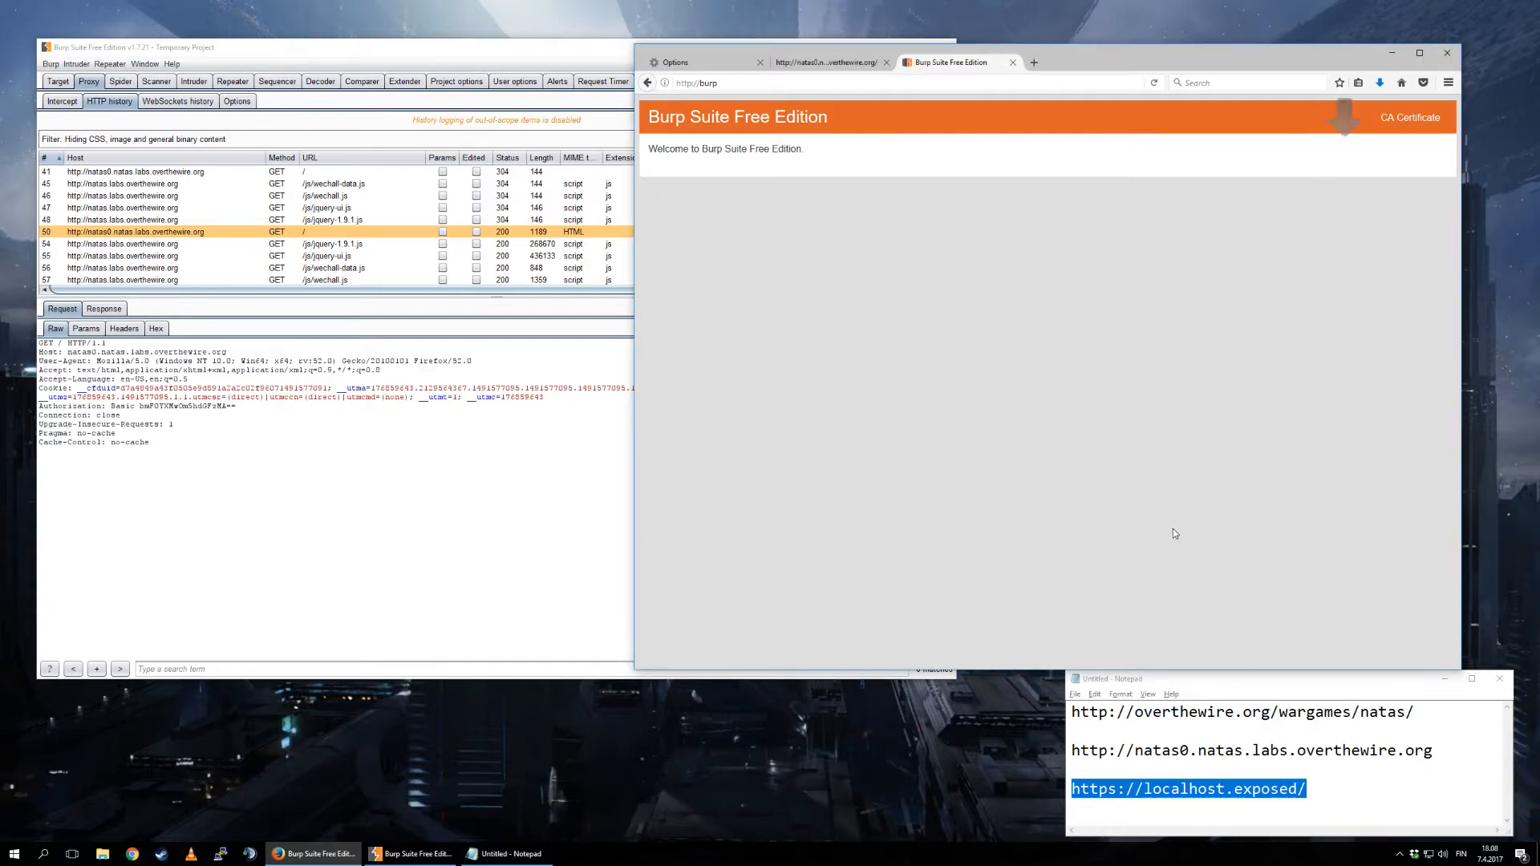
pyautogui.click(1448, 83)
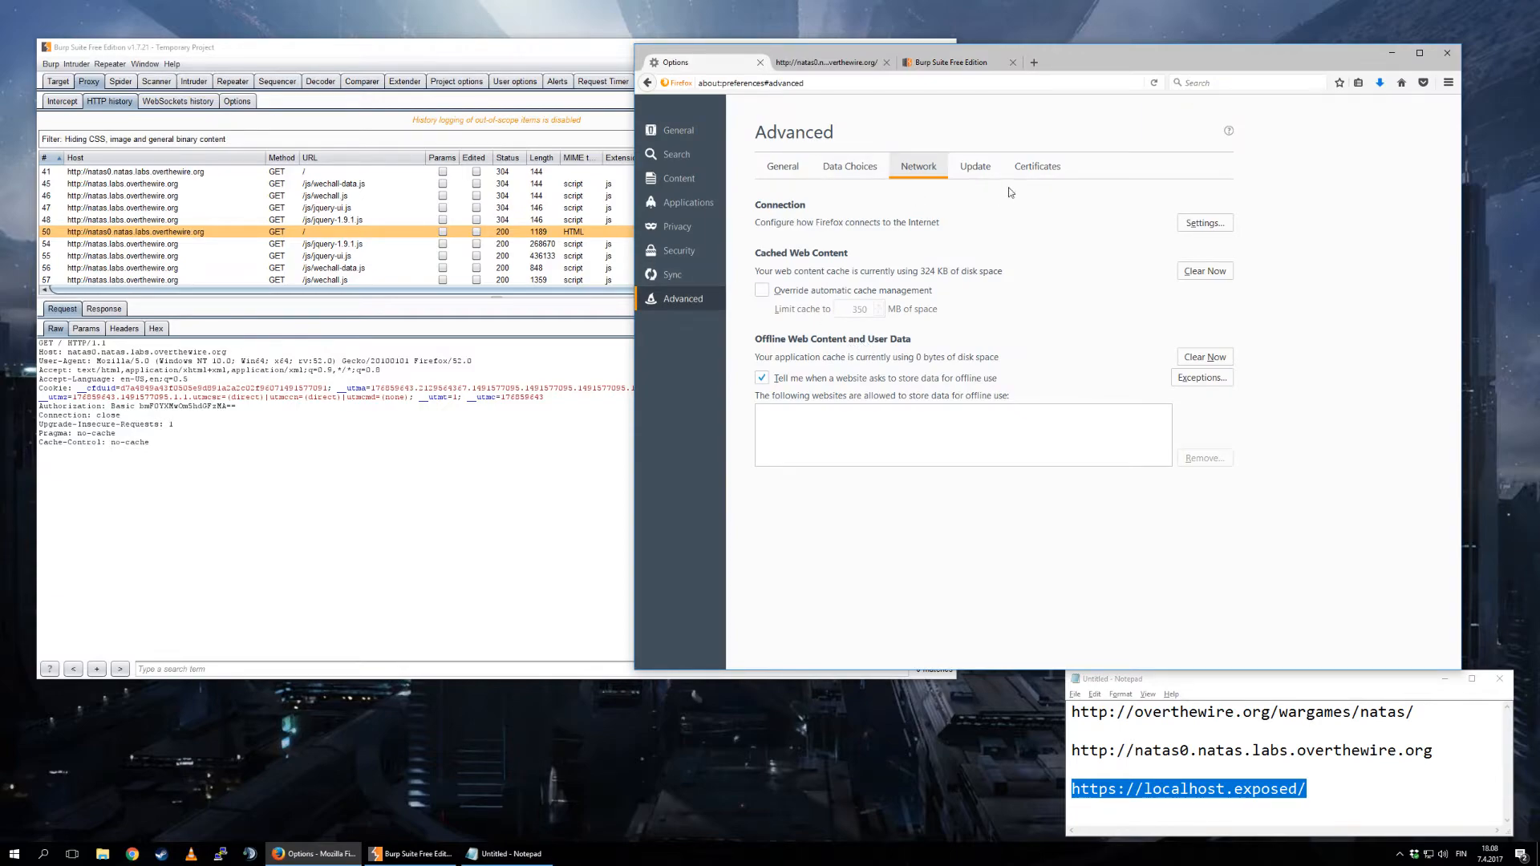
# Import cacert.der into Firefox's certificate authorities, trusted to identify websites.
pyautogui.click(1037, 165)
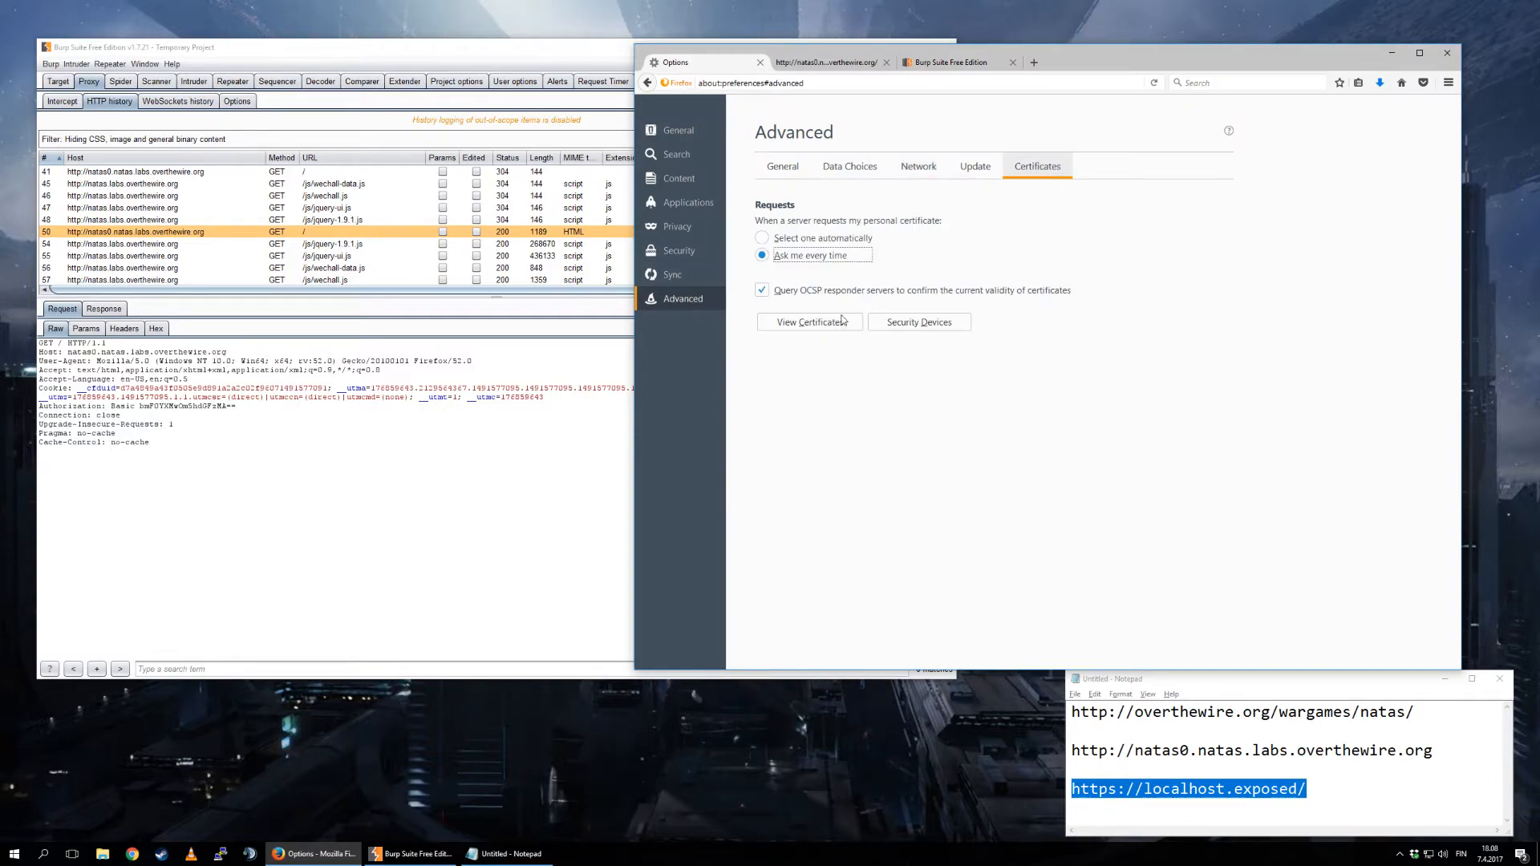
pyautogui.click(808, 321)
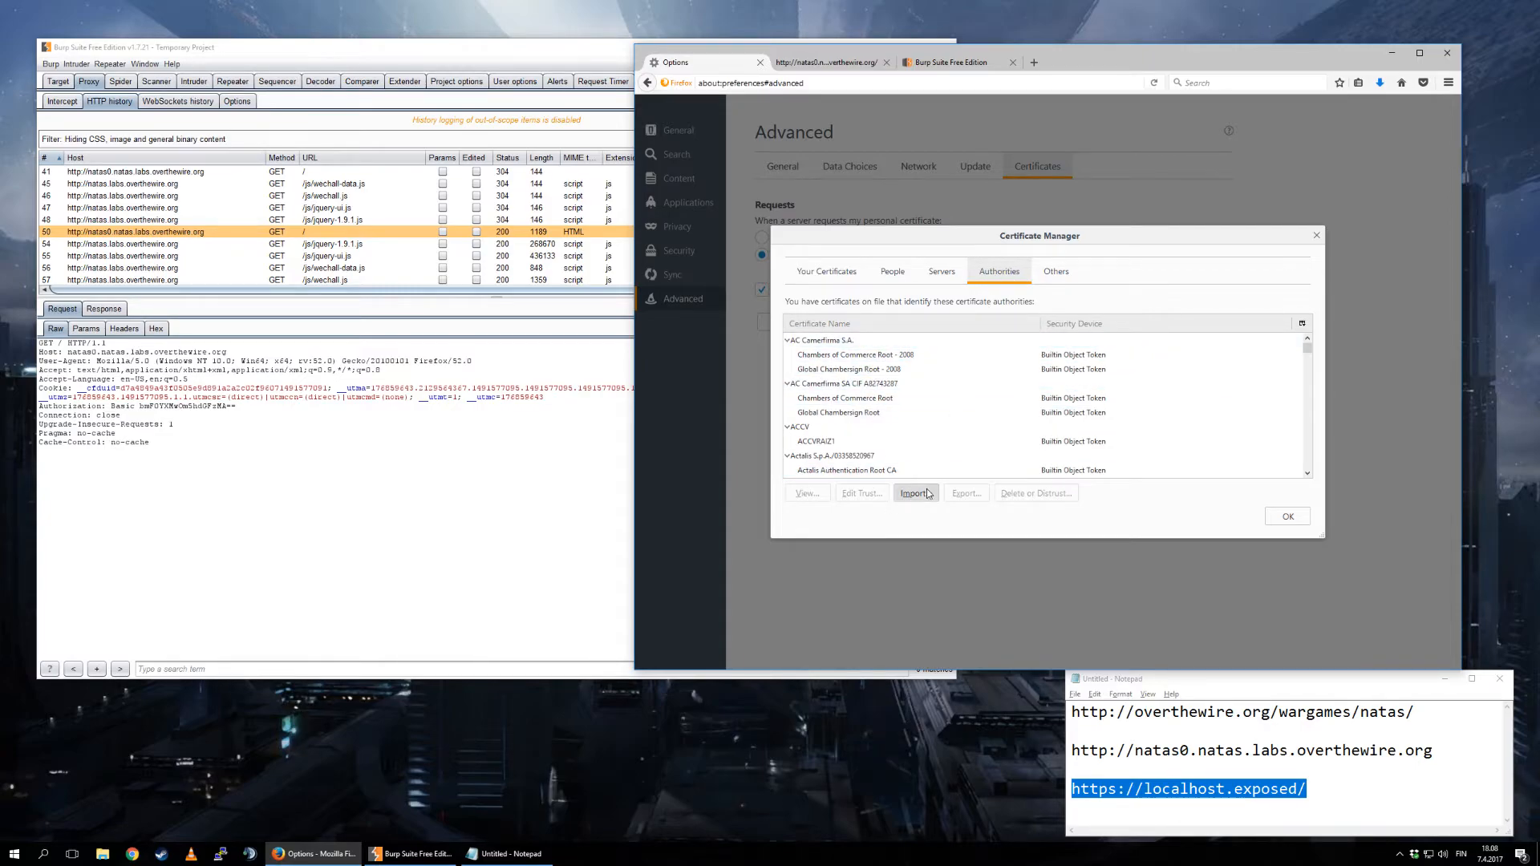
pyautogui.click(914, 492)
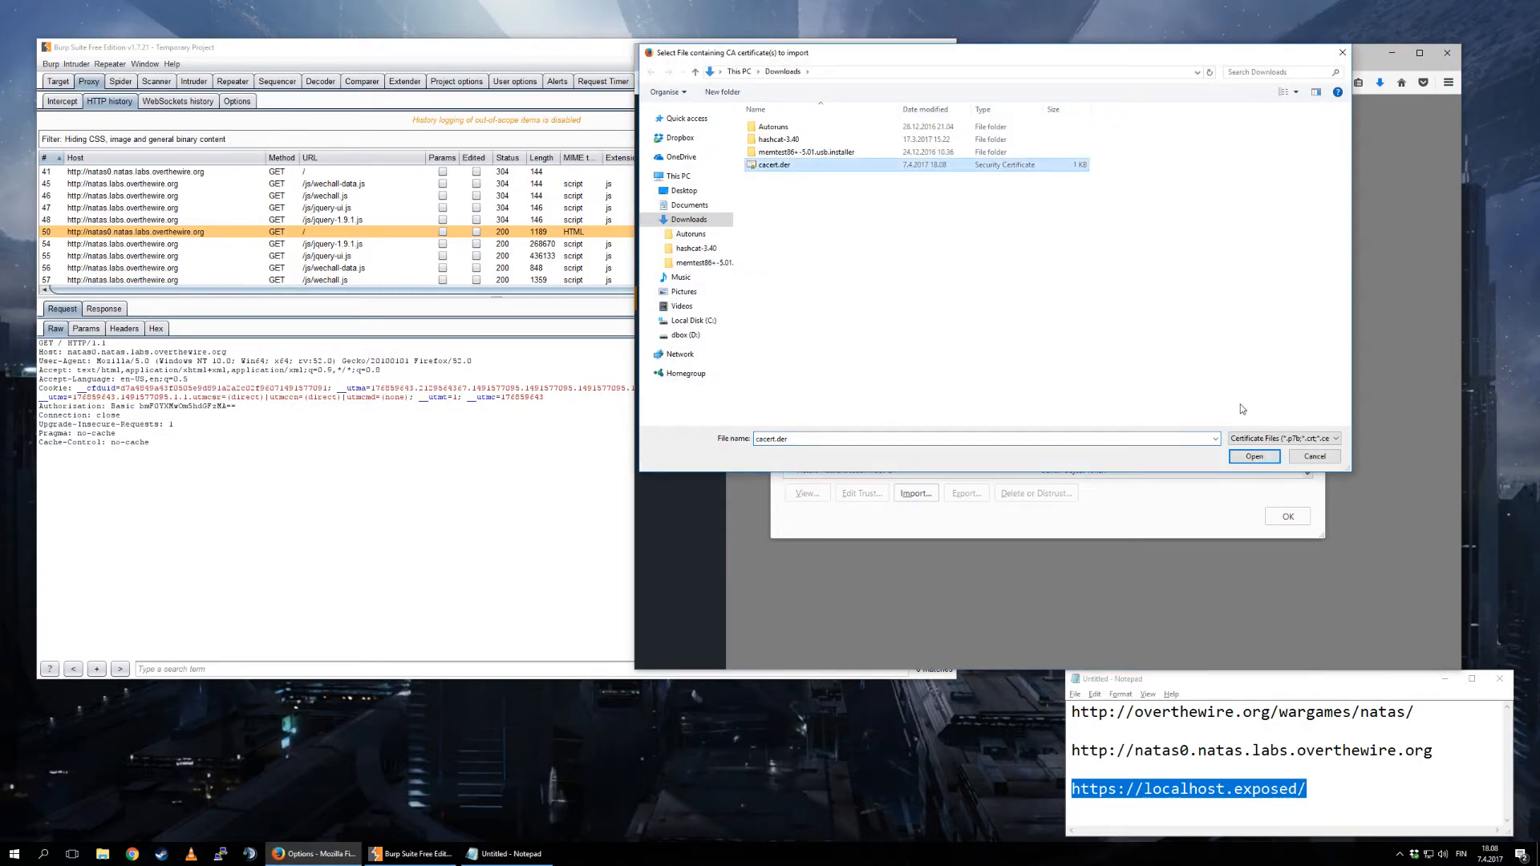
pyautogui.click(1255, 456)
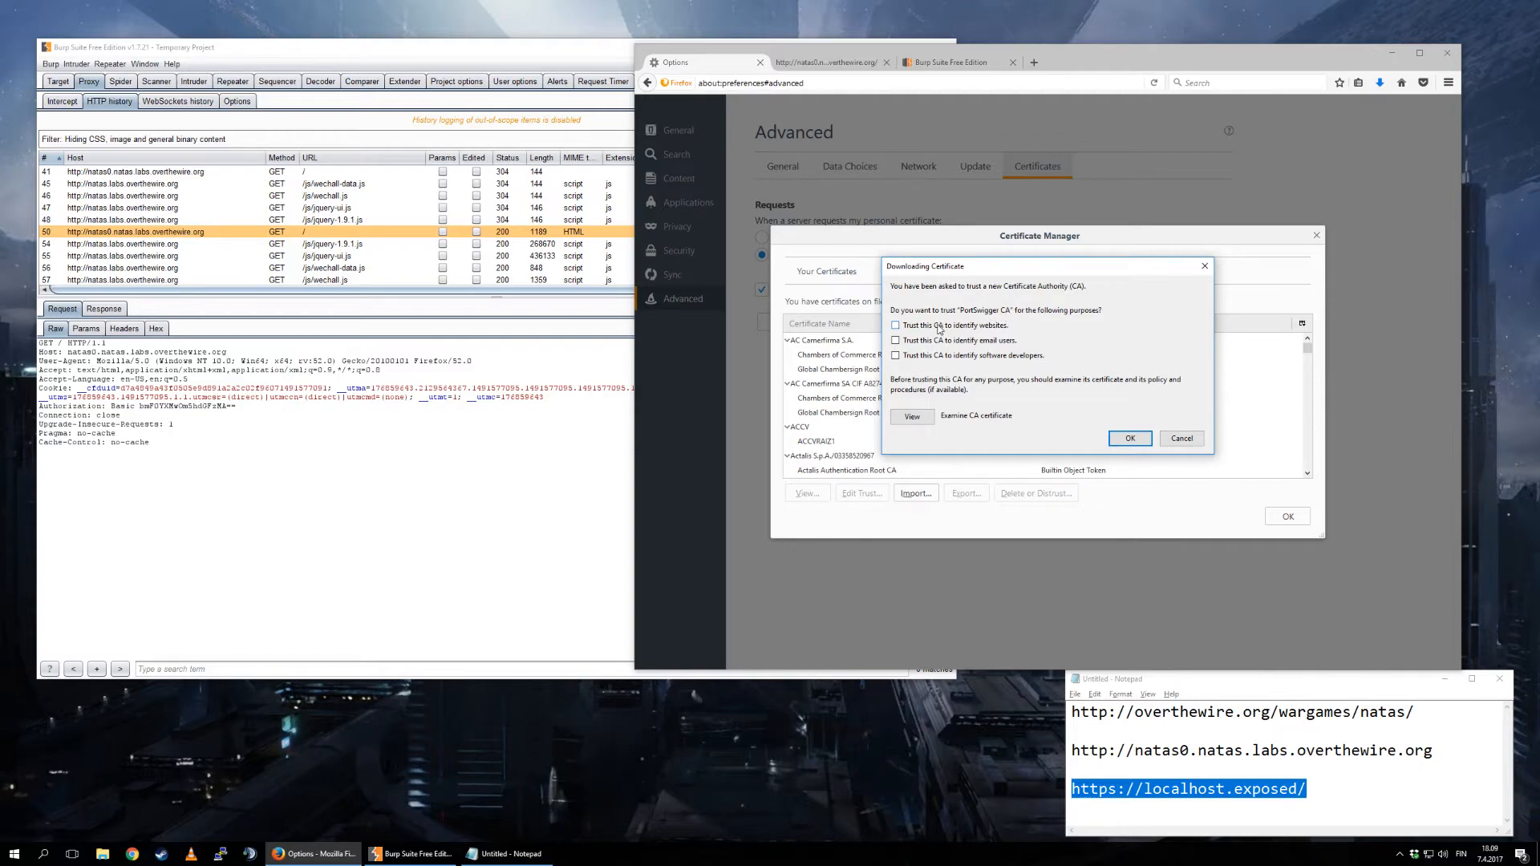
pyautogui.click(895, 325)
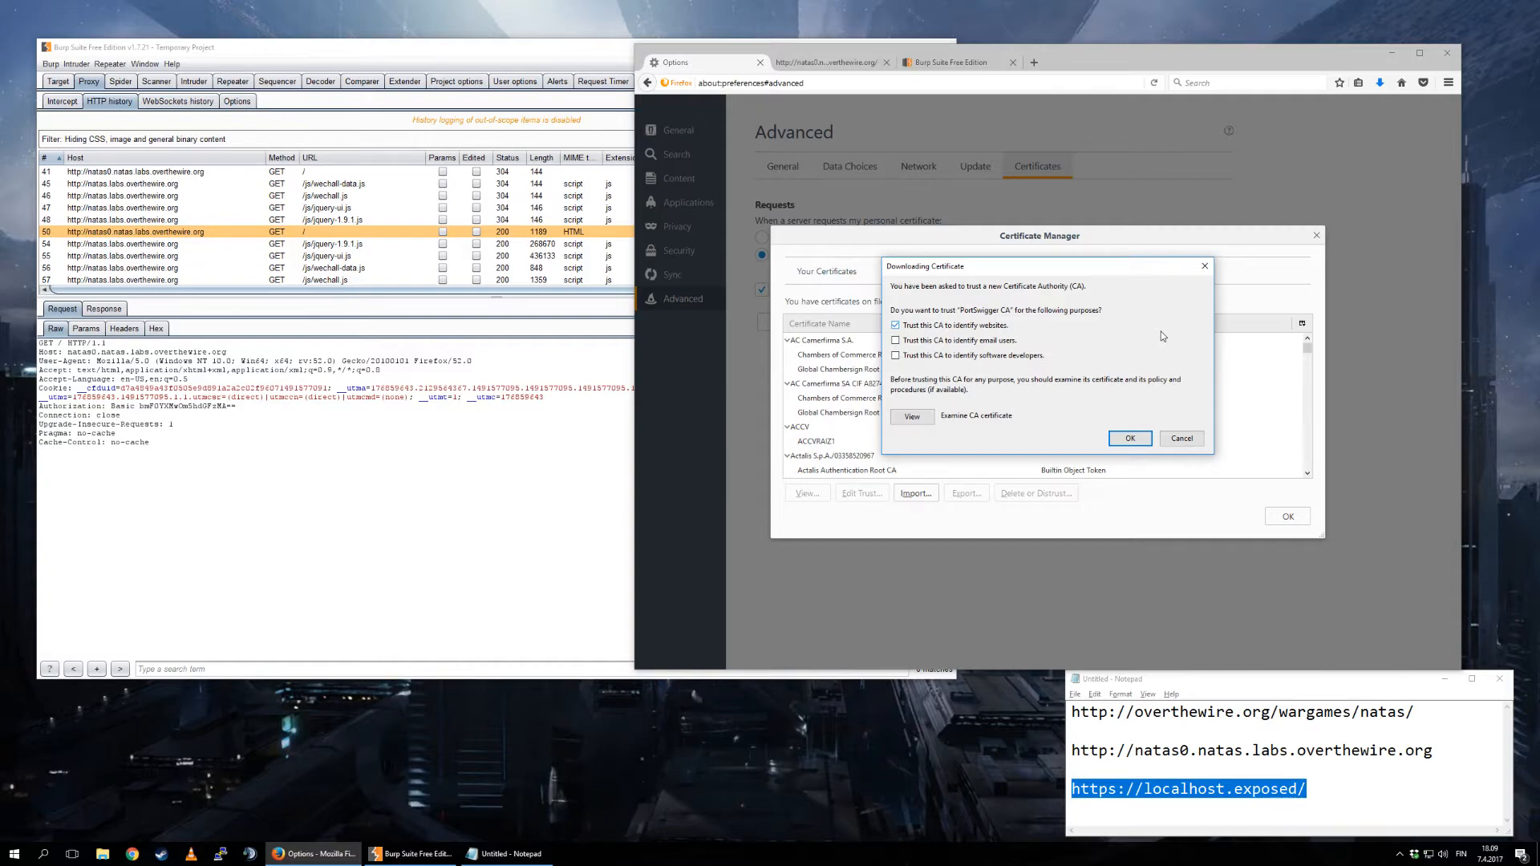
pyautogui.click(1129, 438)
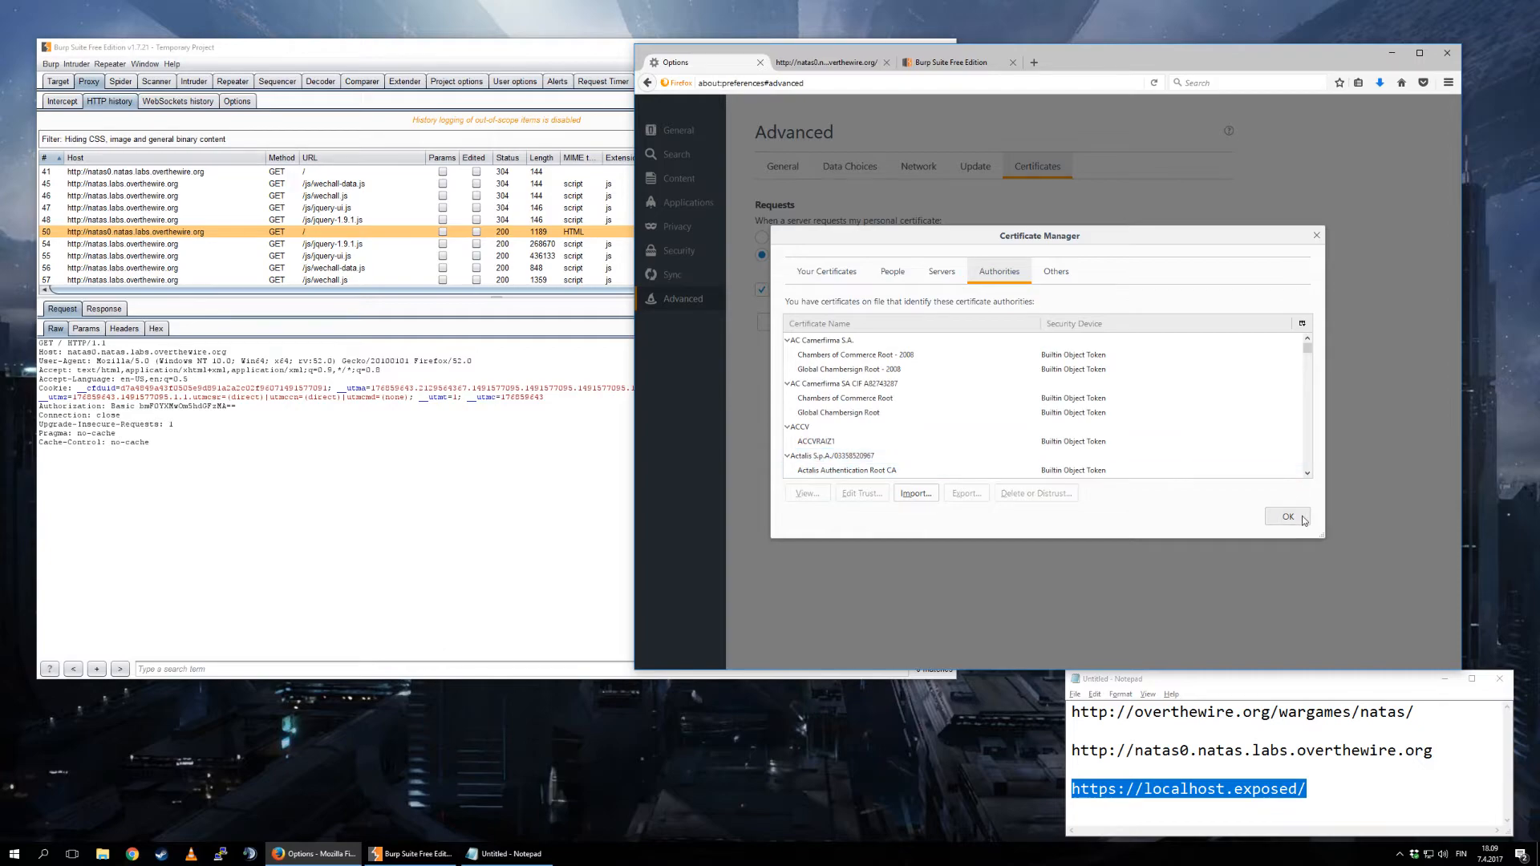
pyautogui.click(1287, 517)
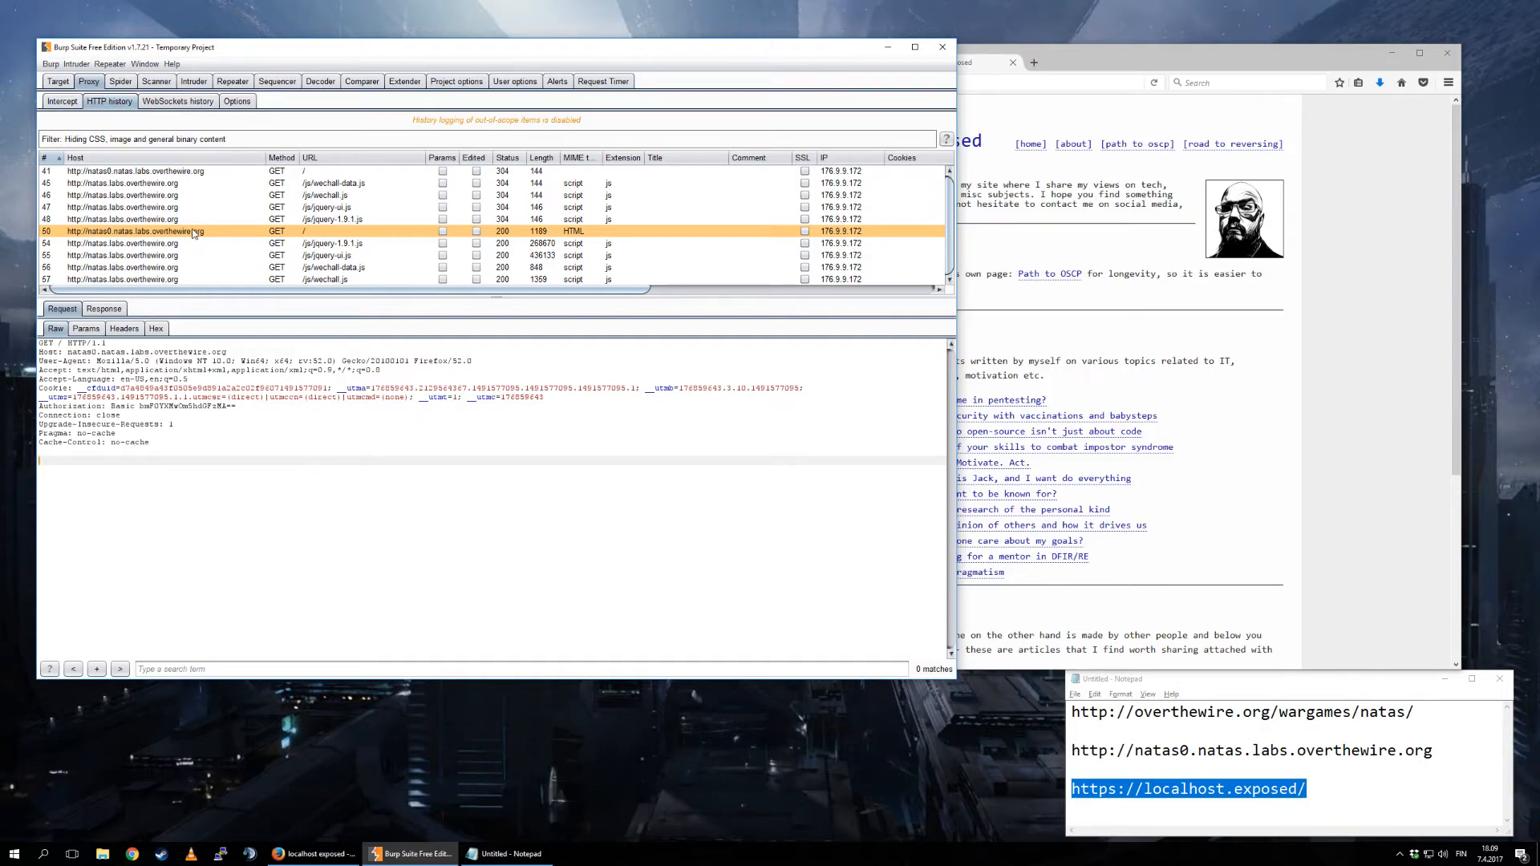
pyautogui.moveTo(190, 235)
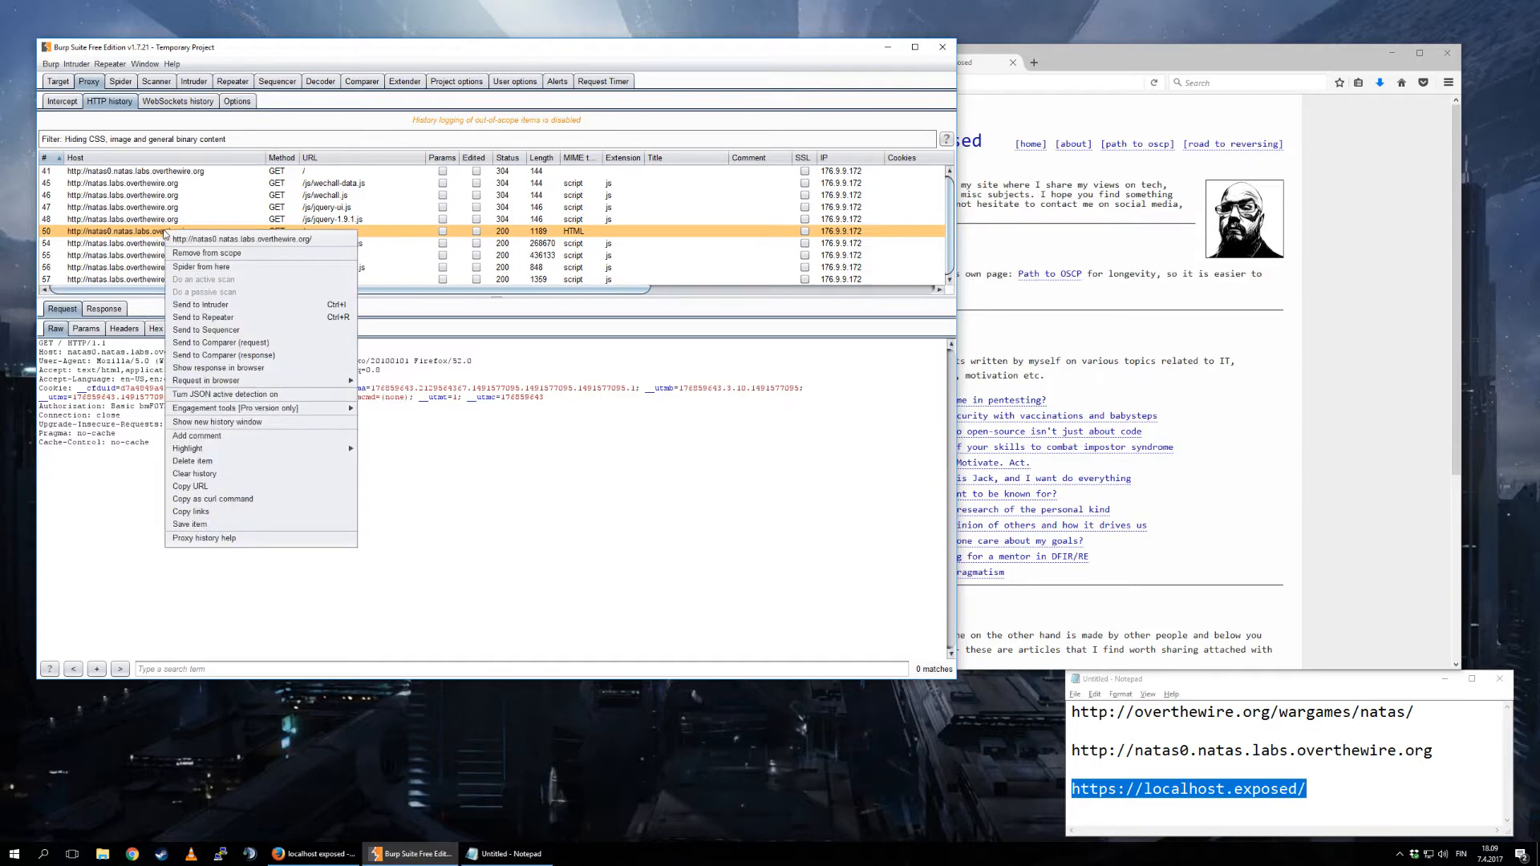
pyautogui.moveTo(203, 316)
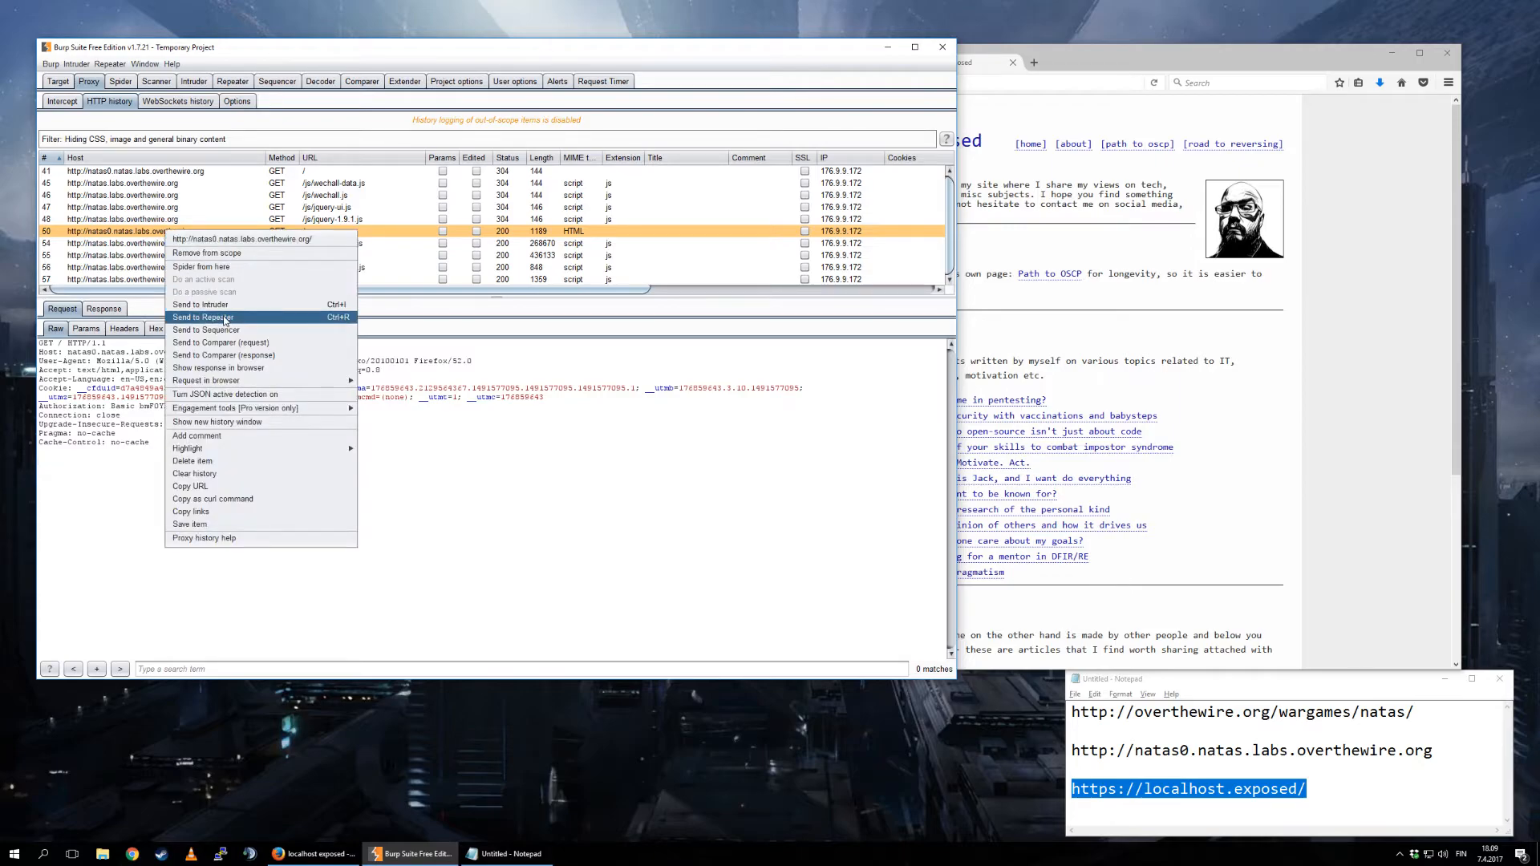
# Send the natas0 history request to Repeater and select its Authorization value there.
pyautogui.click(202, 316)
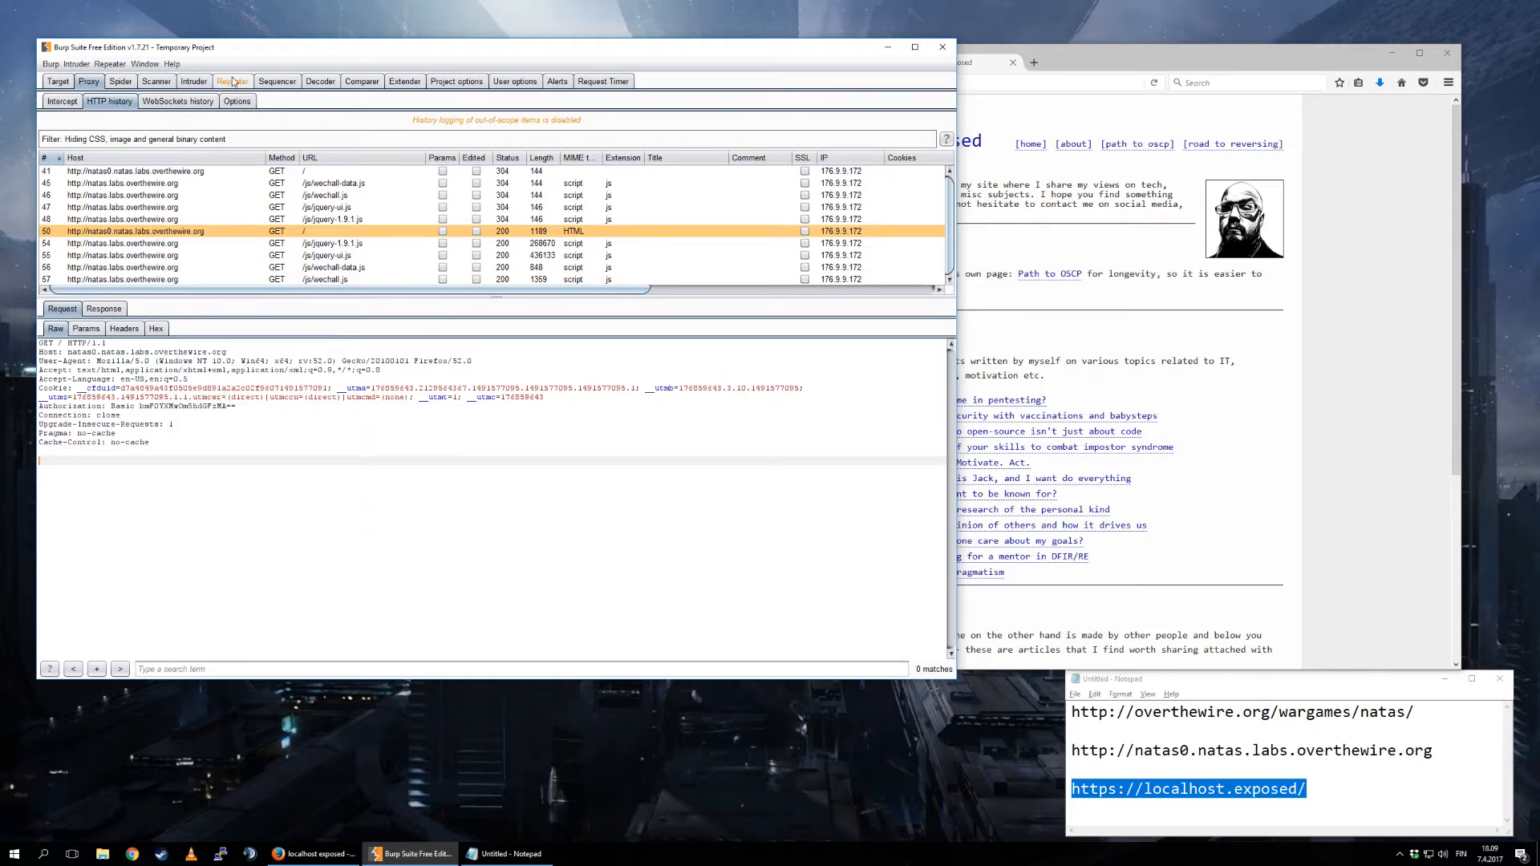
pyautogui.click(232, 80)
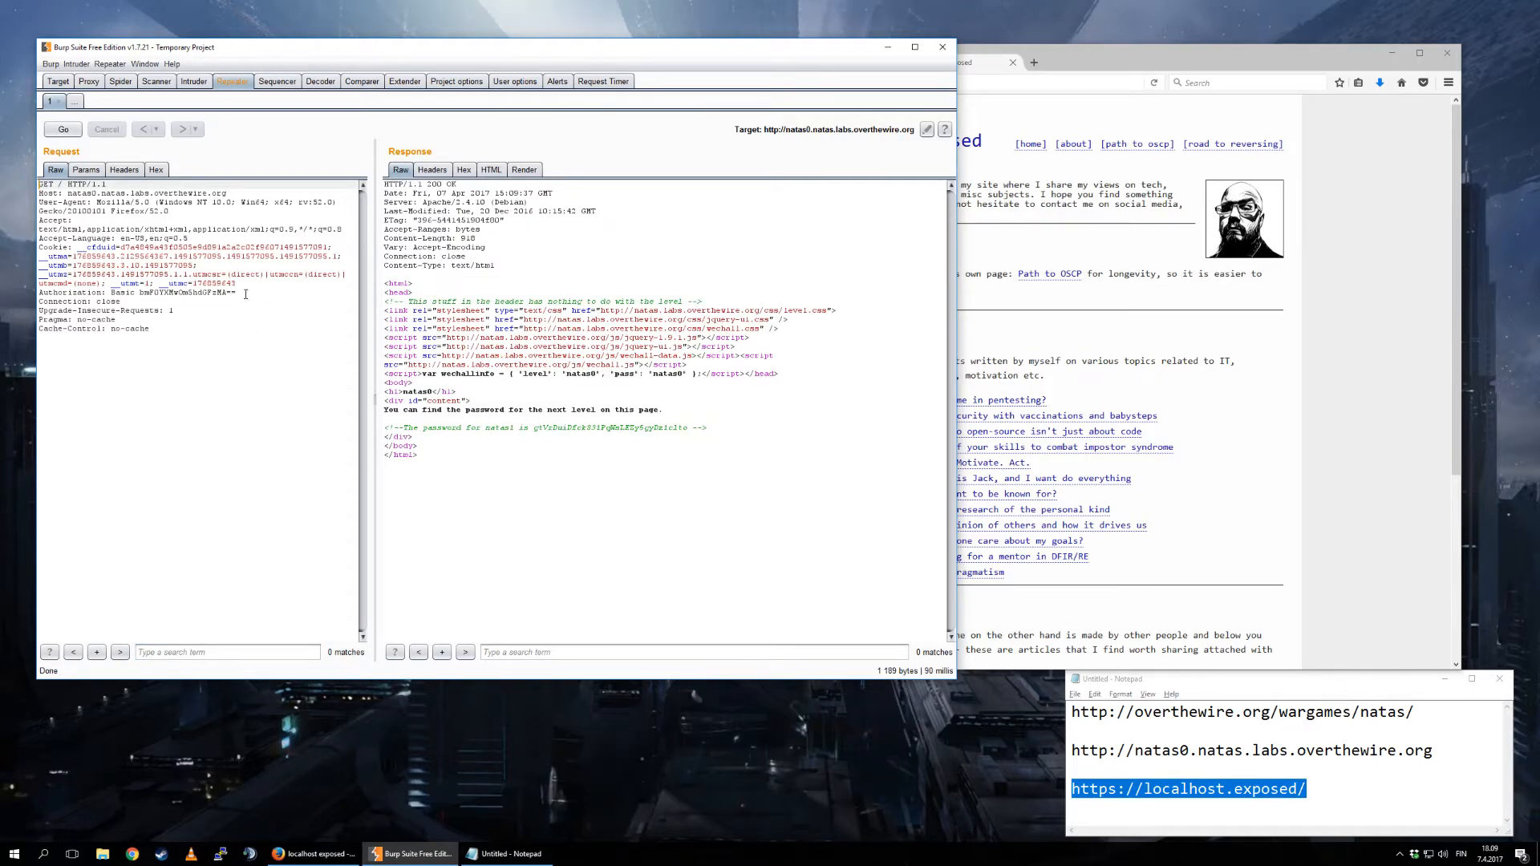
pyautogui.rightClick(187, 292)
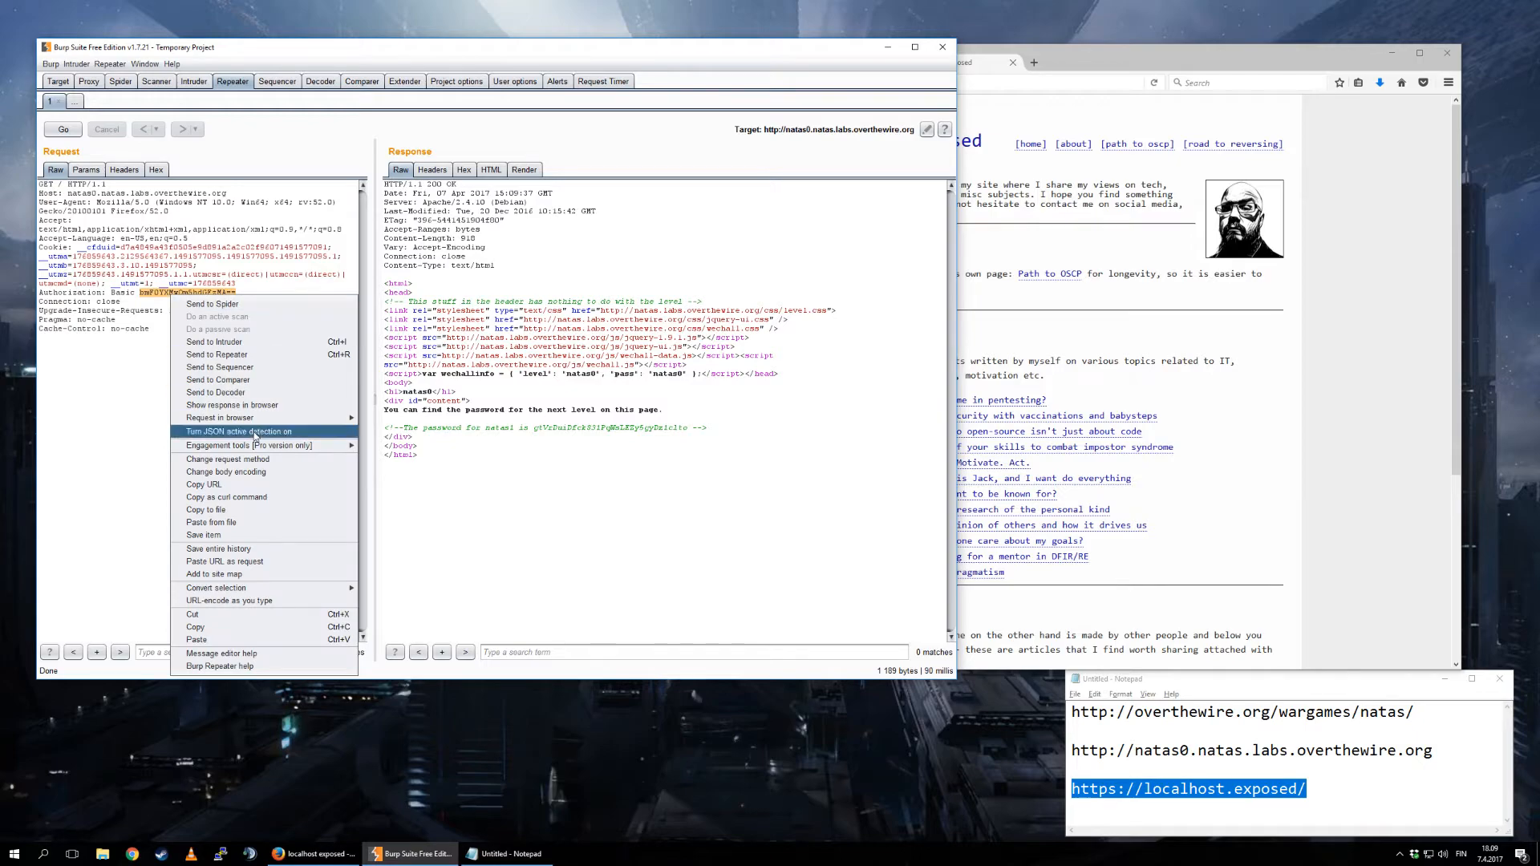
pyautogui.moveTo(216, 587)
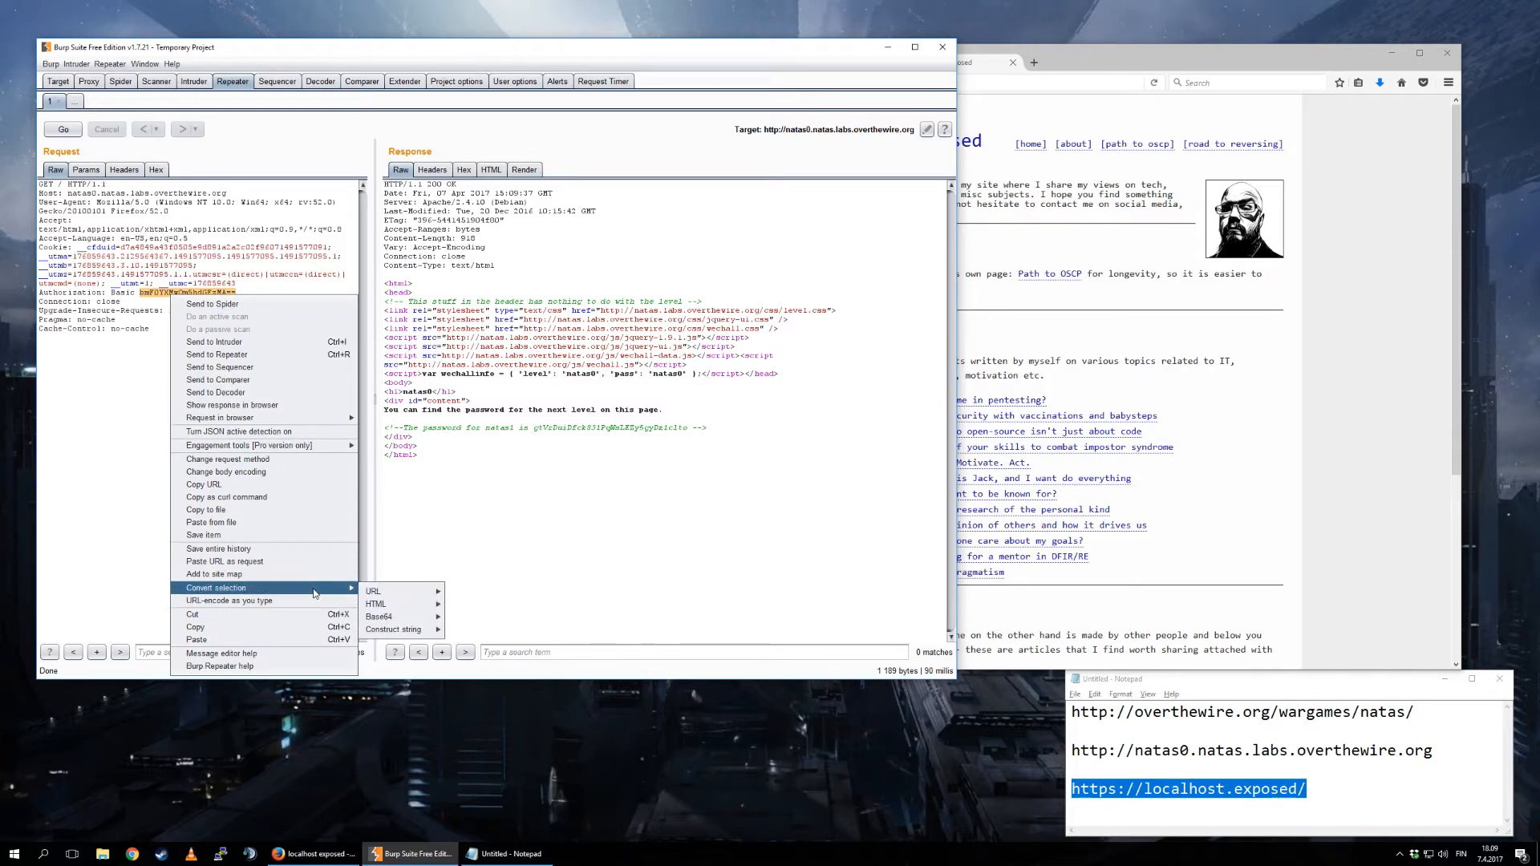
pyautogui.moveTo(379, 616)
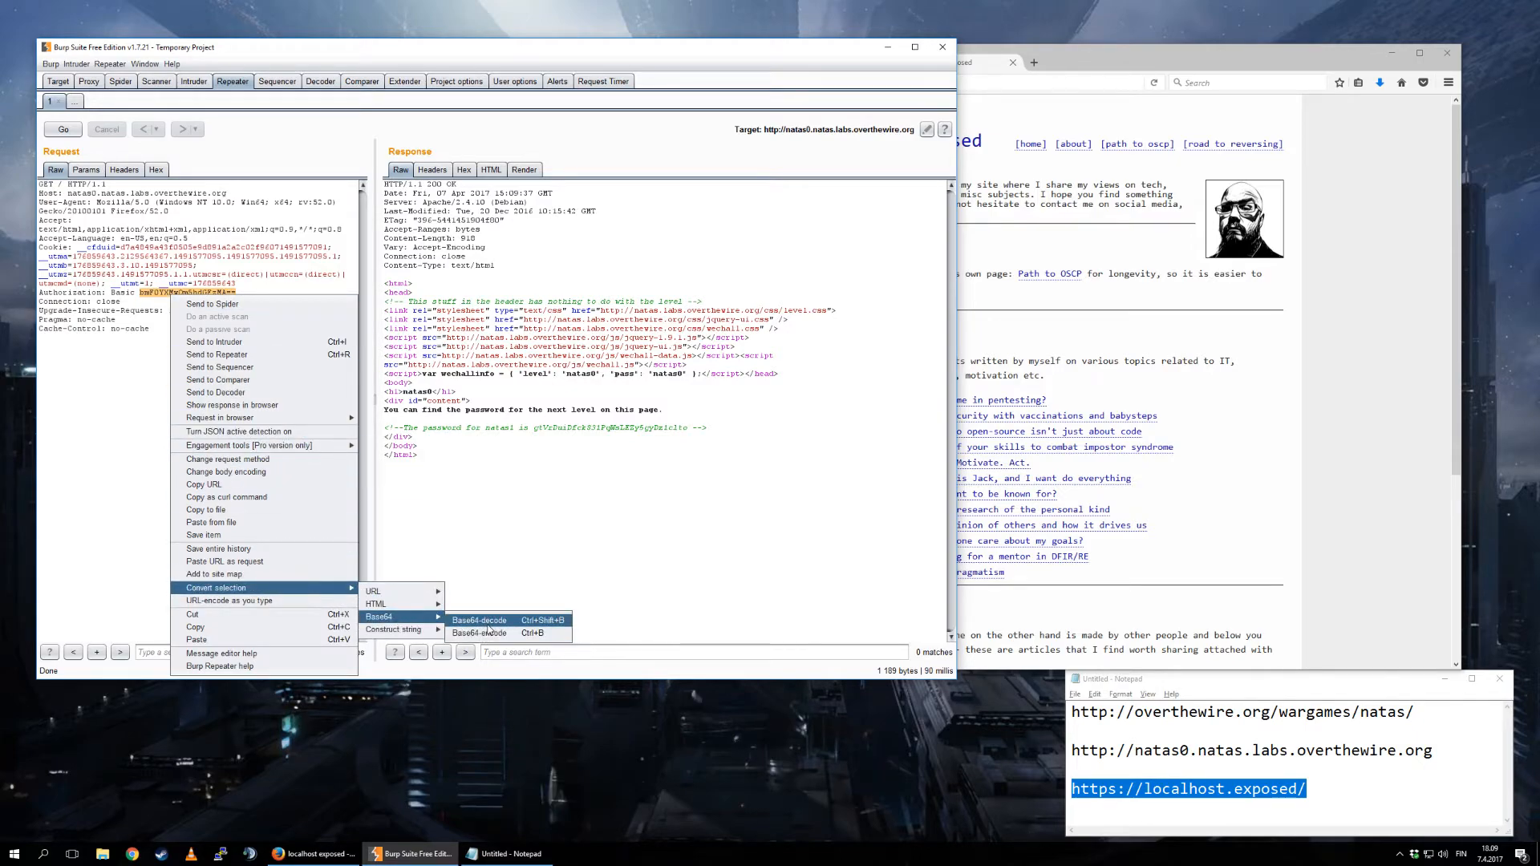
pyautogui.click(480, 621)
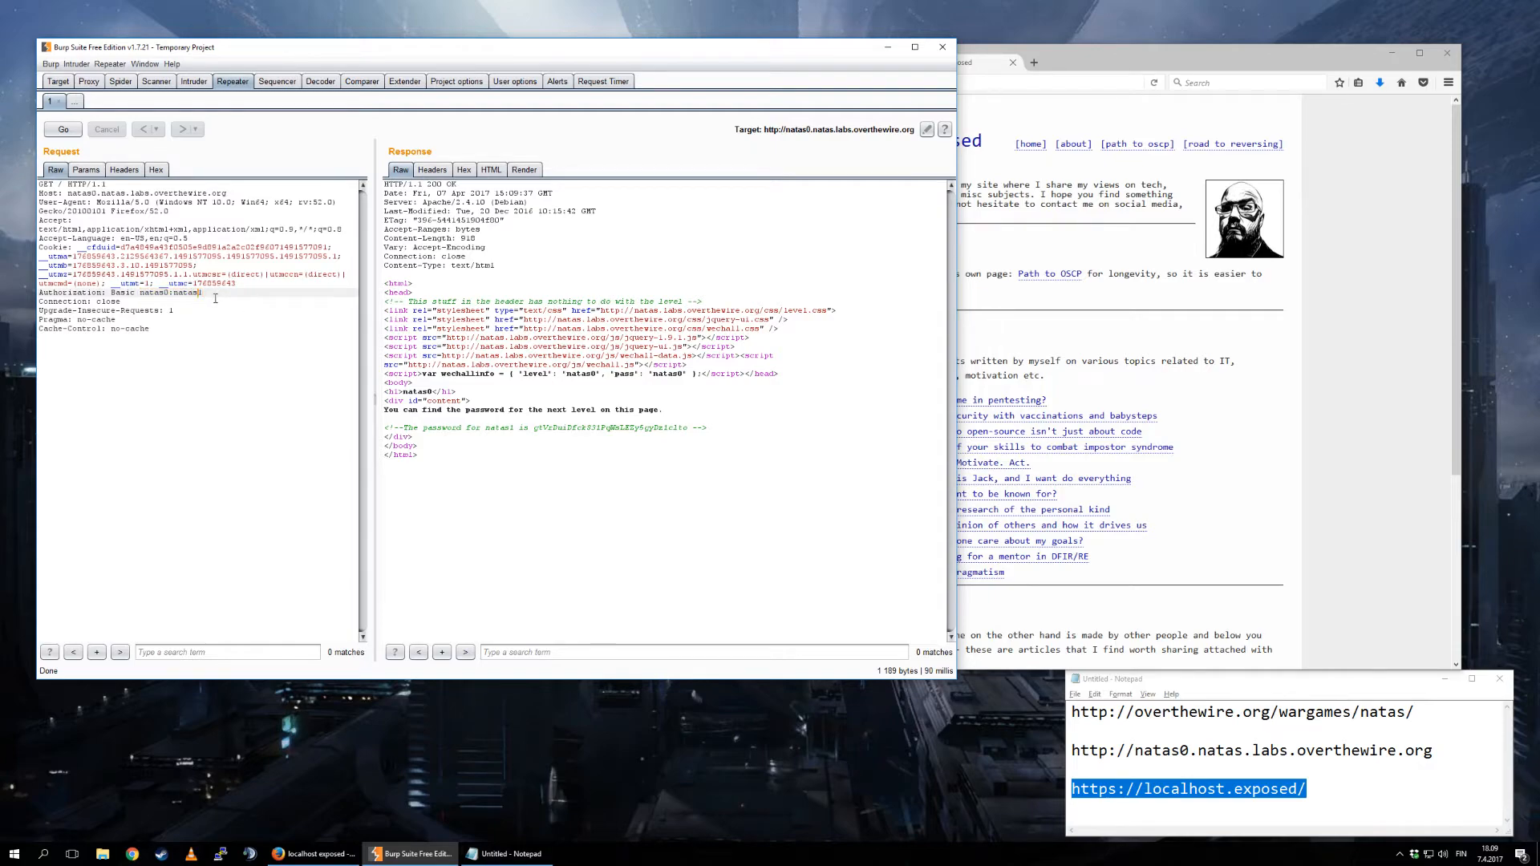
pyautogui.write('natas1')
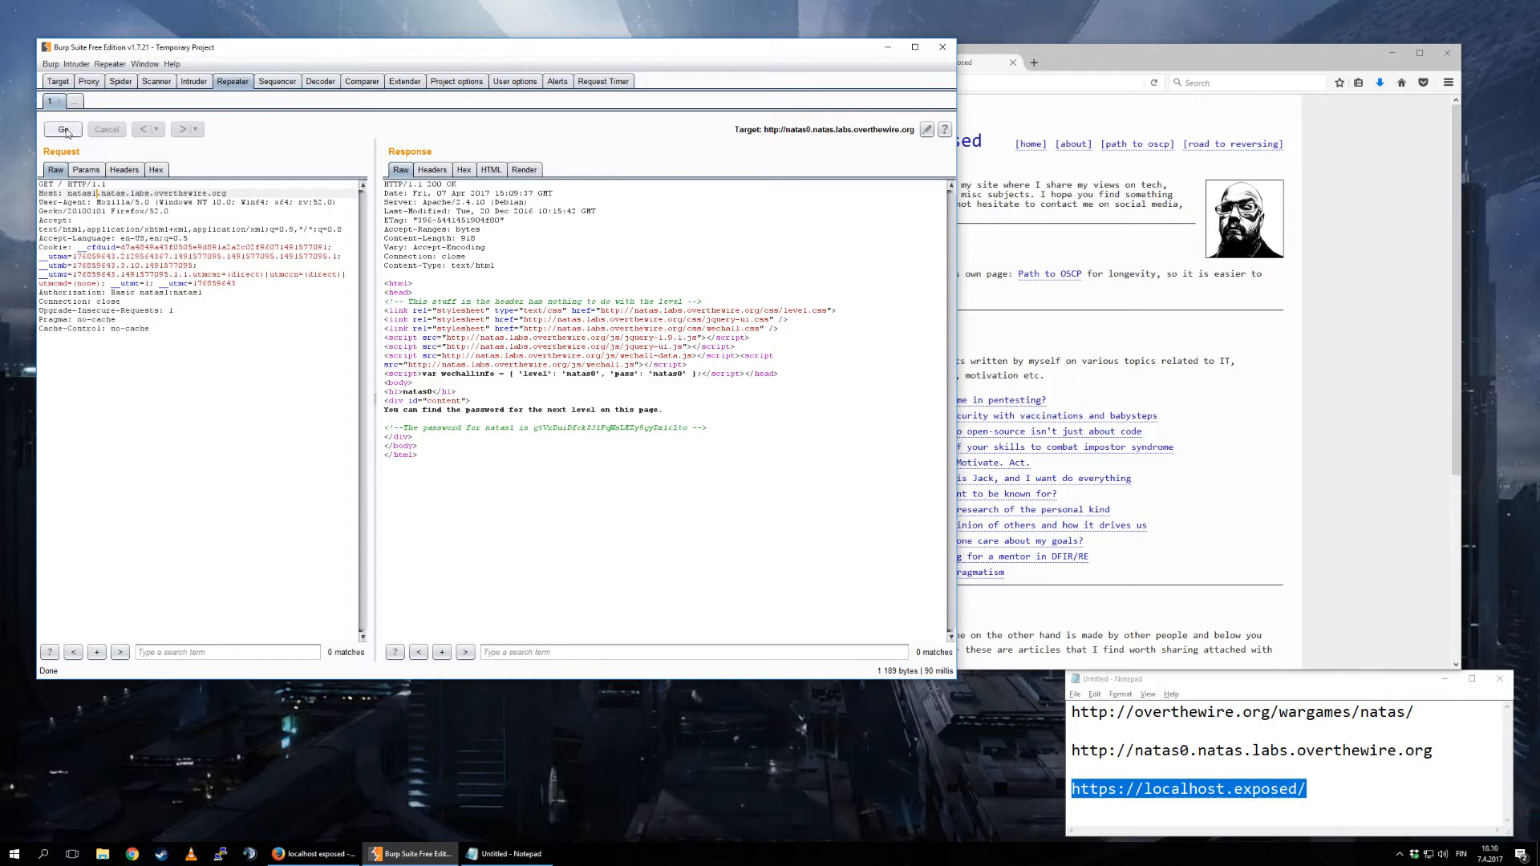
pyautogui.doubleClick(170, 293)
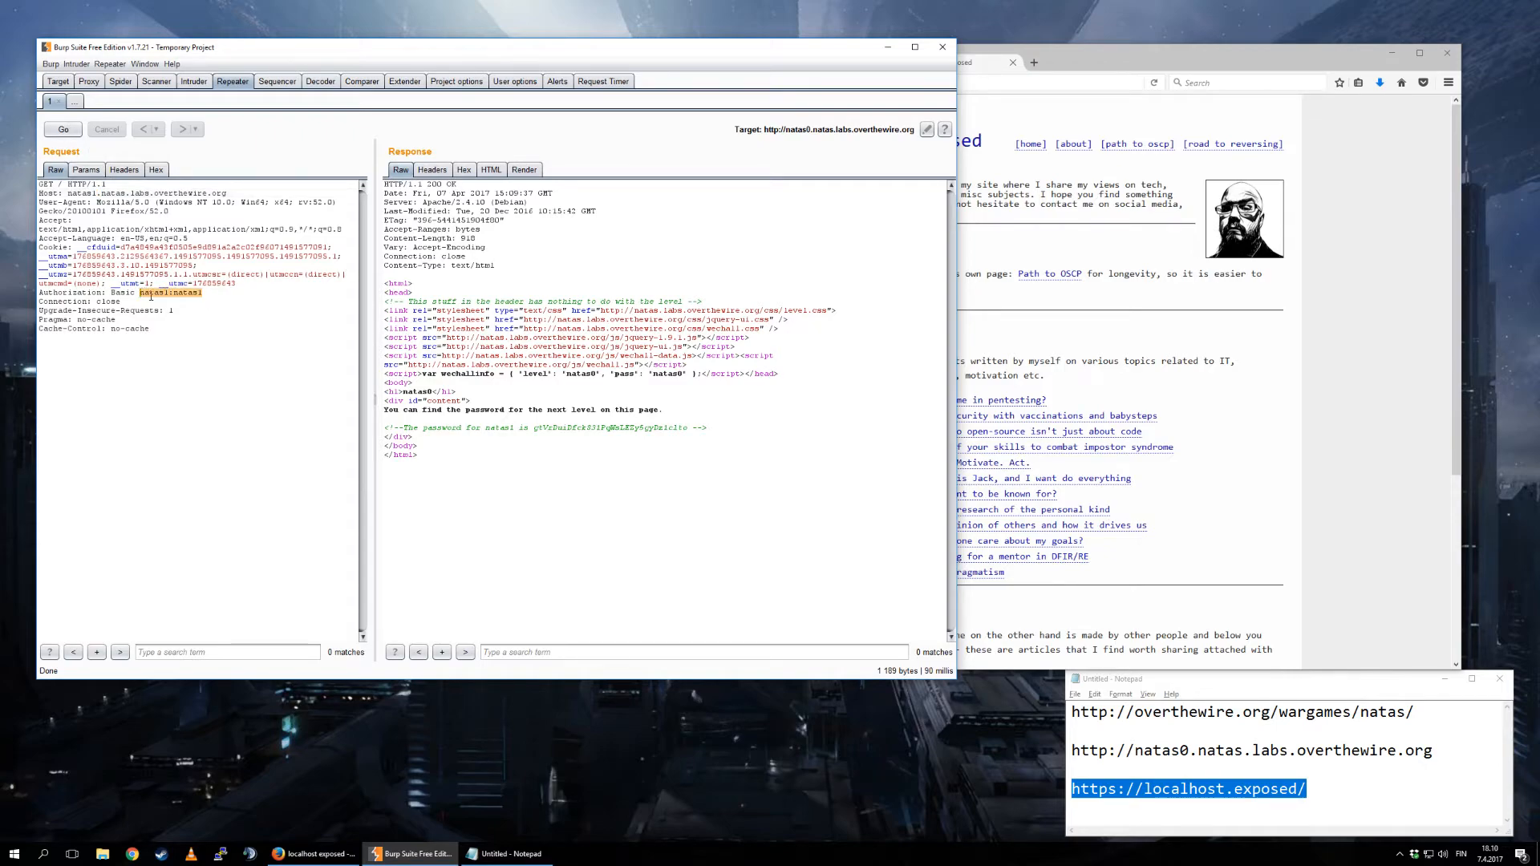
pyautogui.rightClick(172, 293)
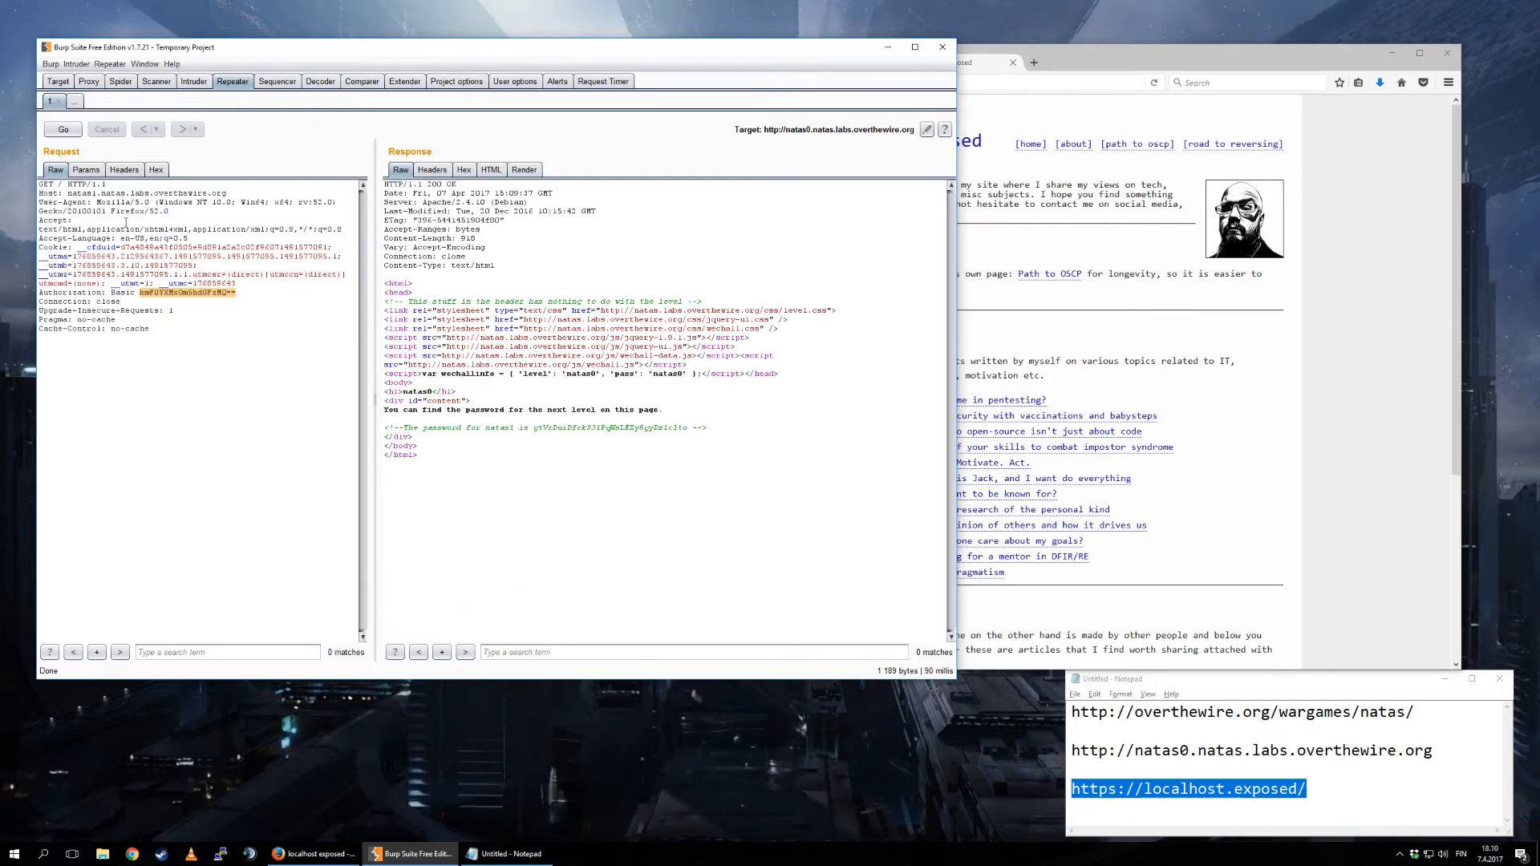
pyautogui.click(62, 128)
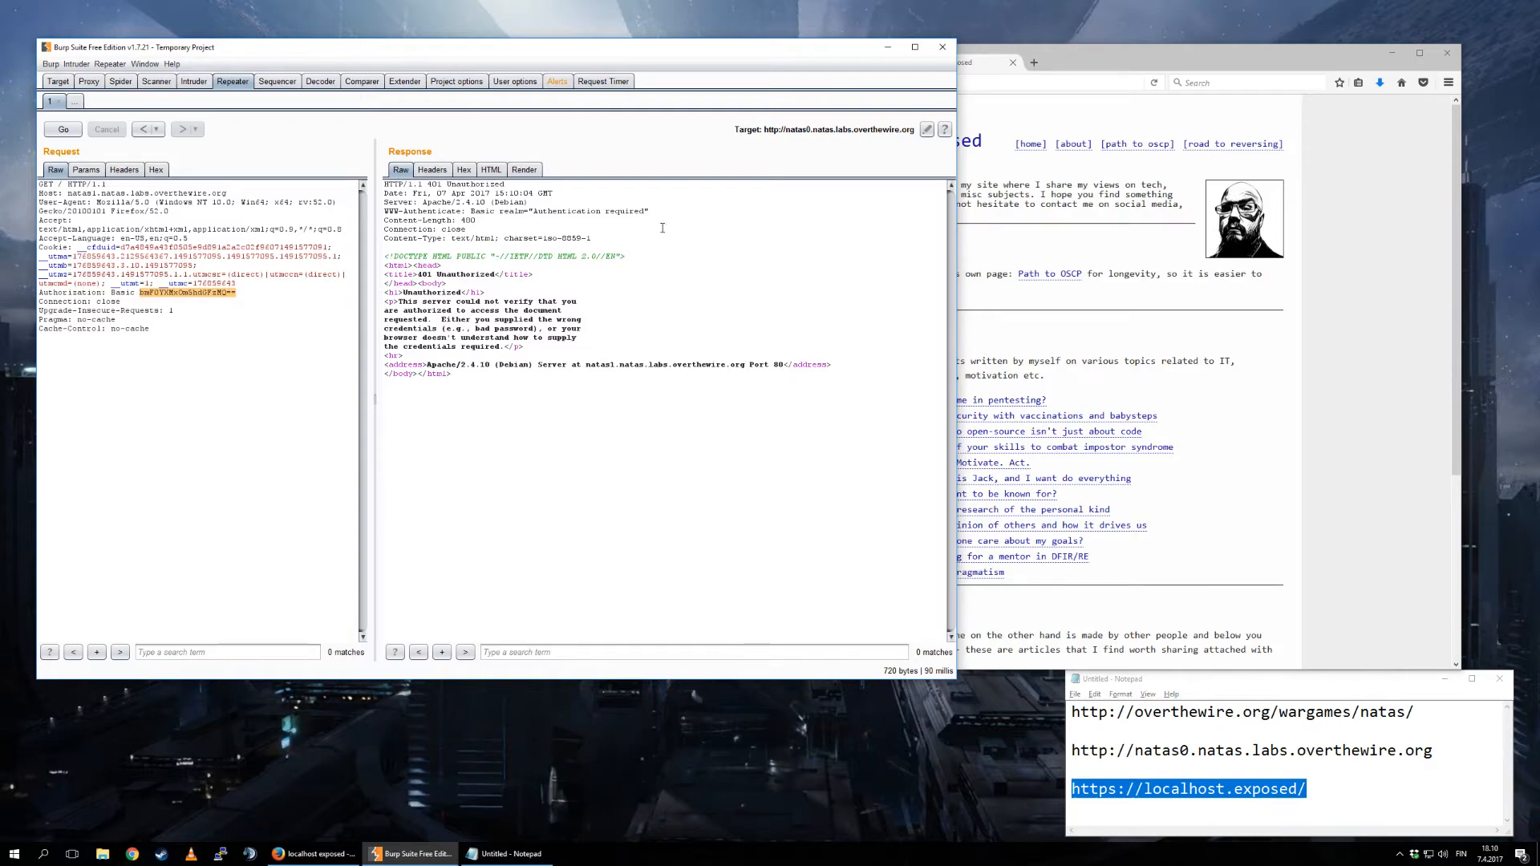
# Base64-convert the Authorization credential and resend the Repeater request.
pyautogui.click(233, 295)
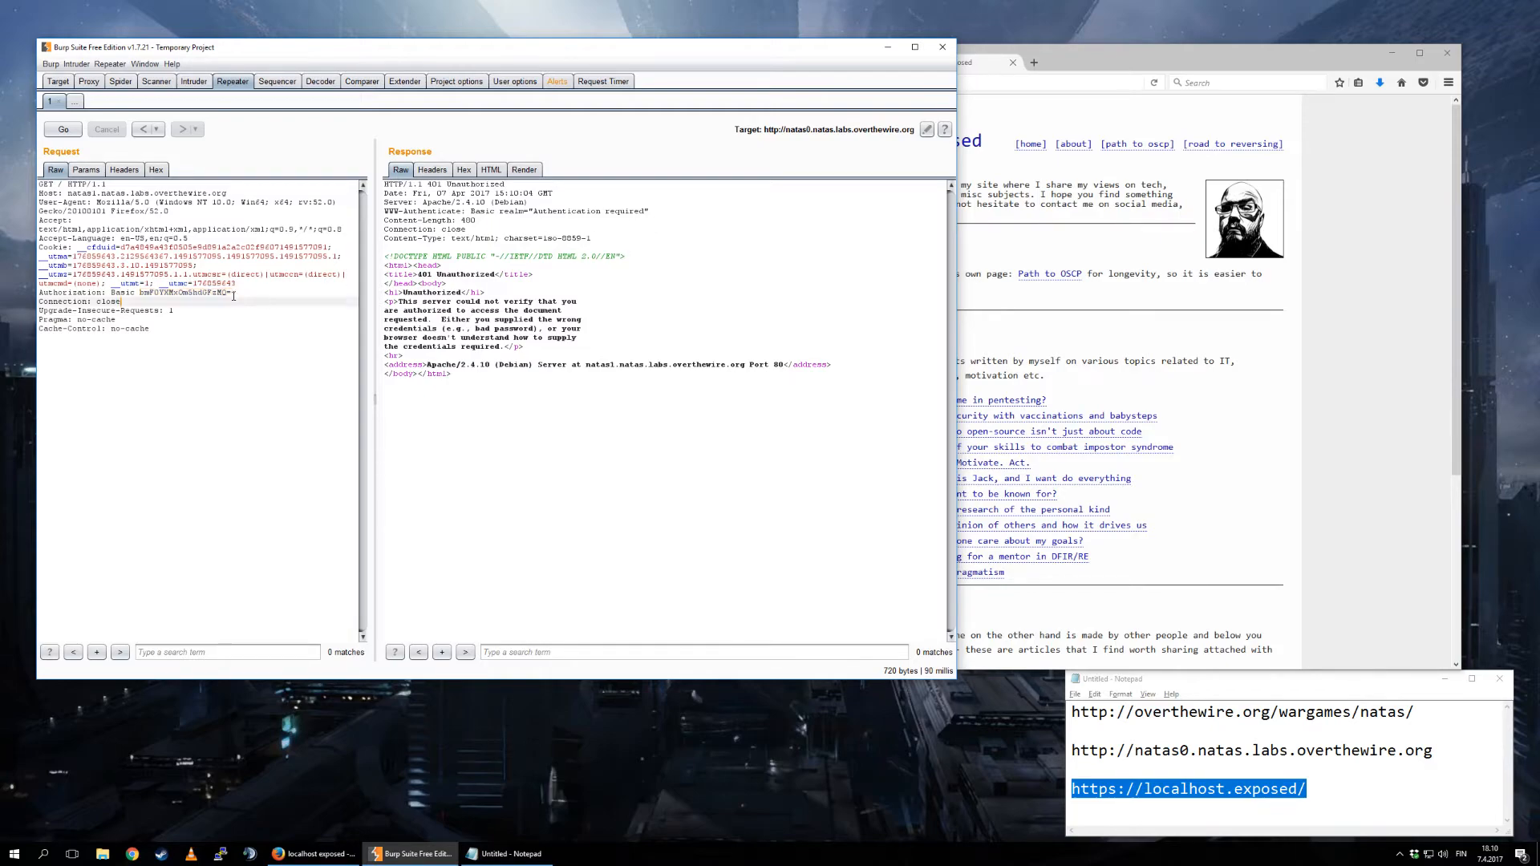
pyautogui.rightClick(196, 293)
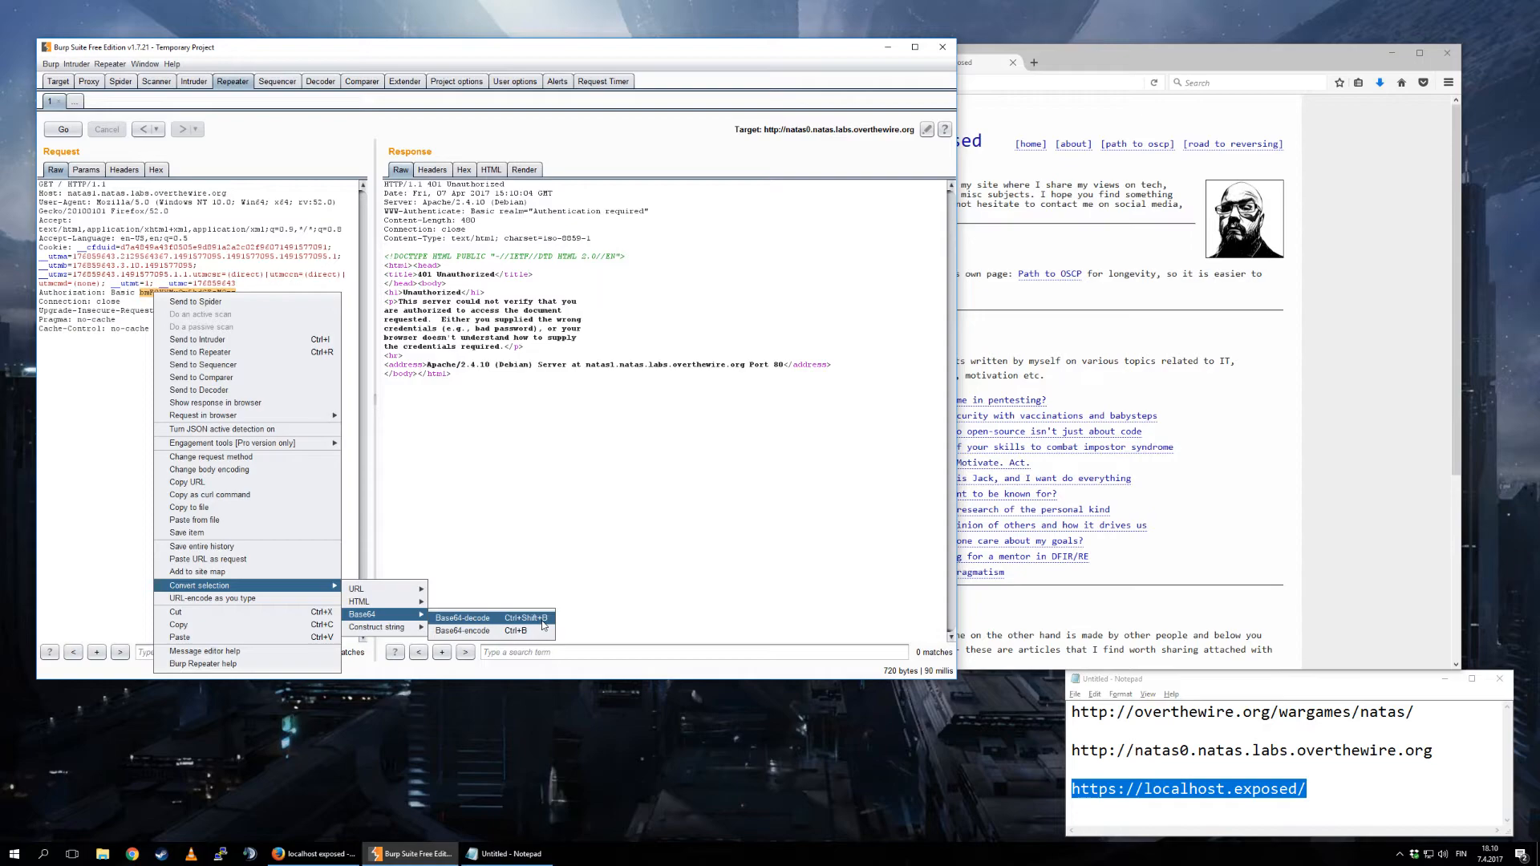
pyautogui.click(462, 617)
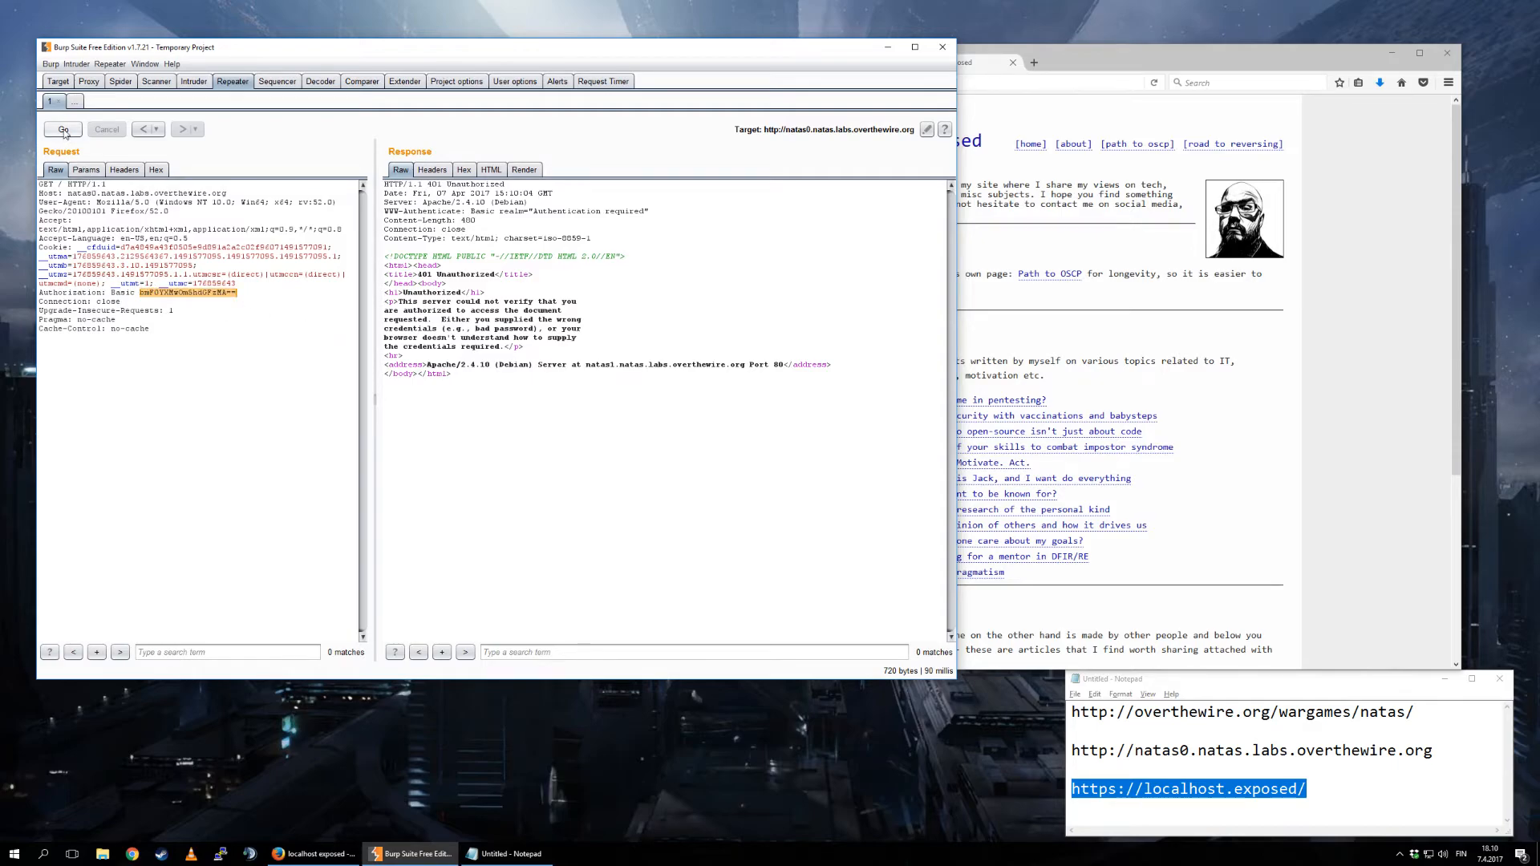
pyautogui.click(63, 129)
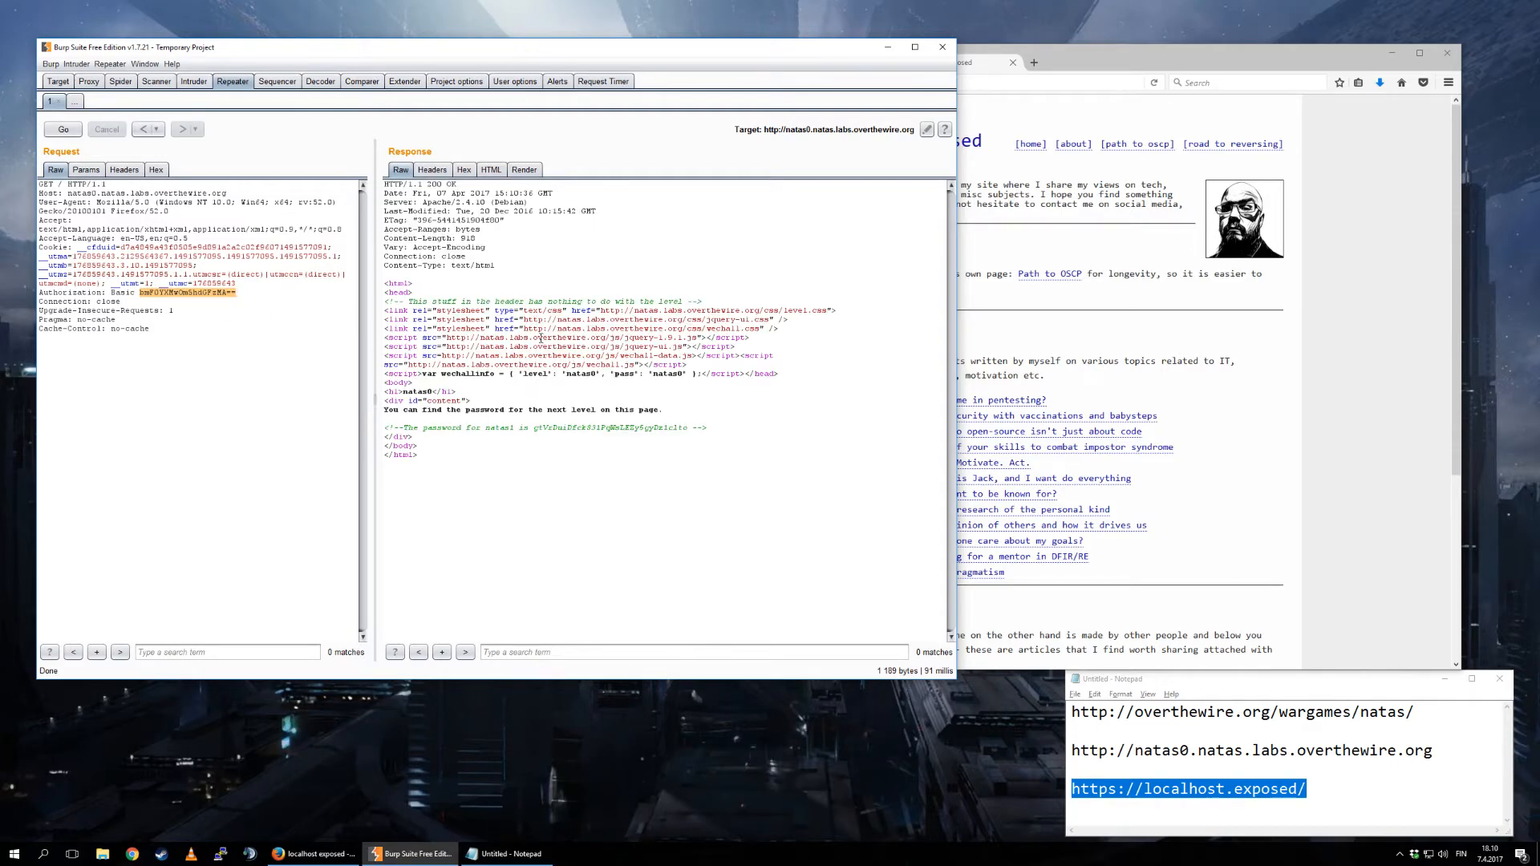
pyautogui.moveTo(818, 435)
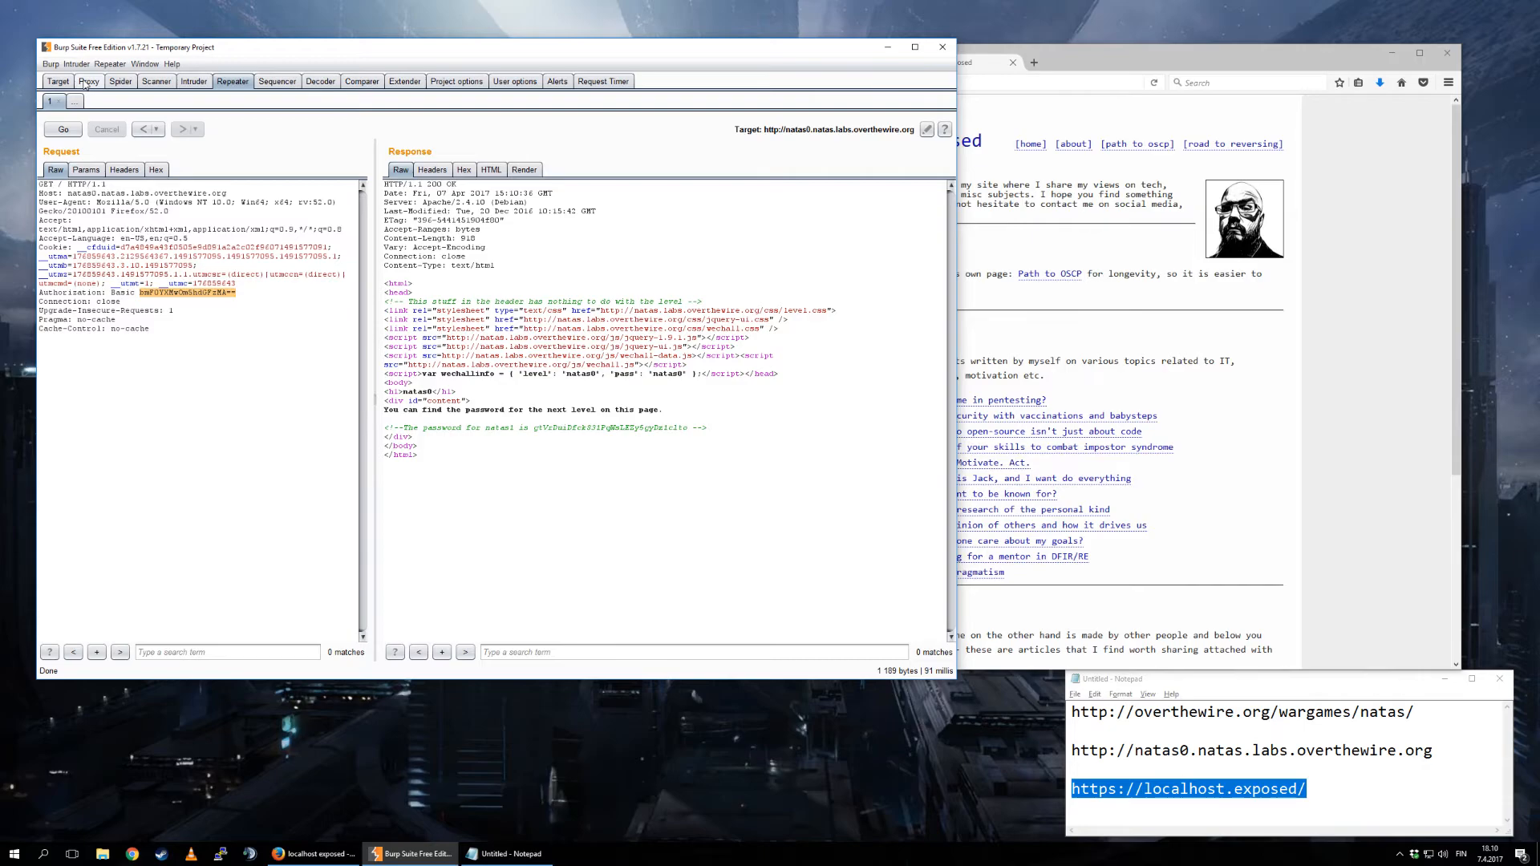
# Return to Proxy HTTP history showing the natas0 GET / request details.
pyautogui.click(88, 80)
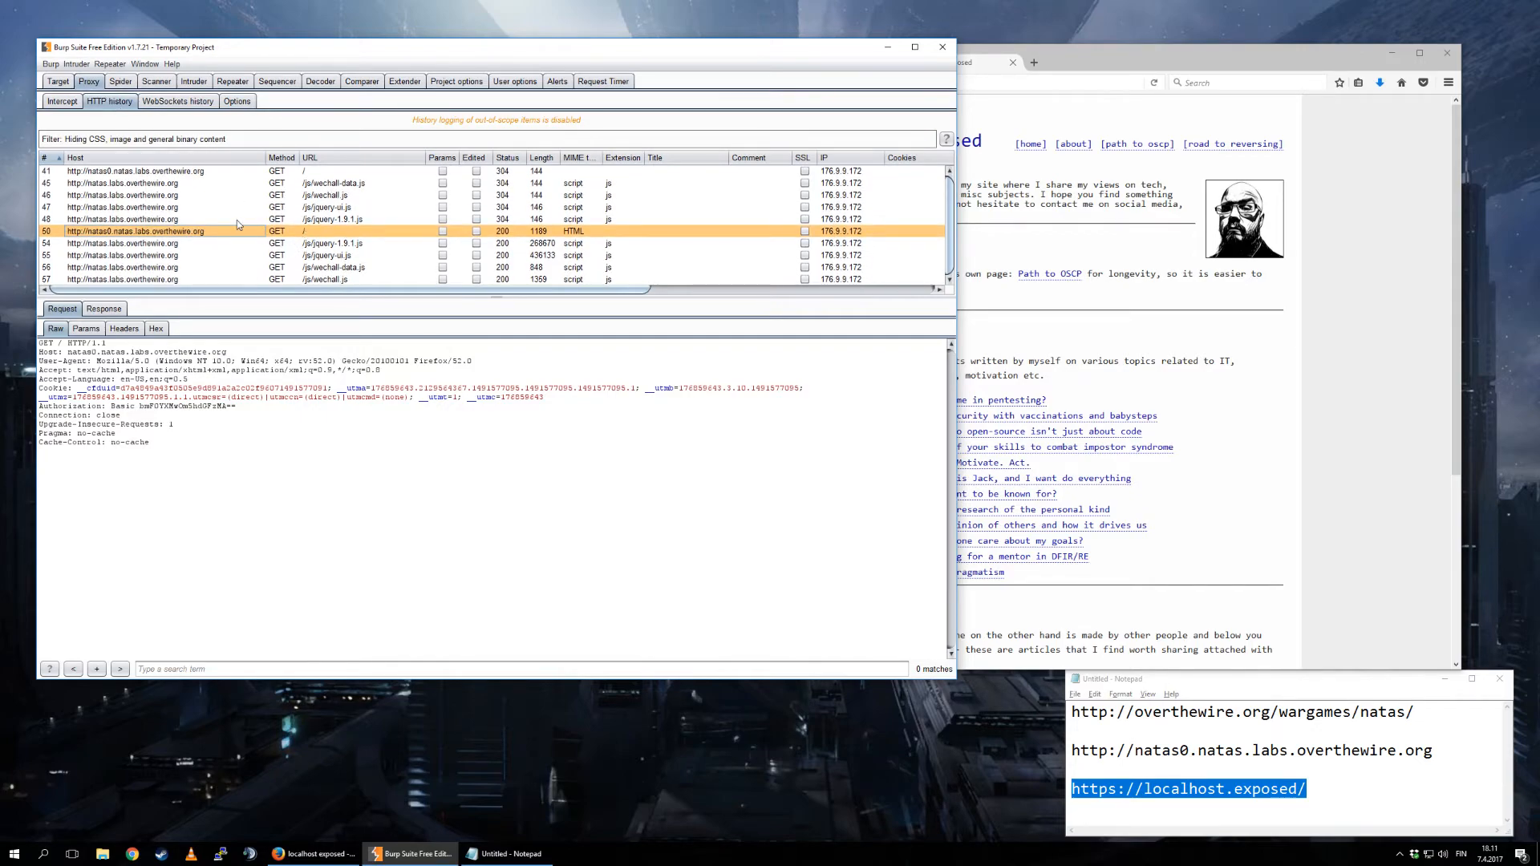
# In Proxy Intercept options, enable interception of server responses.
pyautogui.click(61, 101)
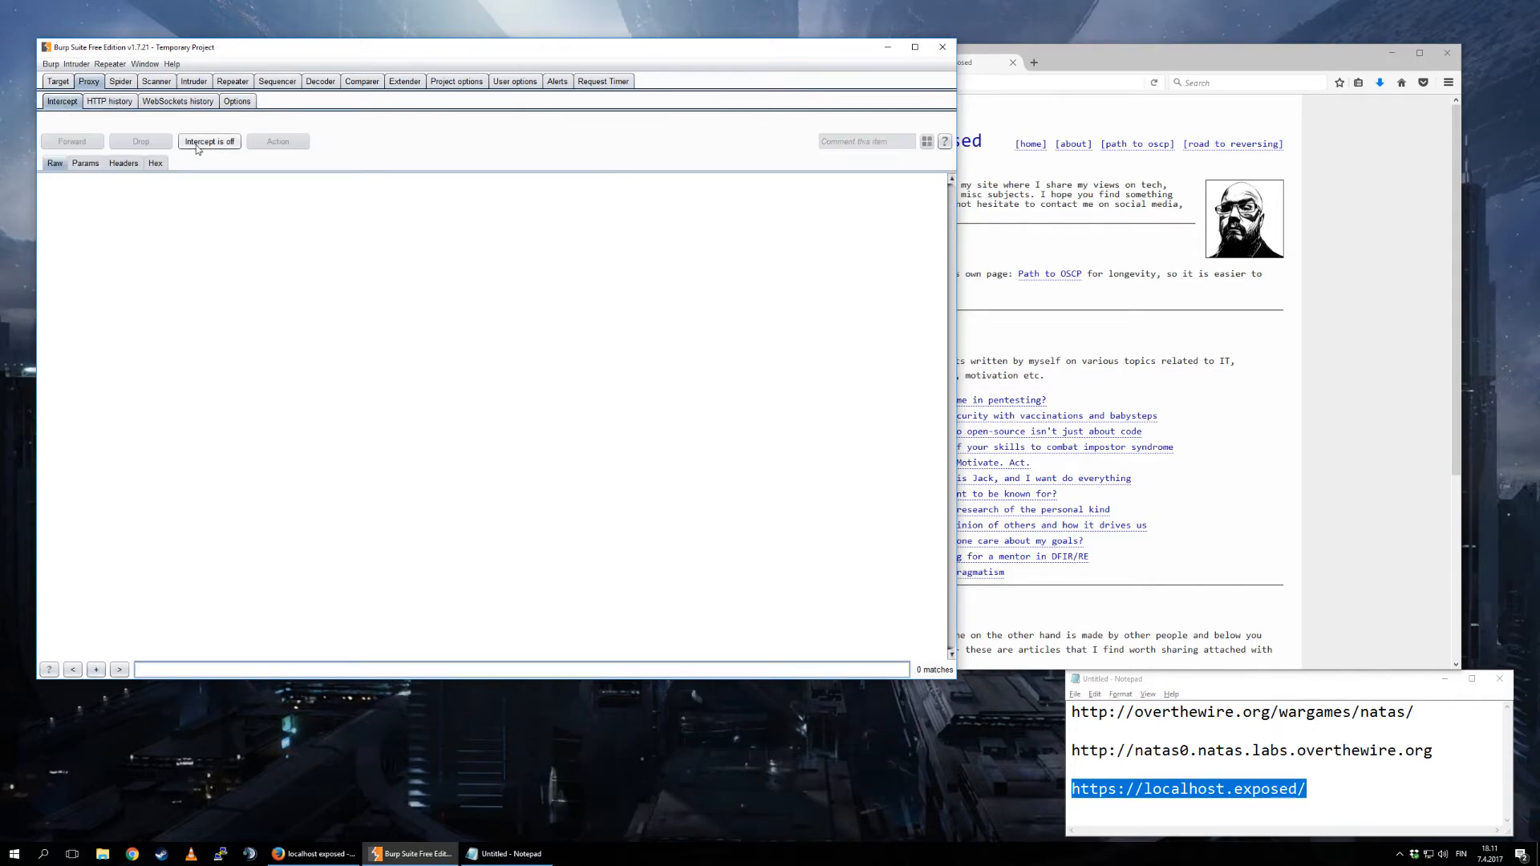
pyautogui.moveTo(208, 141)
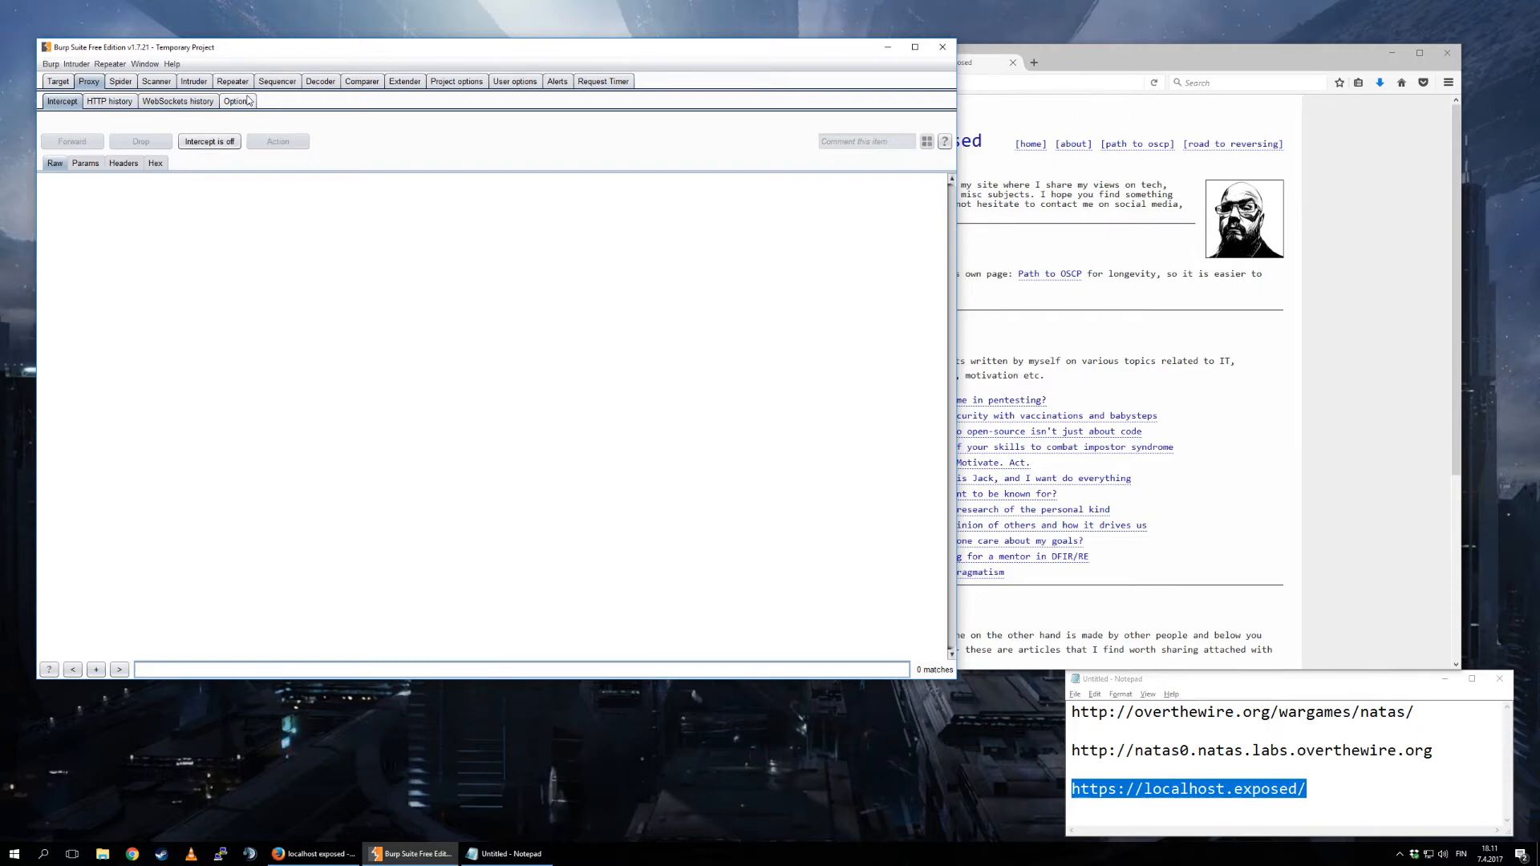
pyautogui.click(237, 101)
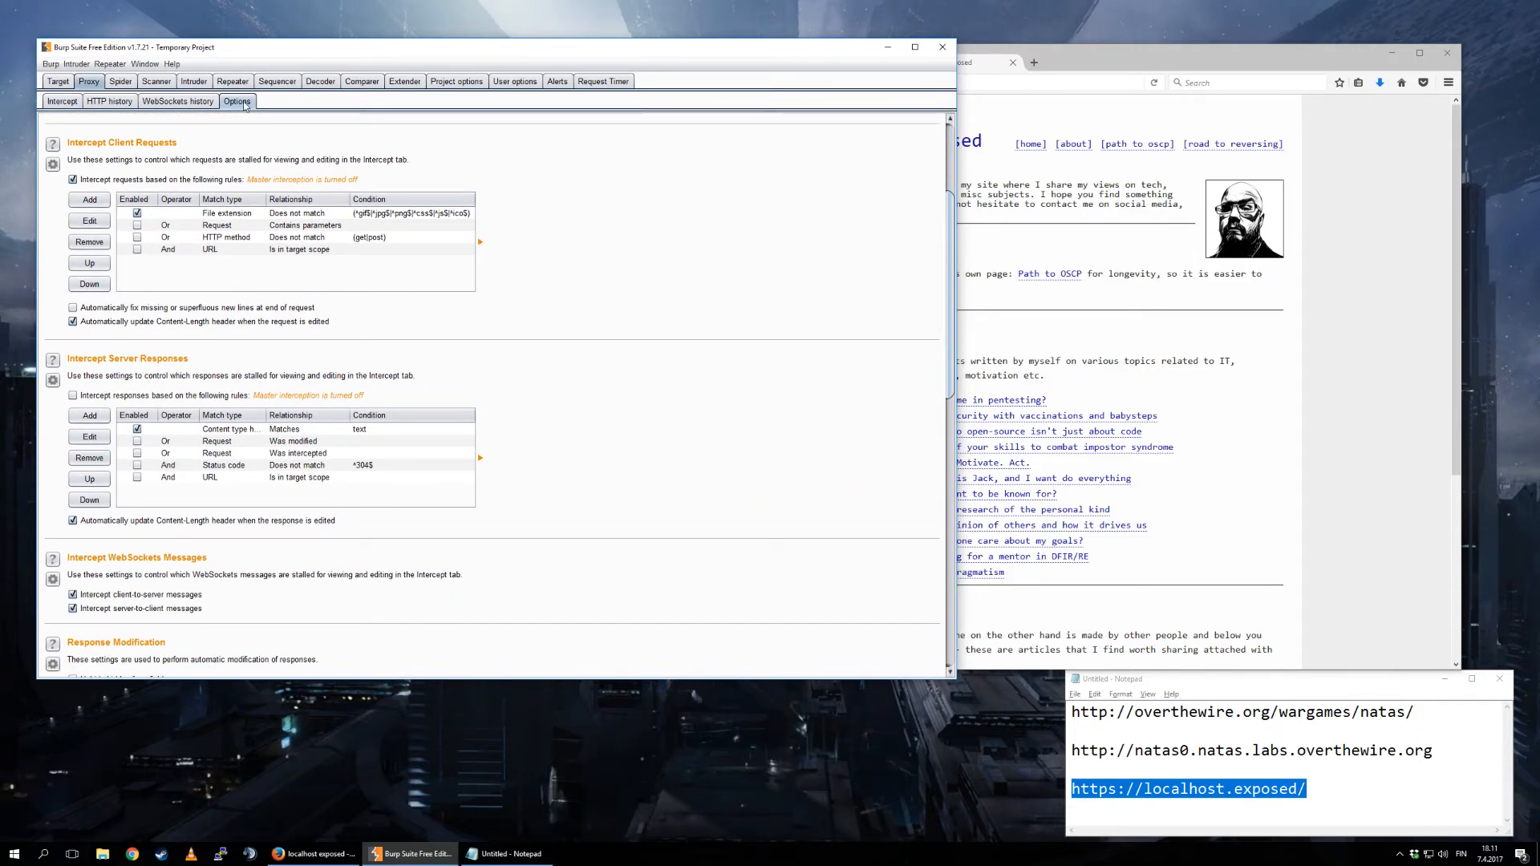
pyautogui.click(73, 395)
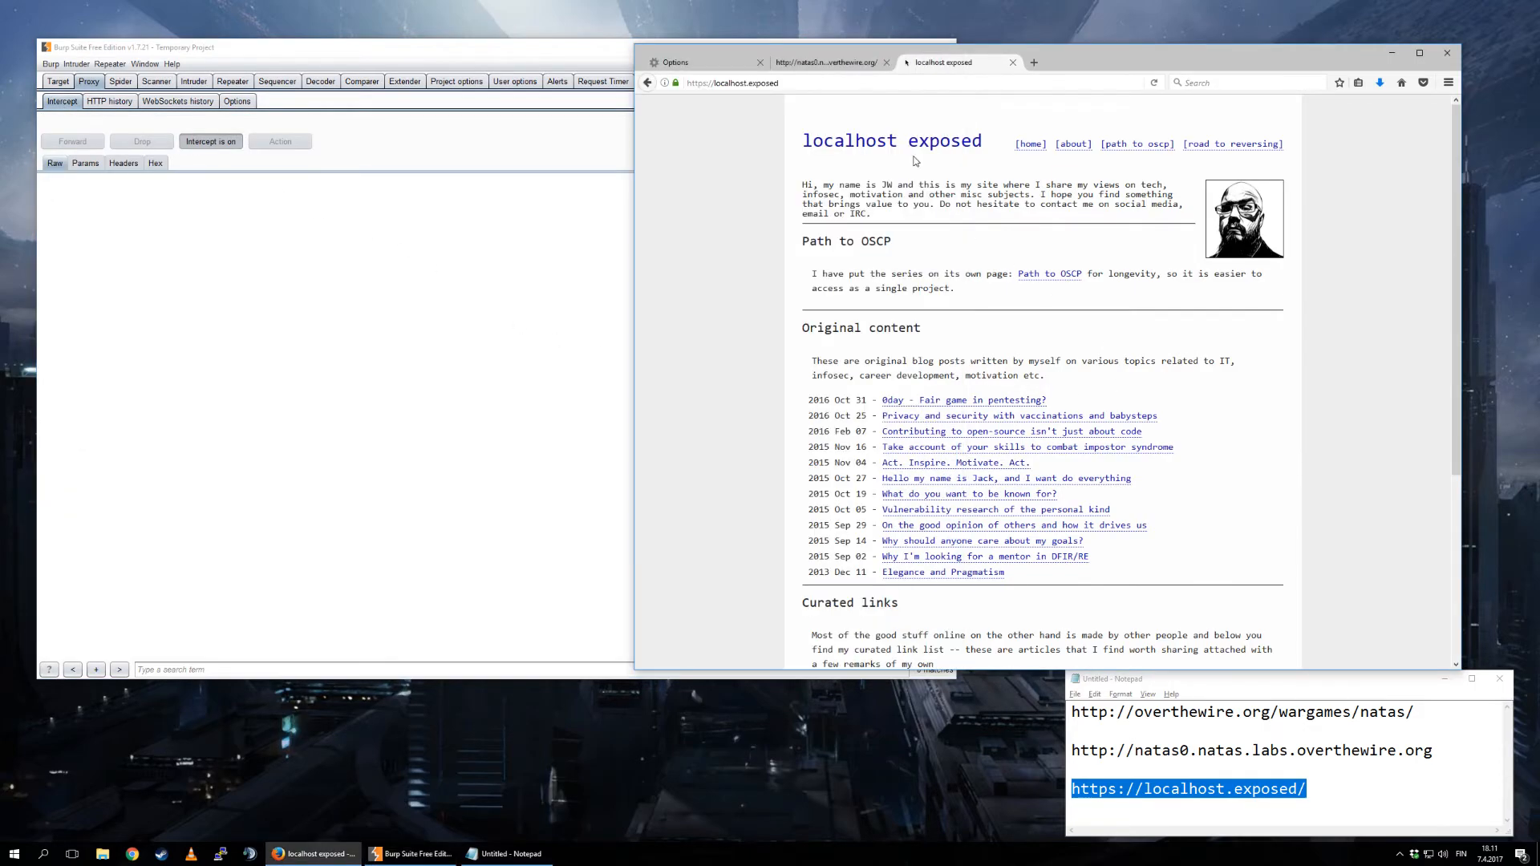
# Bring the natas0 page tab to the front in Firefox.
pyautogui.click(825, 62)
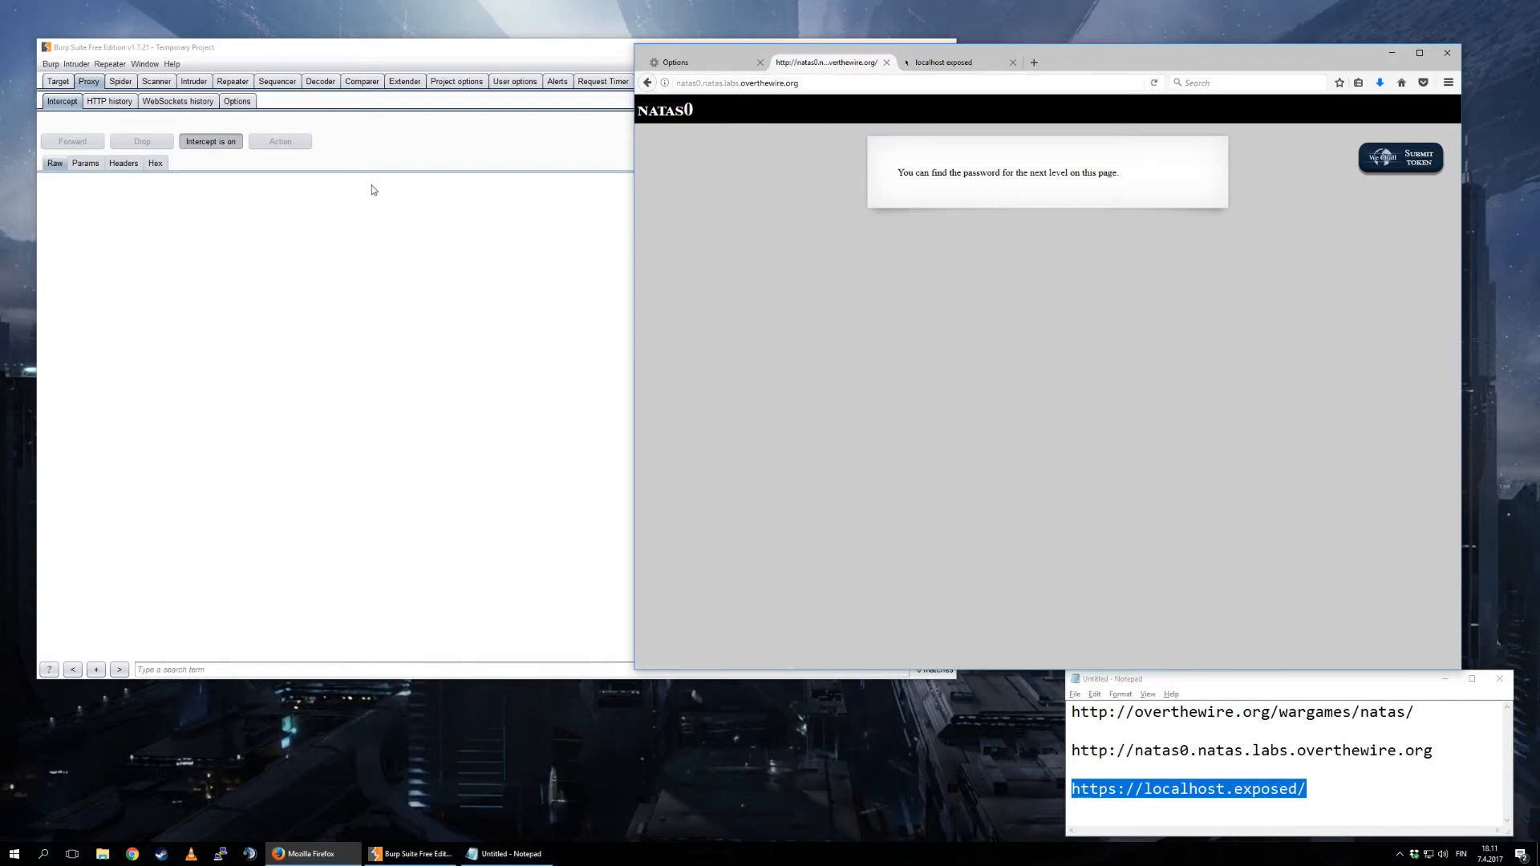
pyautogui.moveTo(878, 258)
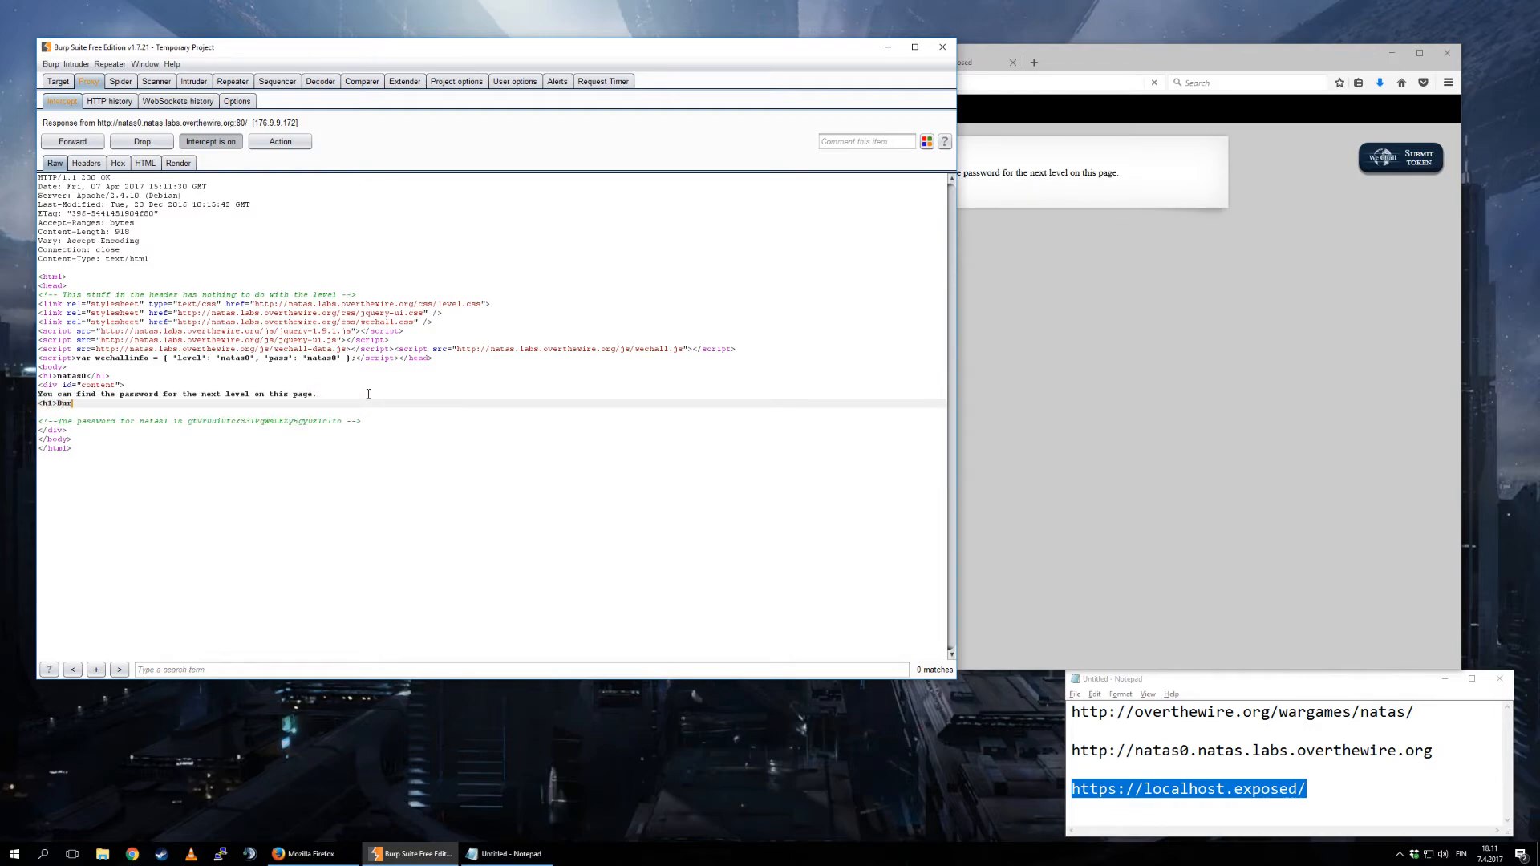
# Finish the 'Burp is awesome!</h1>' heading in the intercepted response and forward it.
pyautogui.write('is awesome!')
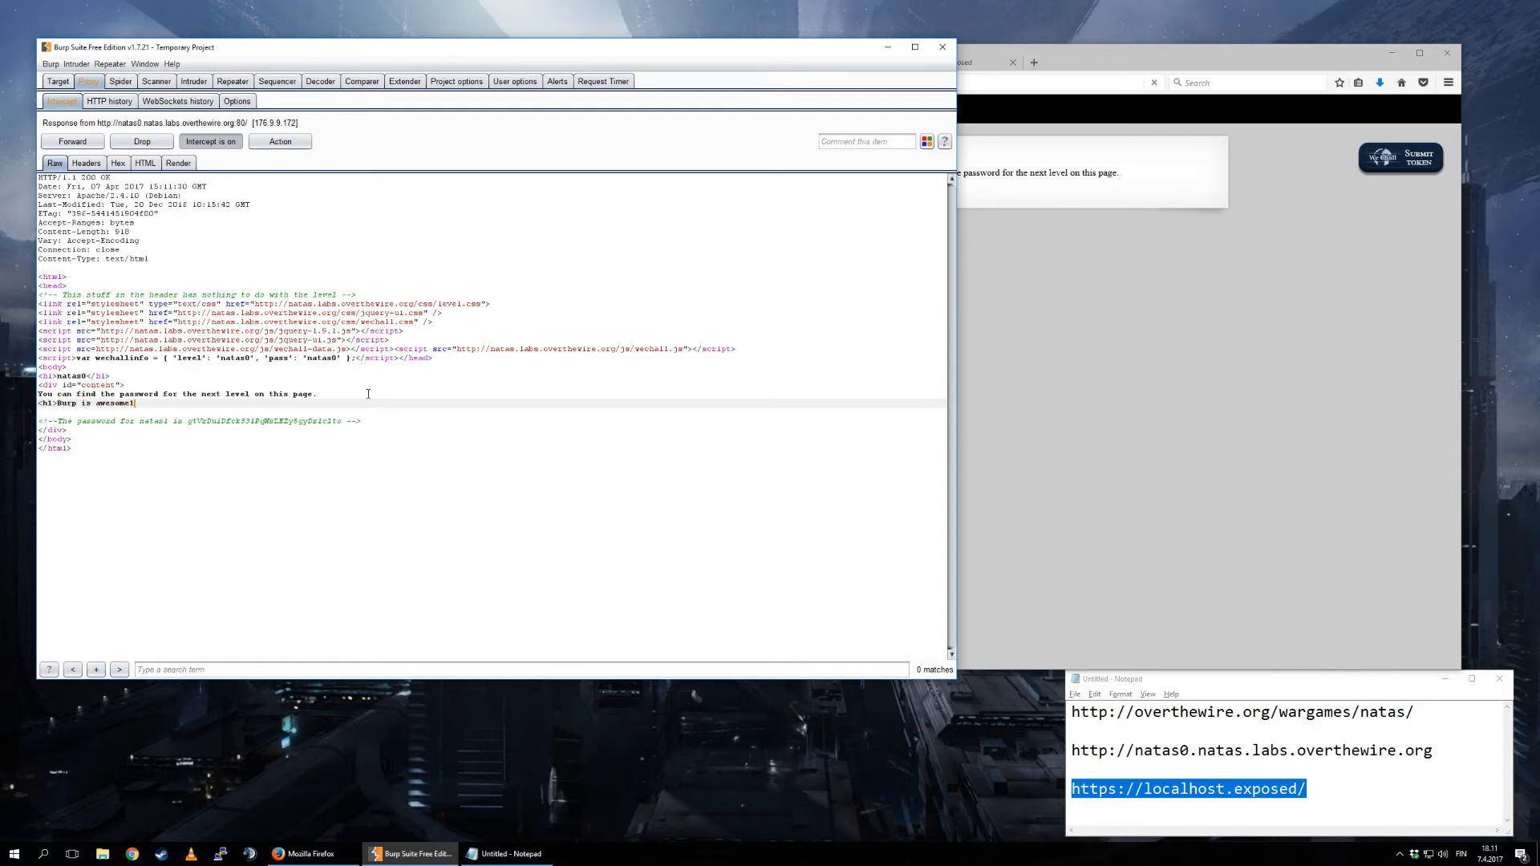
pyautogui.write('!</h1>')
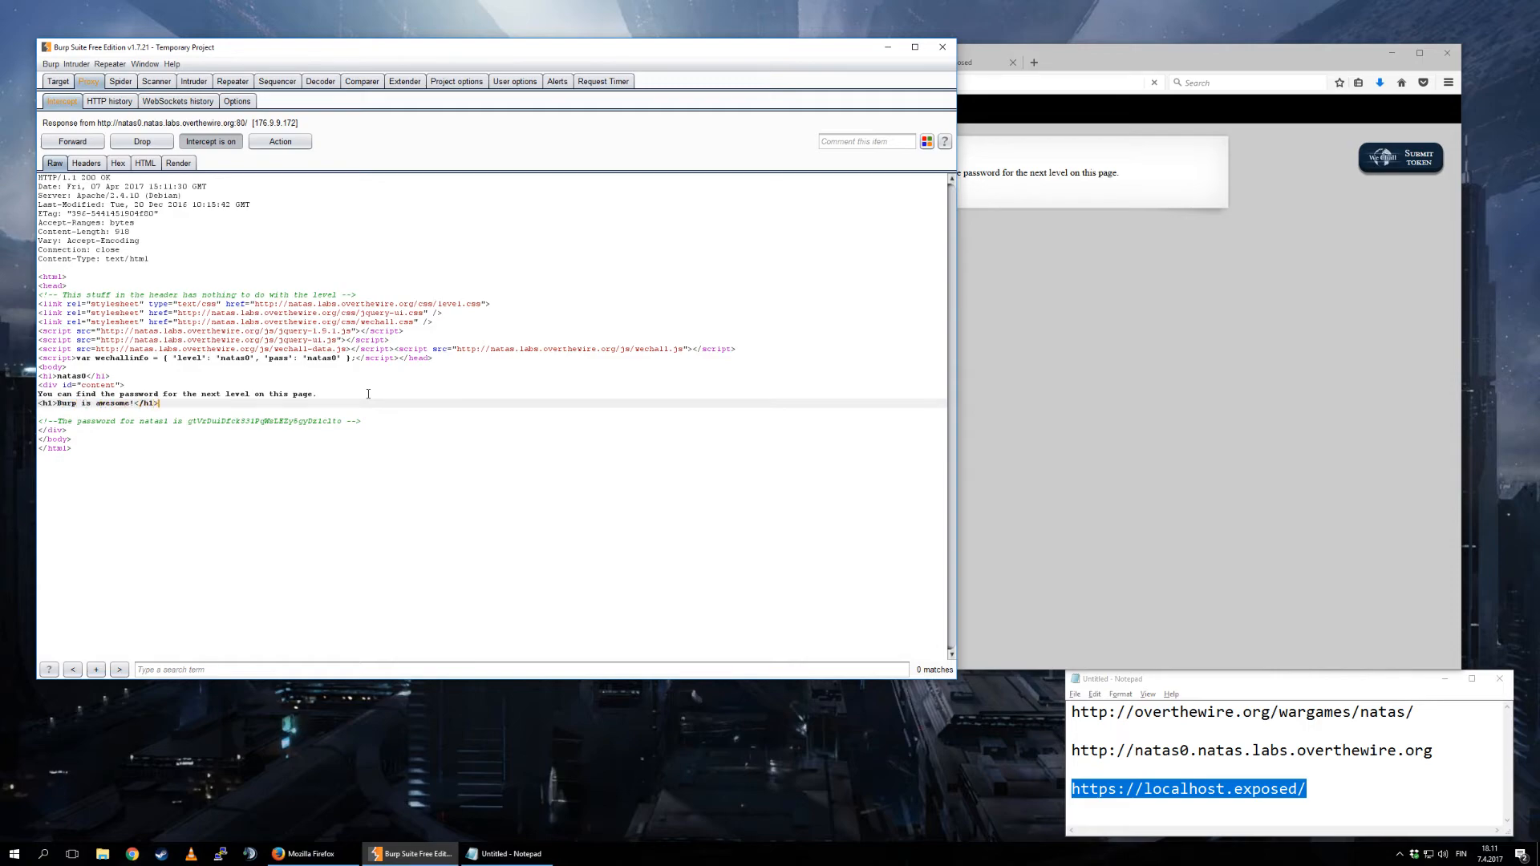
pyautogui.click(71, 140)
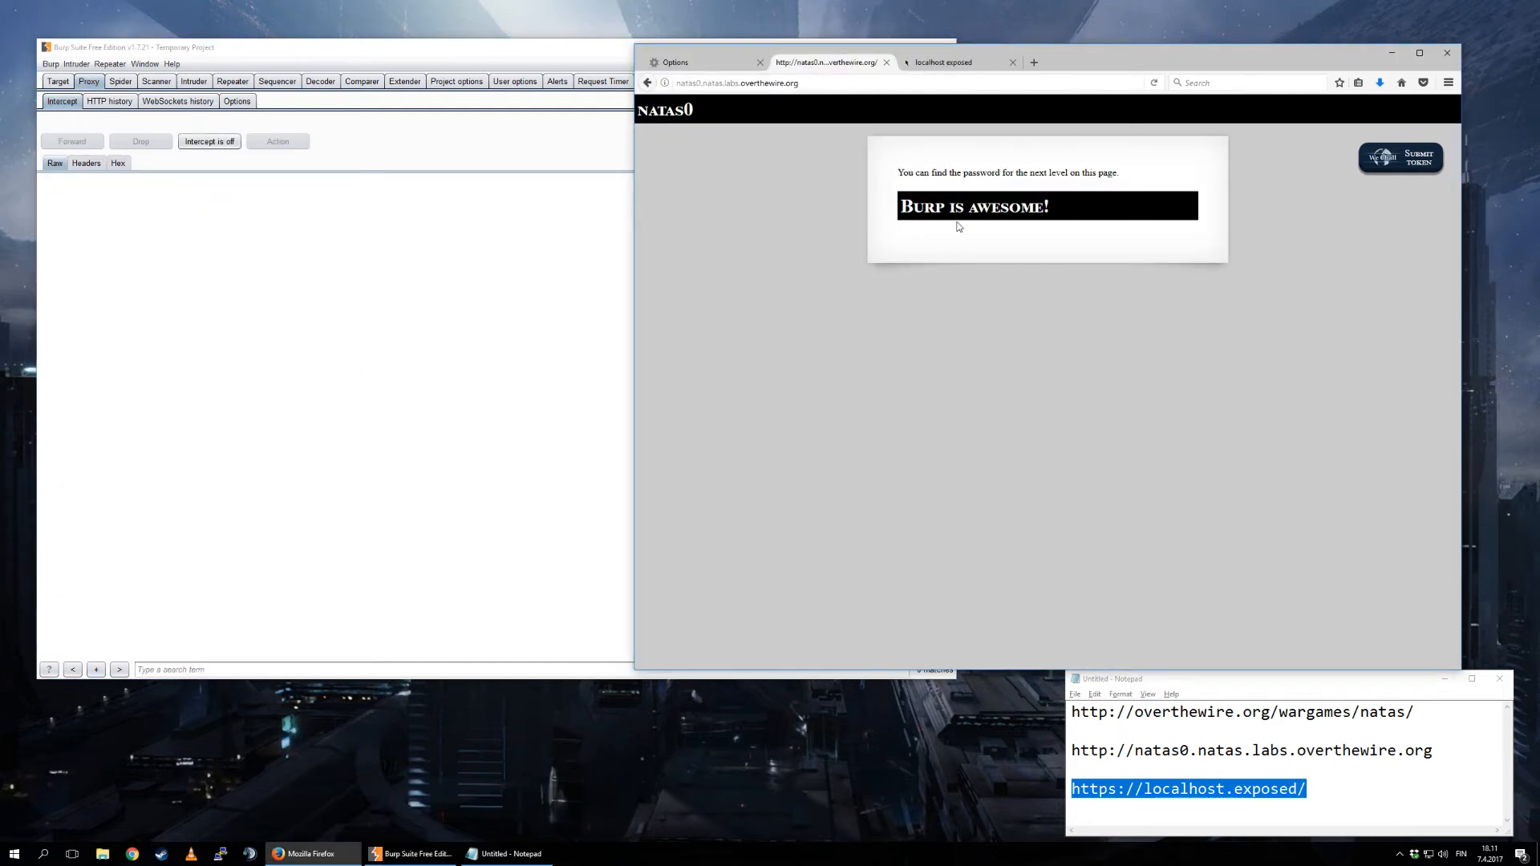
pyautogui.moveTo(1116, 222)
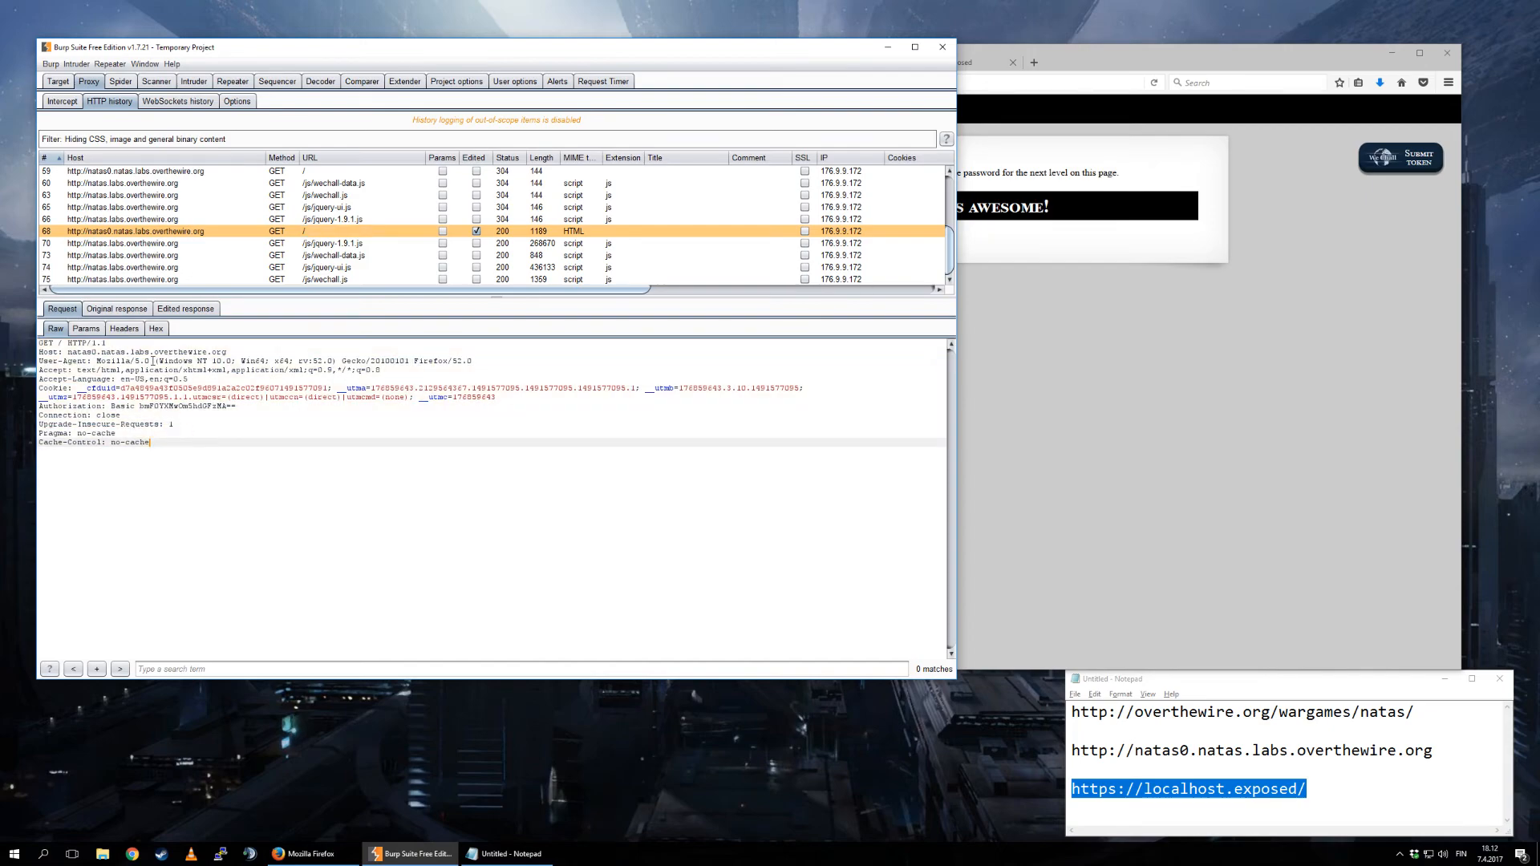
# Inspect the edited natas0 entry in the proxy history.
pyautogui.click(115, 308)
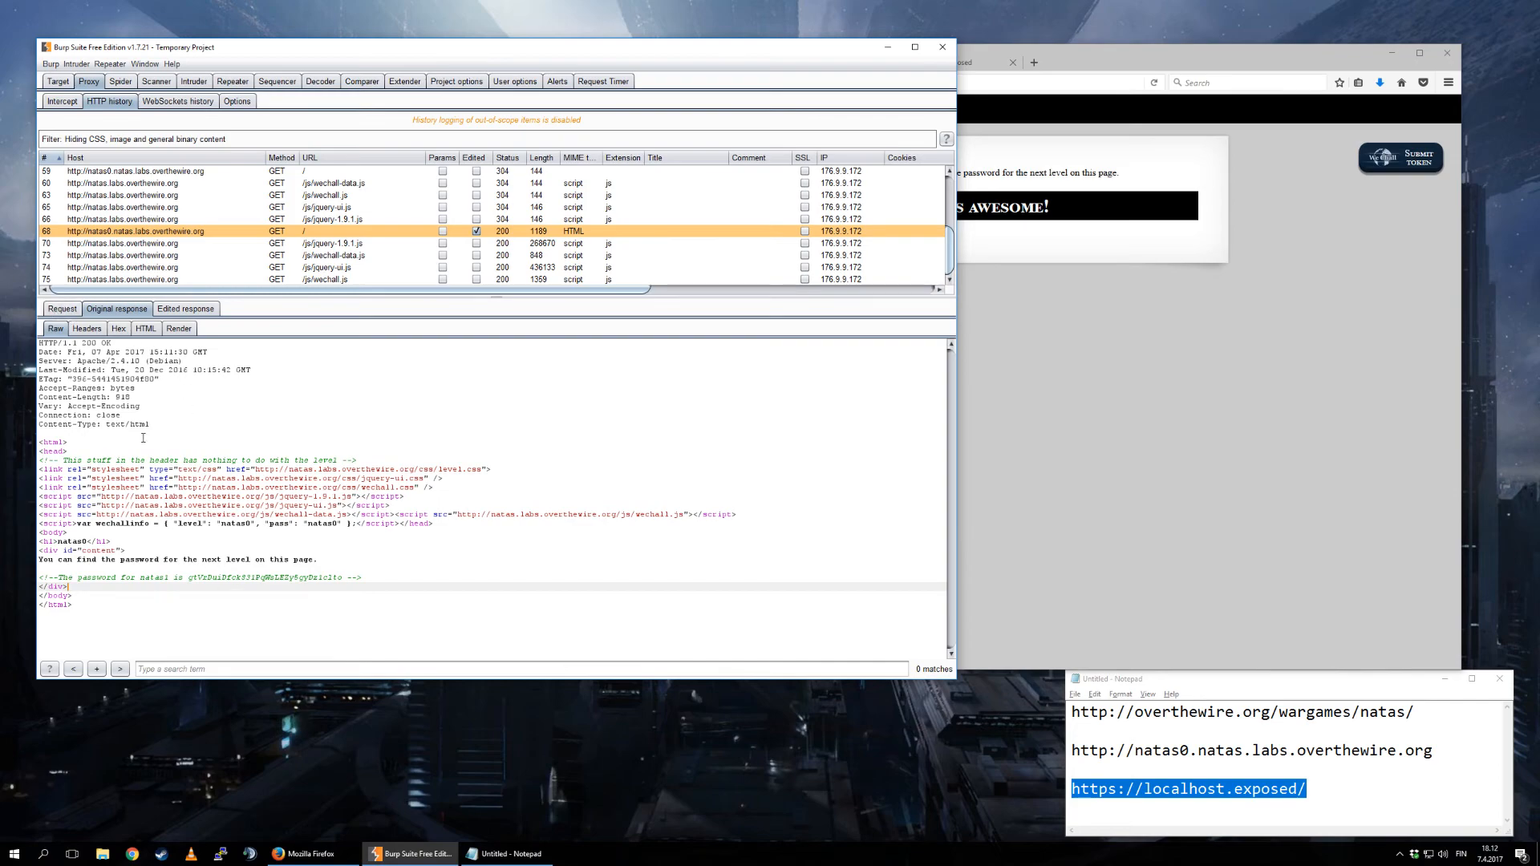
pyautogui.click(61, 308)
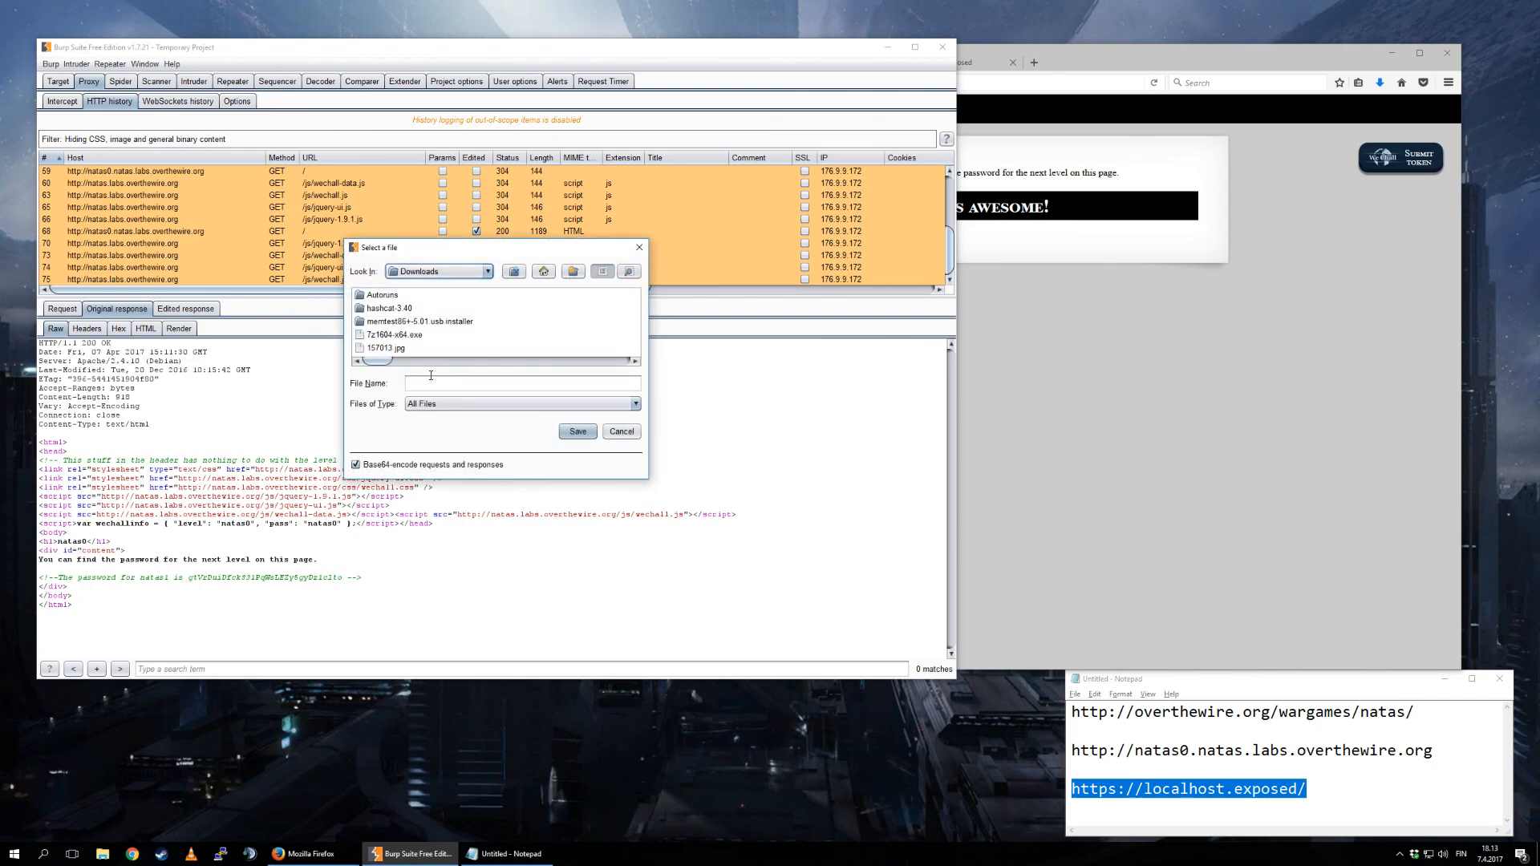
# Save the history as burp-requests.xml without Base64 encoding and confirm.
pyautogui.click(481, 382)
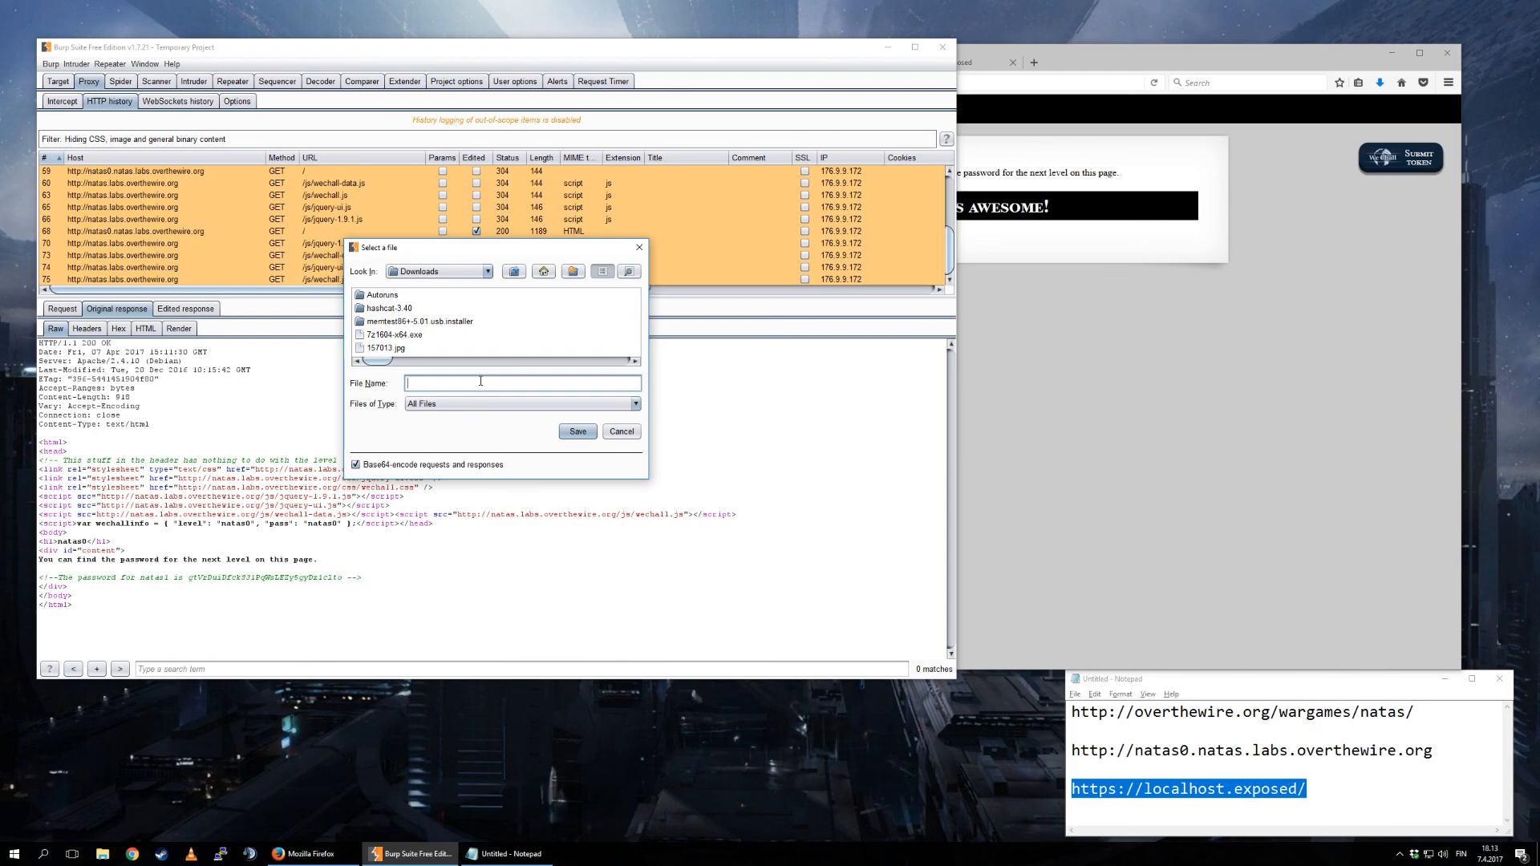
pyautogui.write('burp-requests.xml')
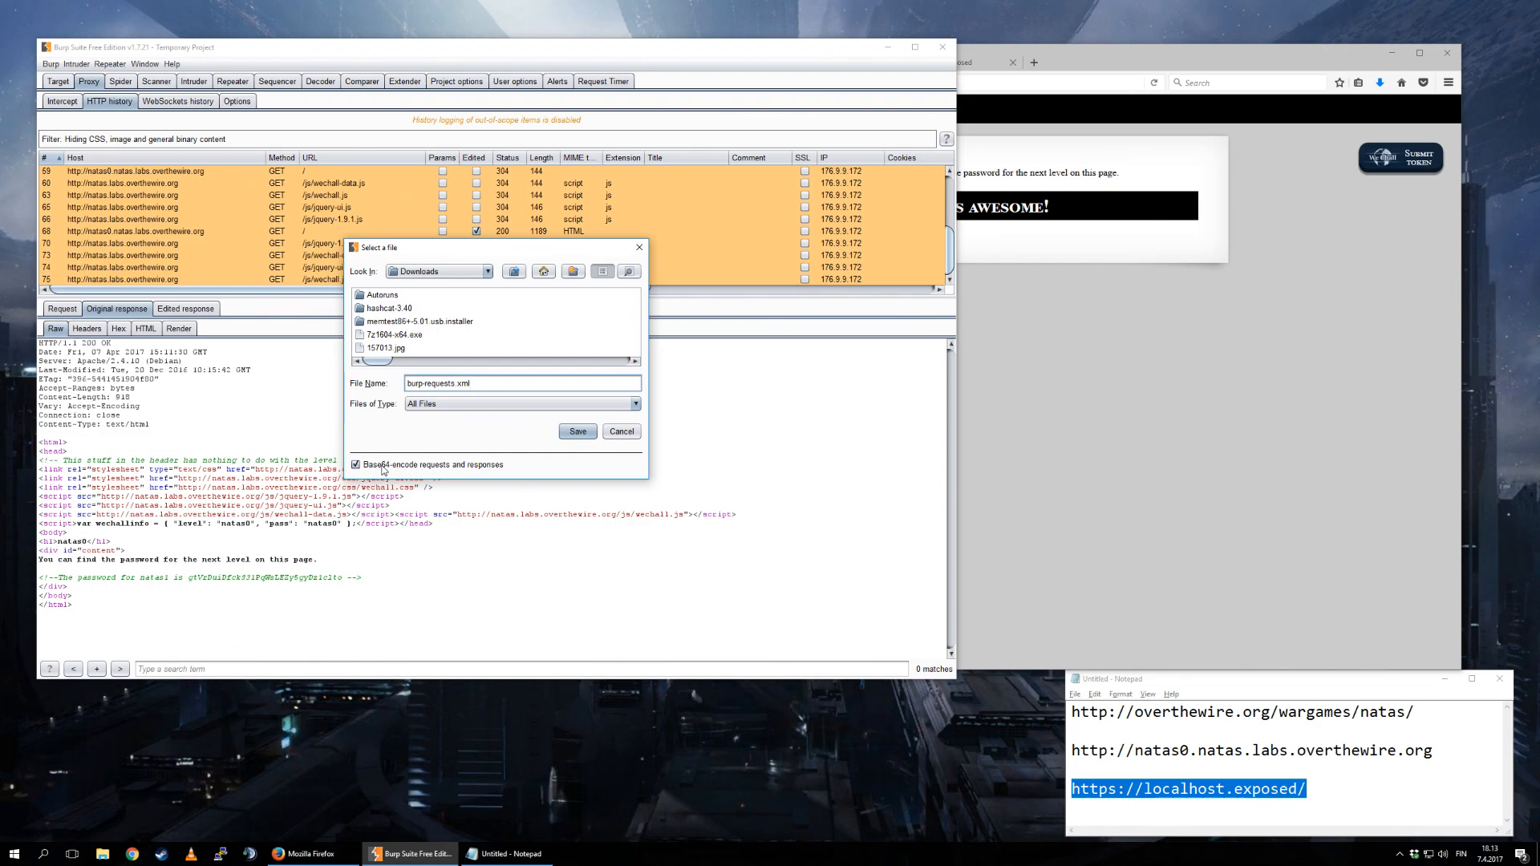
pyautogui.click(355, 464)
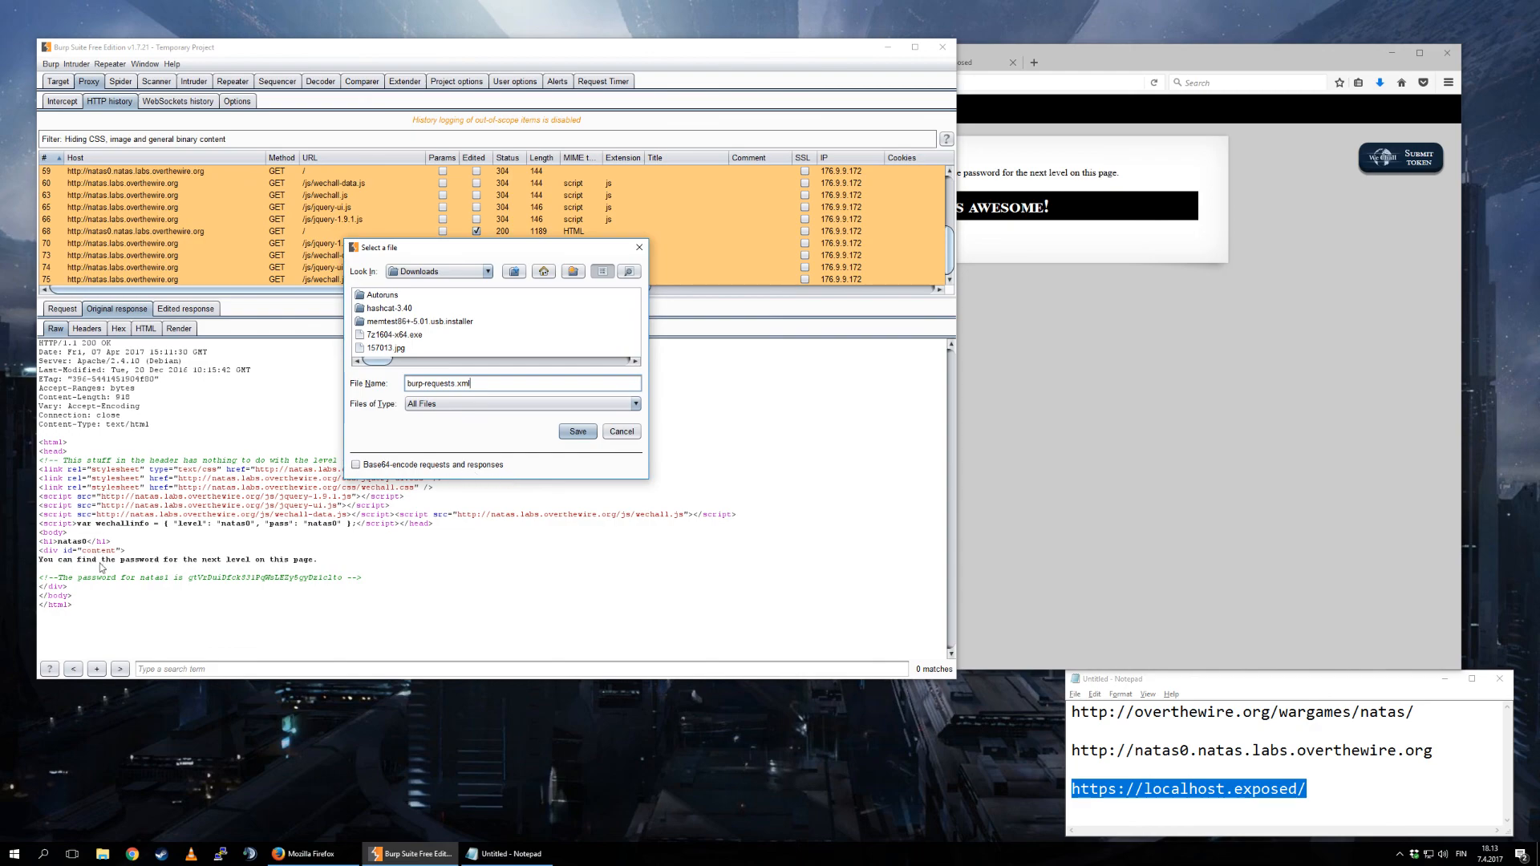
pyautogui.moveTo(442, 513)
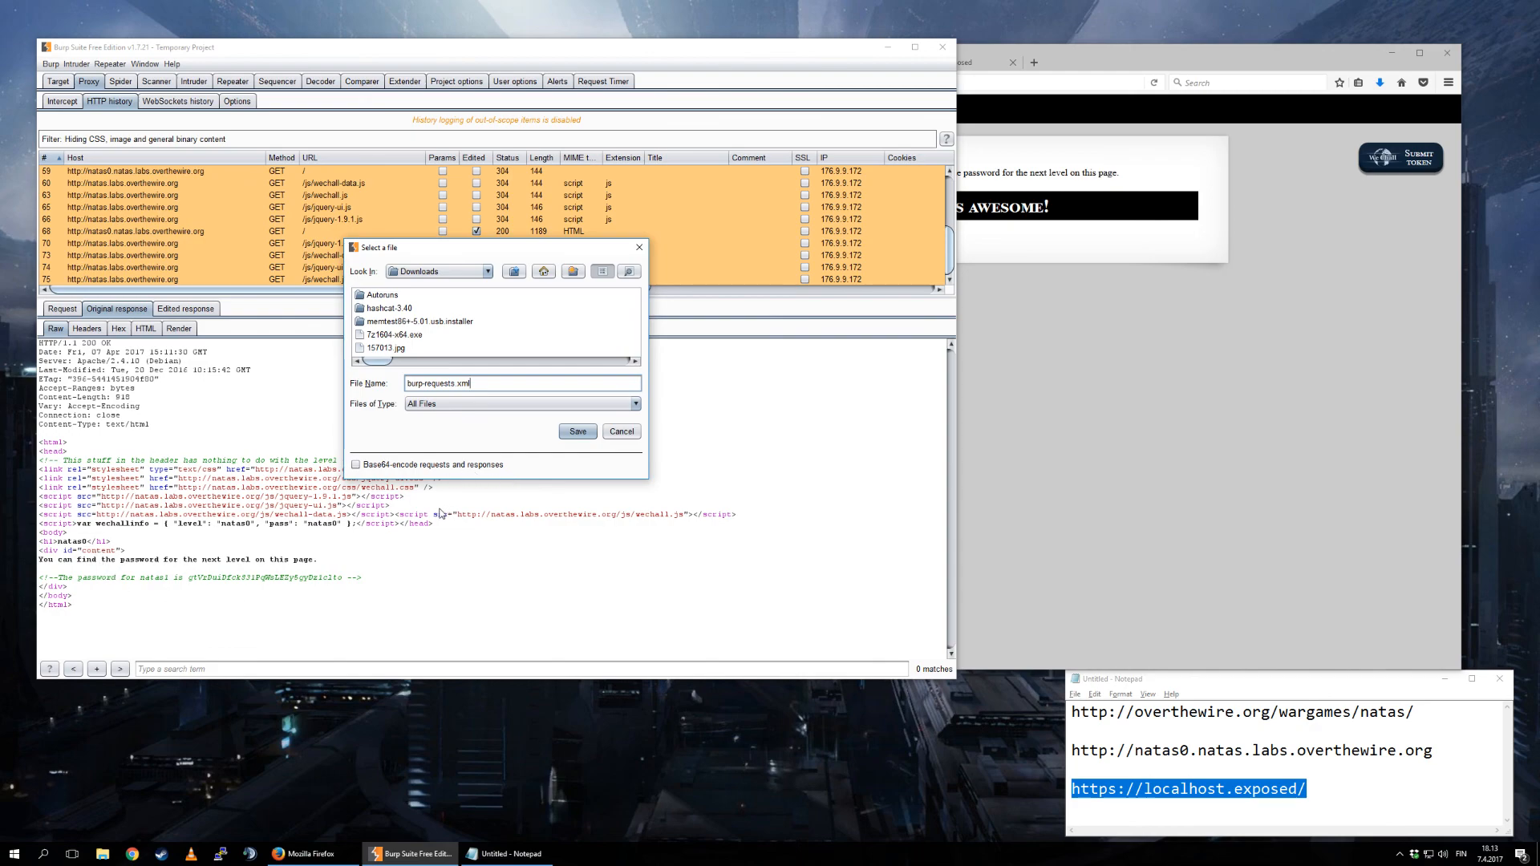
pyautogui.click(578, 432)
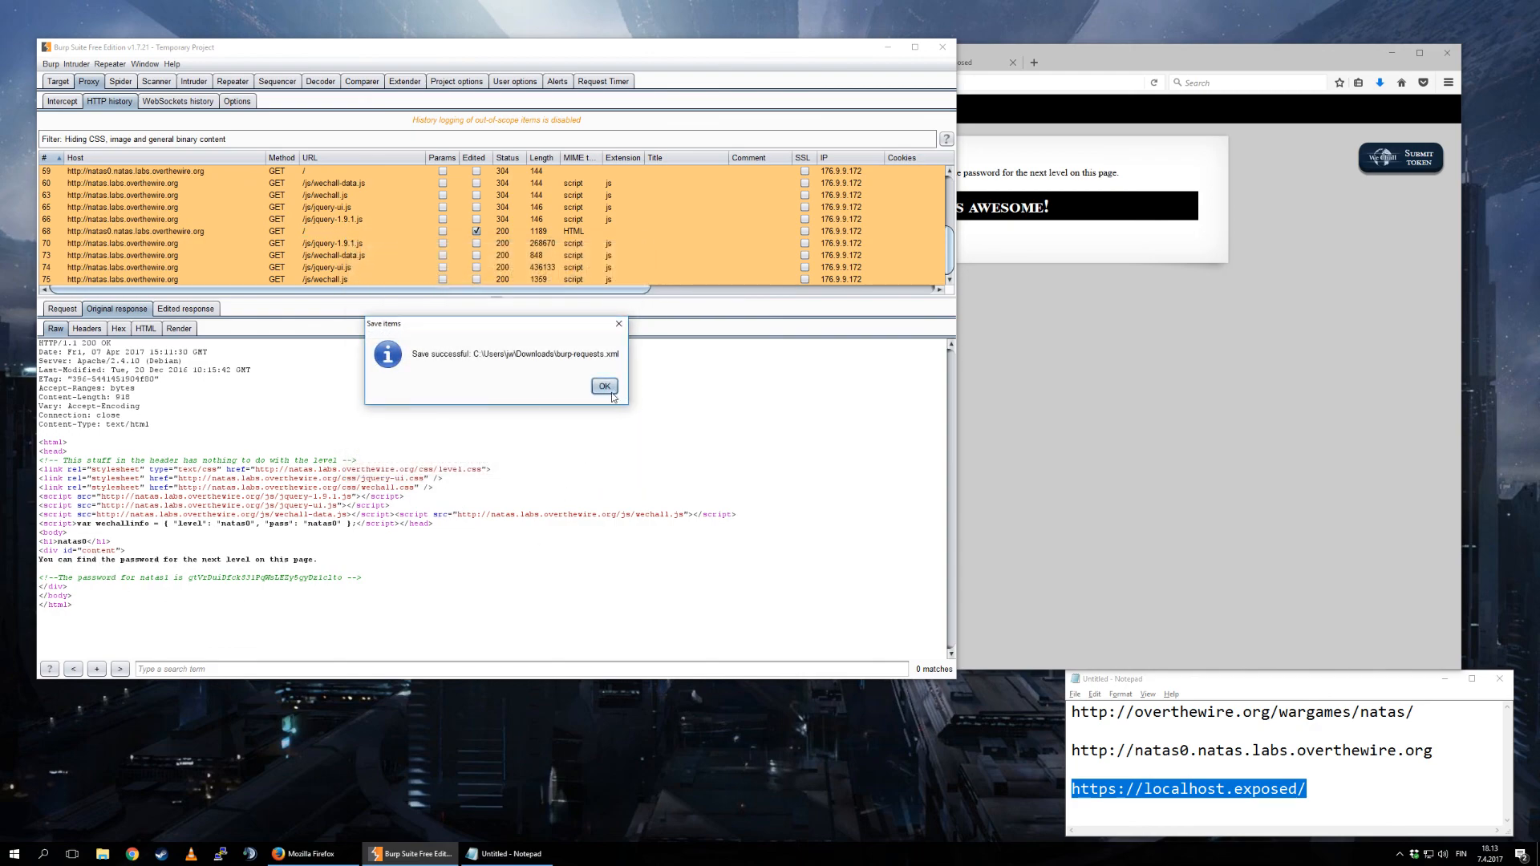
pyautogui.click(603, 385)
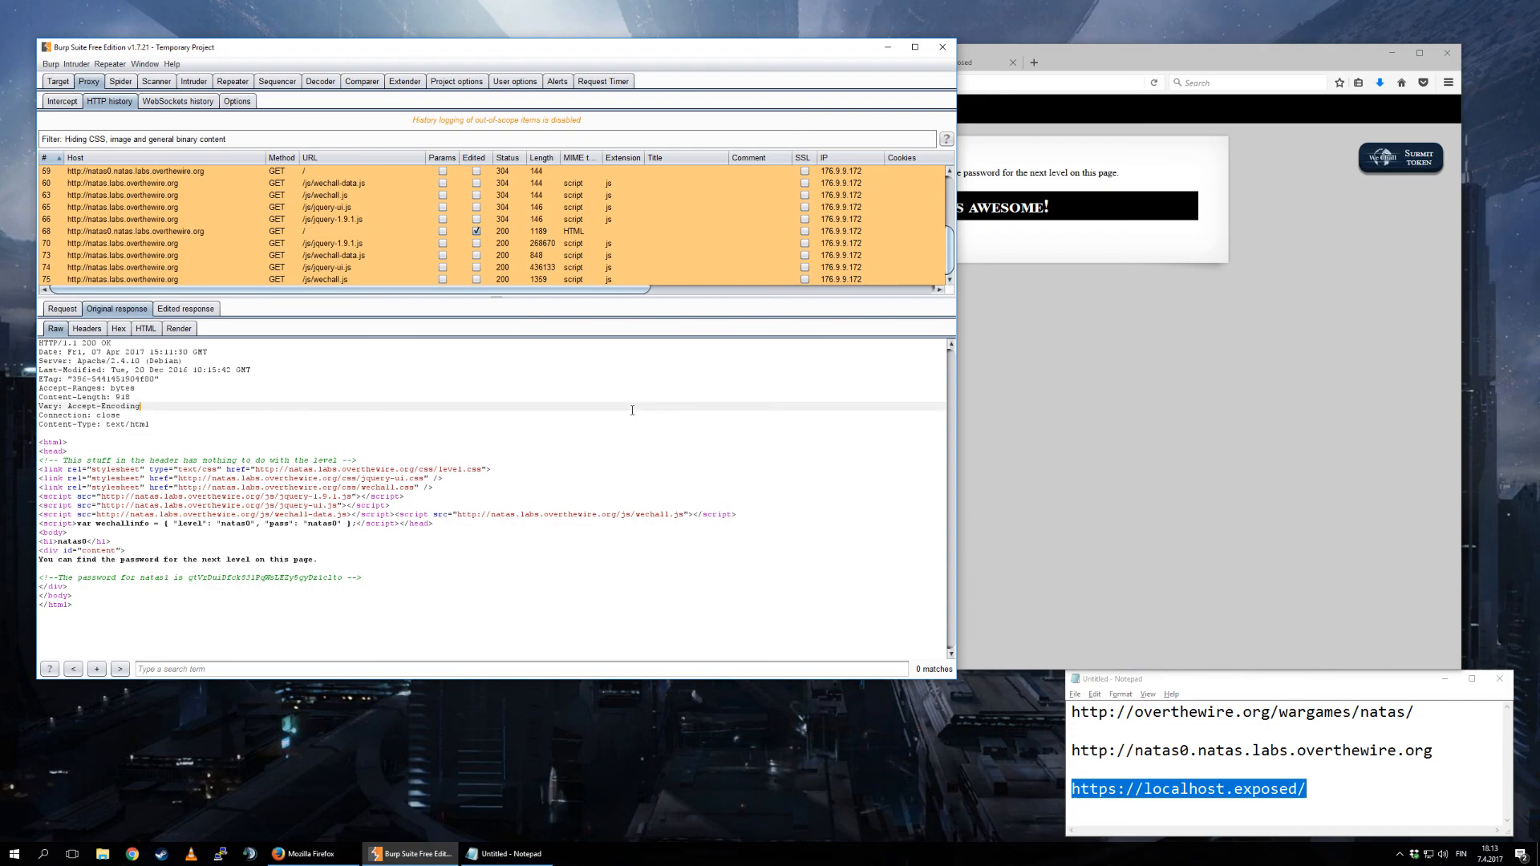
pyautogui.press('alt+z')
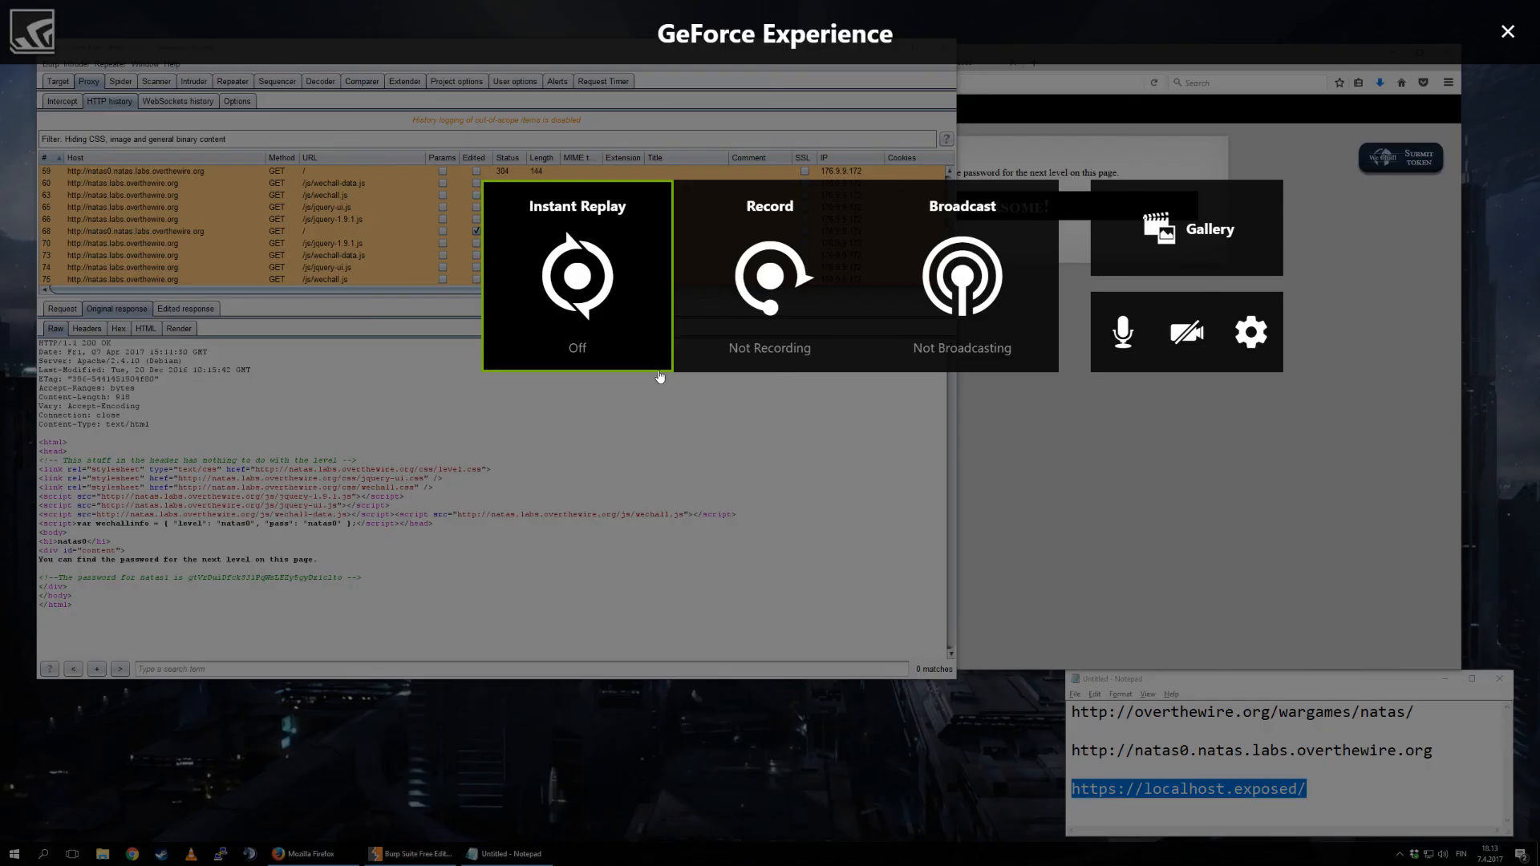